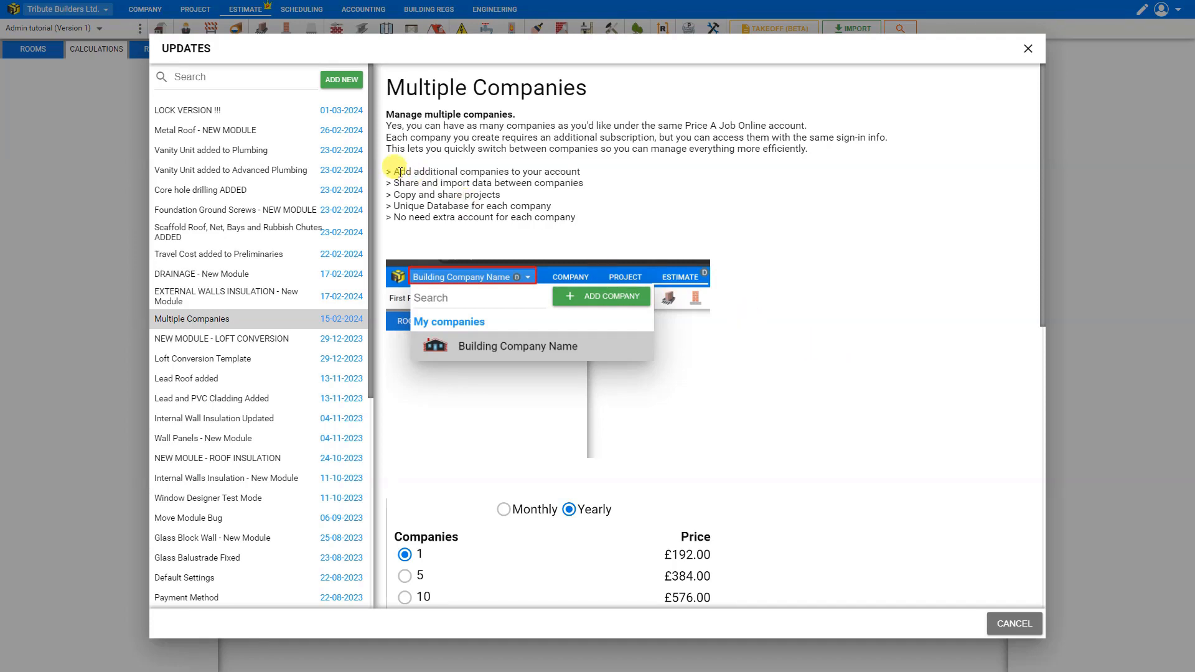
mouse_move(449, 184)
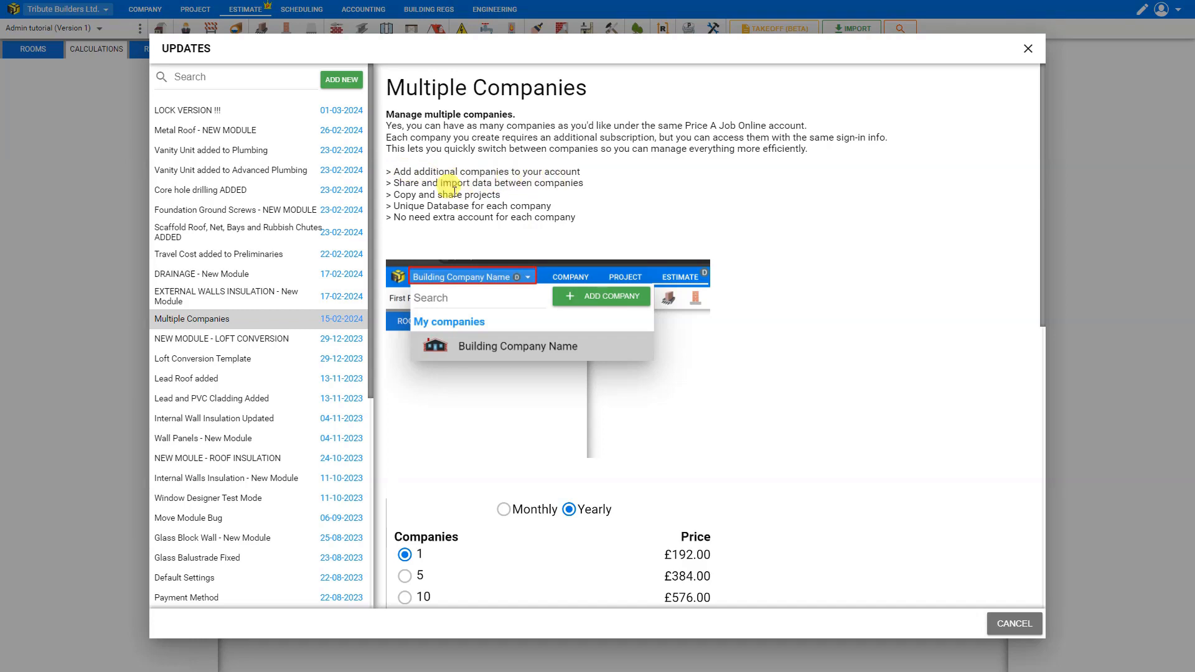
mouse_move(527, 197)
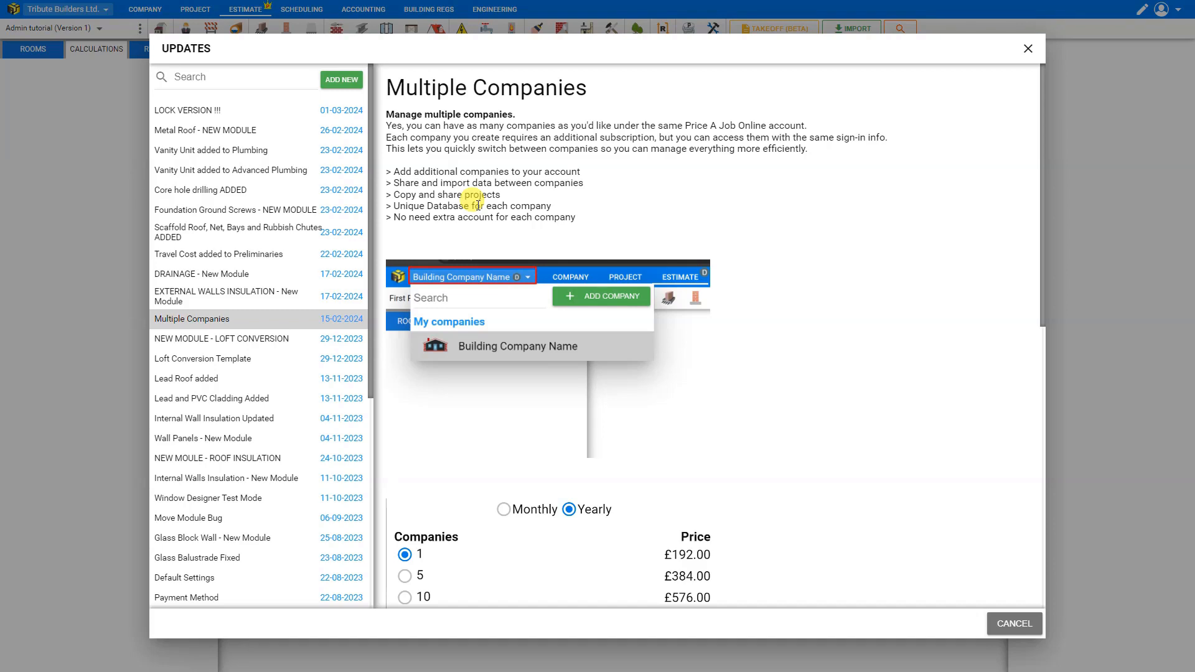
Dismiss the Updates notice and show the Company setup page.
scroll("down", 3)
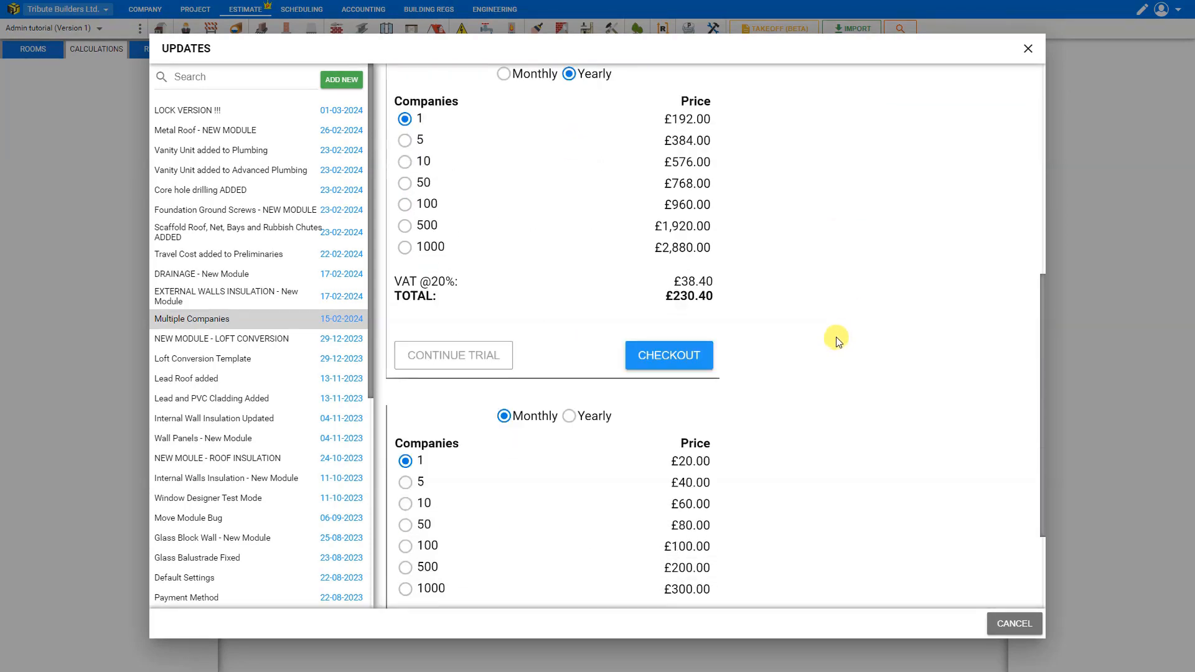
mouse_move(647, 122)
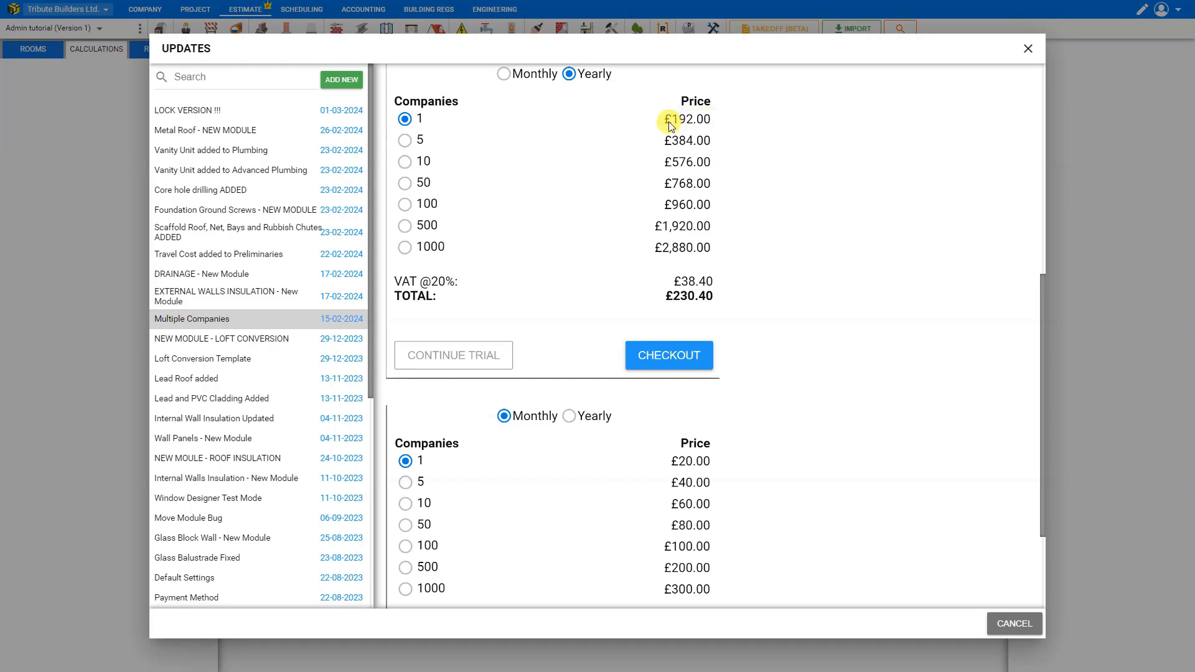
mouse_move(795, 376)
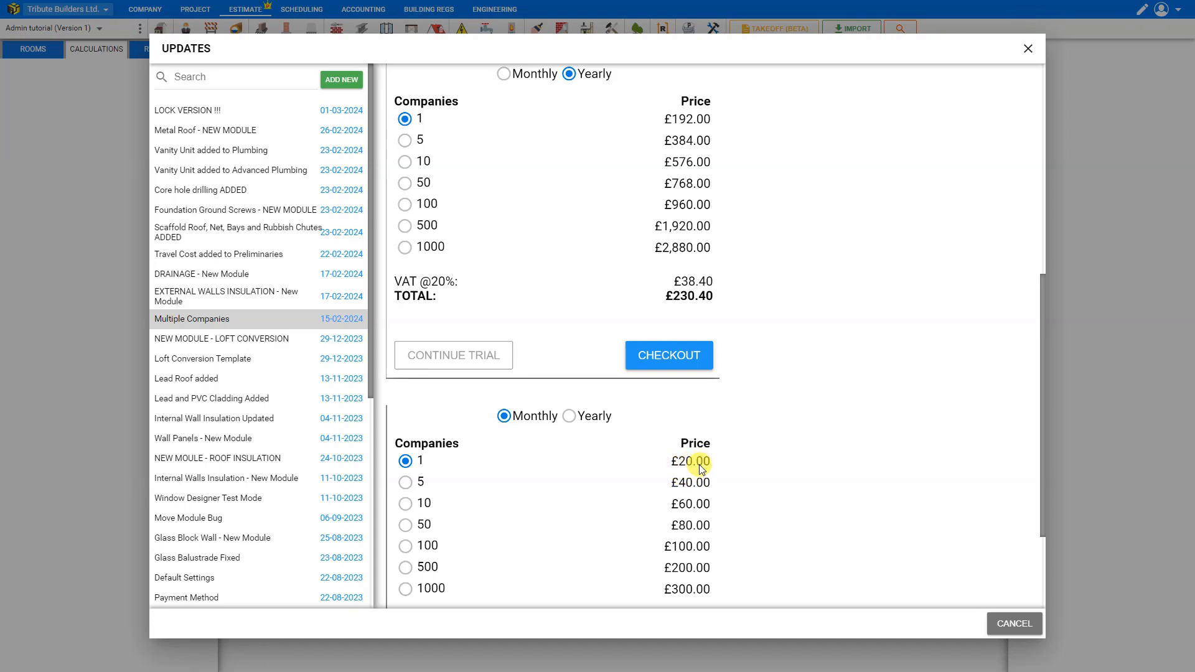
mouse_move(643, 119)
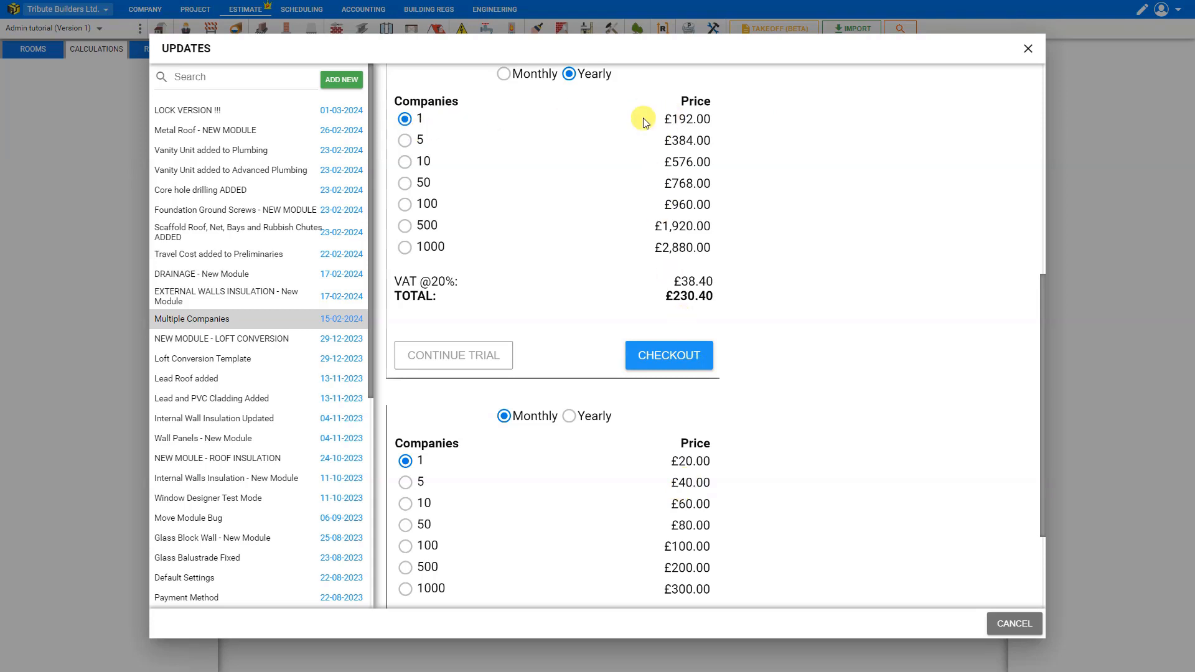
mouse_move(569, 406)
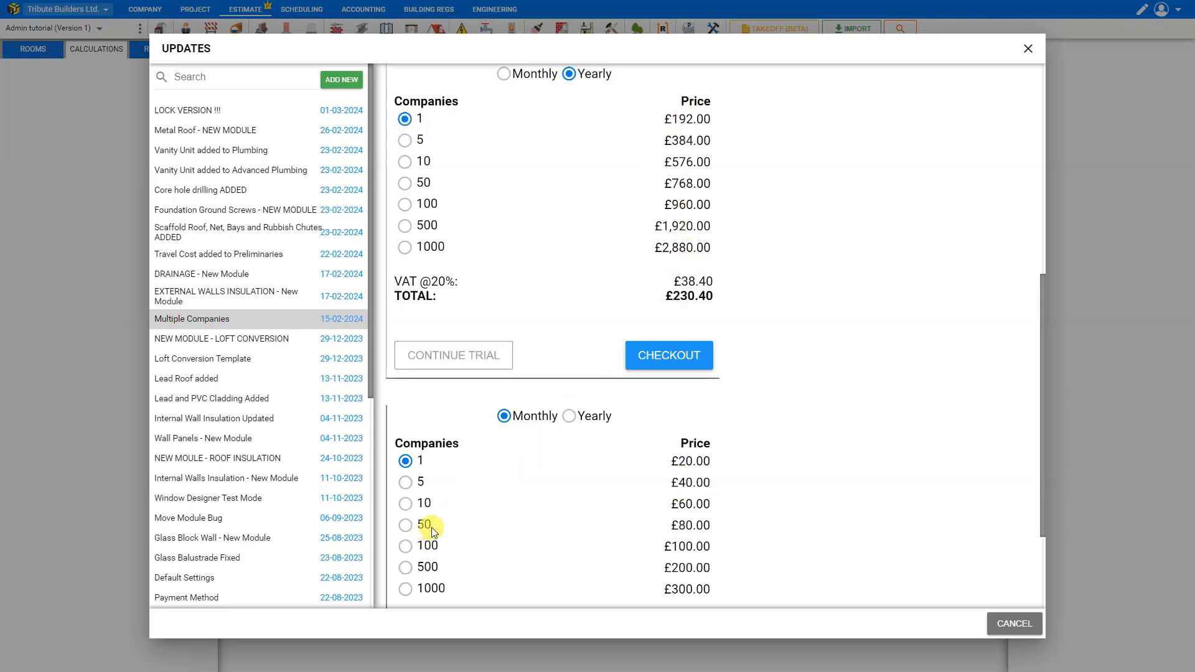
mouse_move(715, 527)
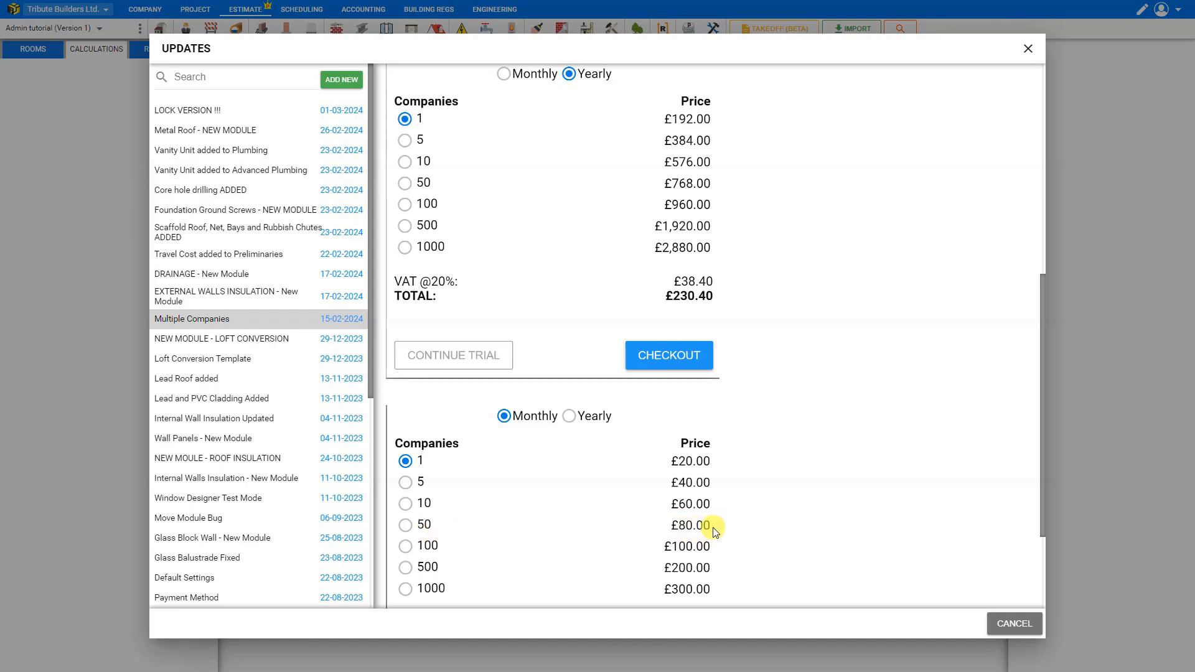
left_click(1028, 48)
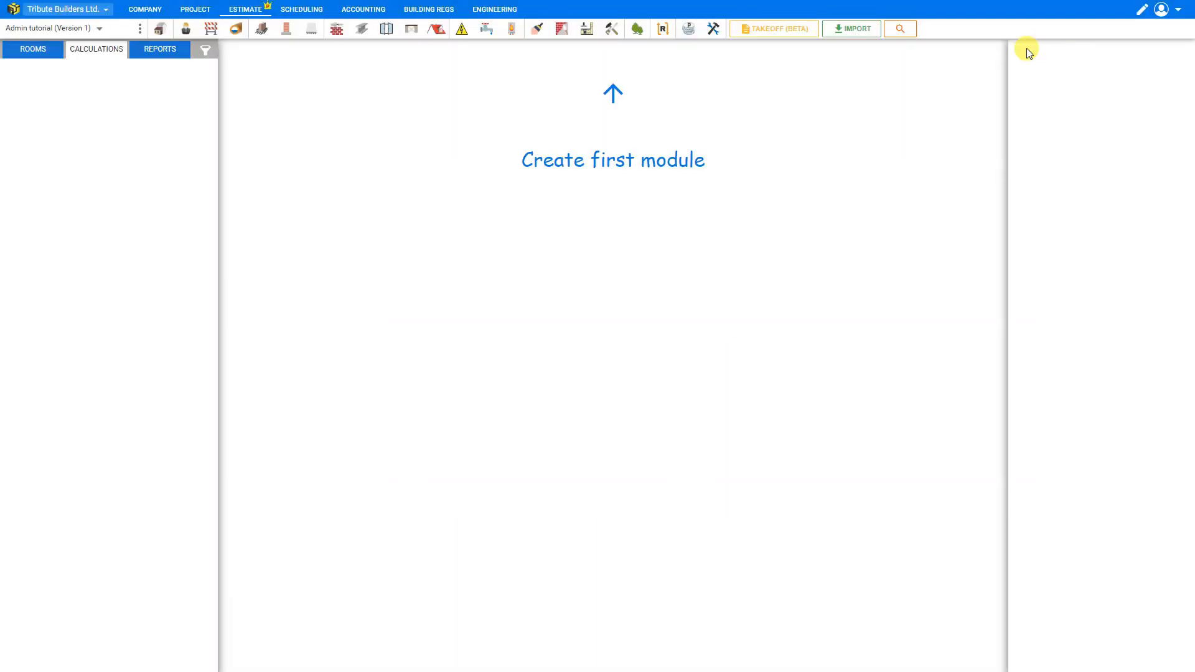
mouse_move(70, 10)
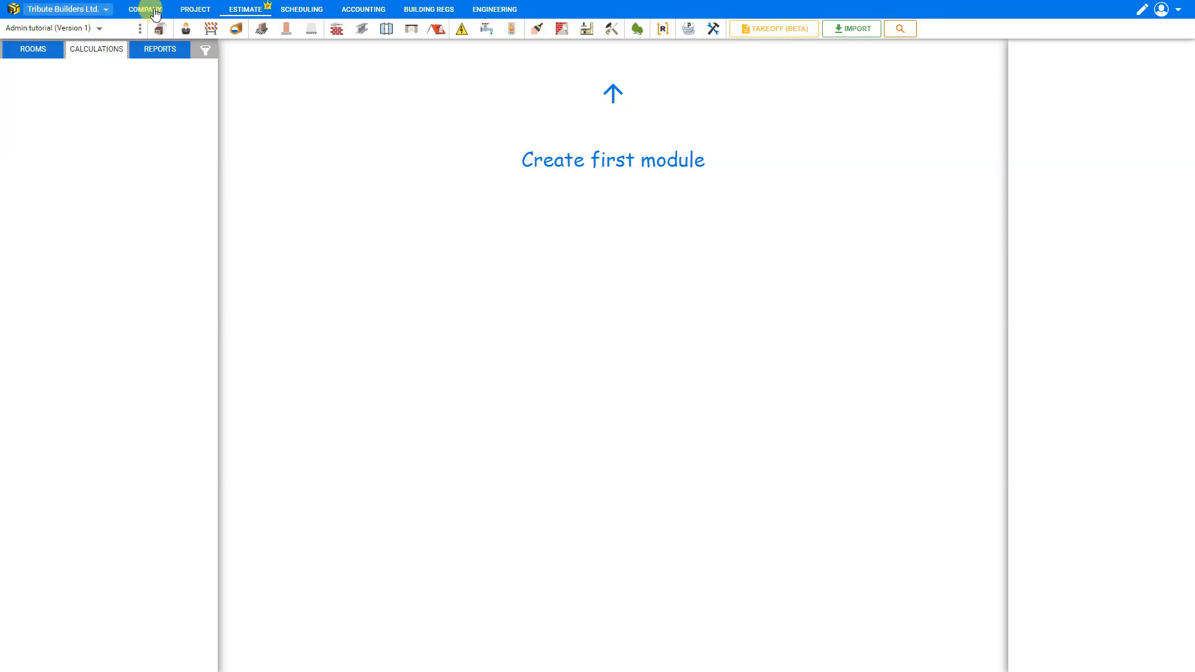
left_click(145, 10)
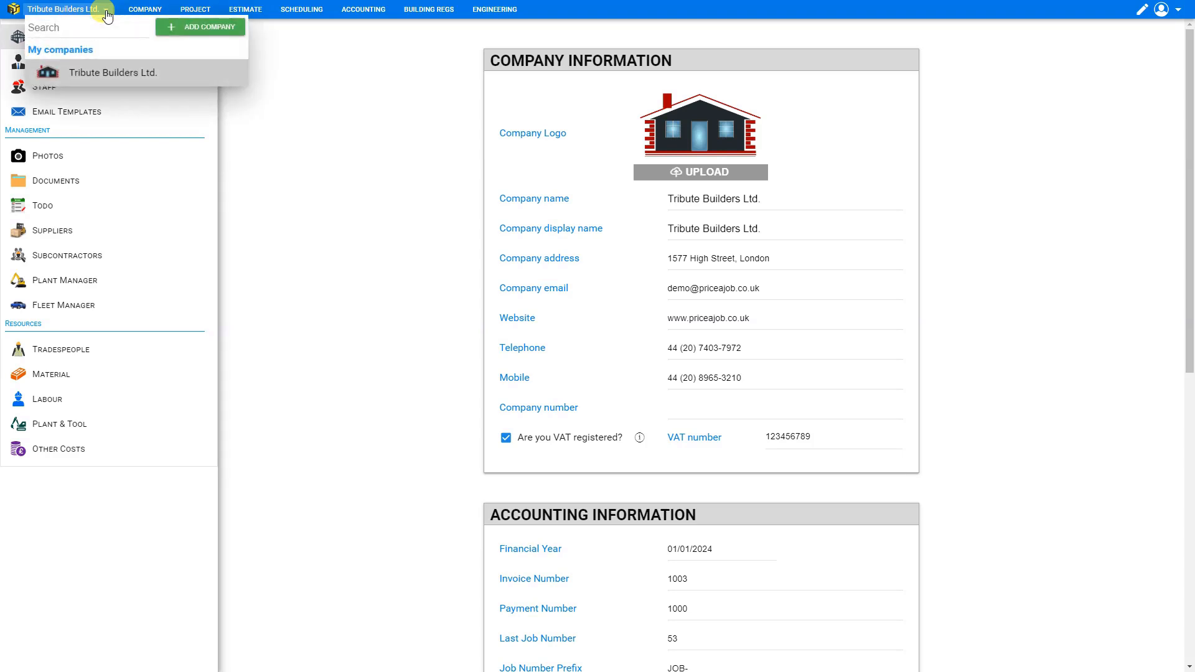
mouse_move(102, 72)
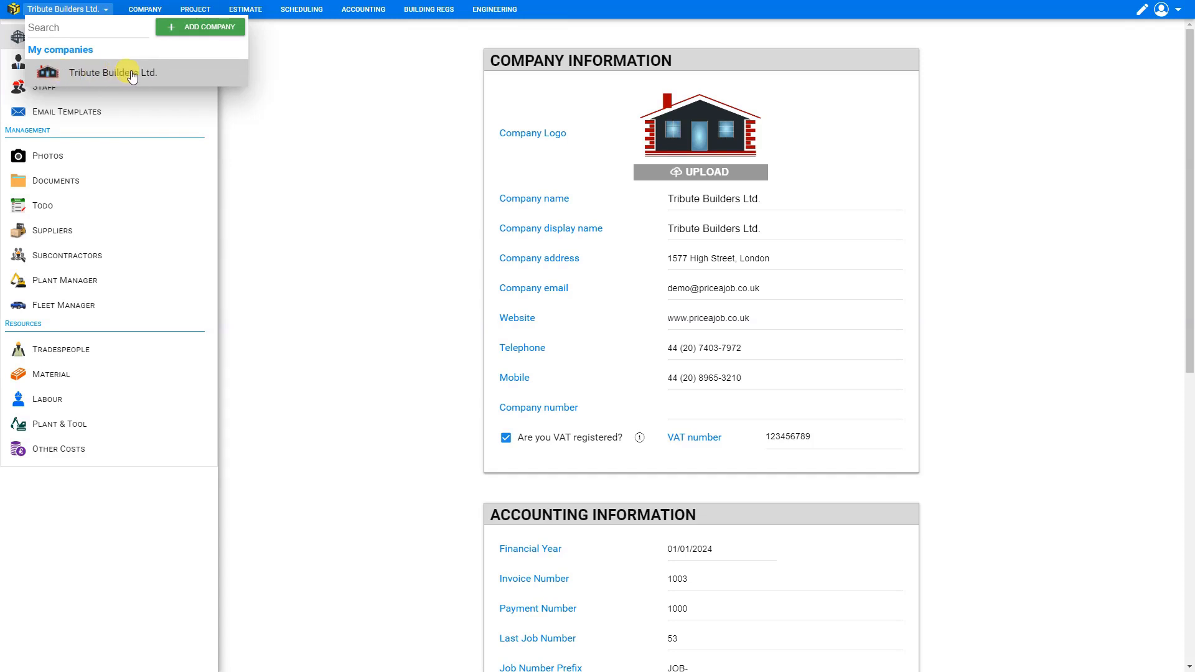
mouse_move(197, 30)
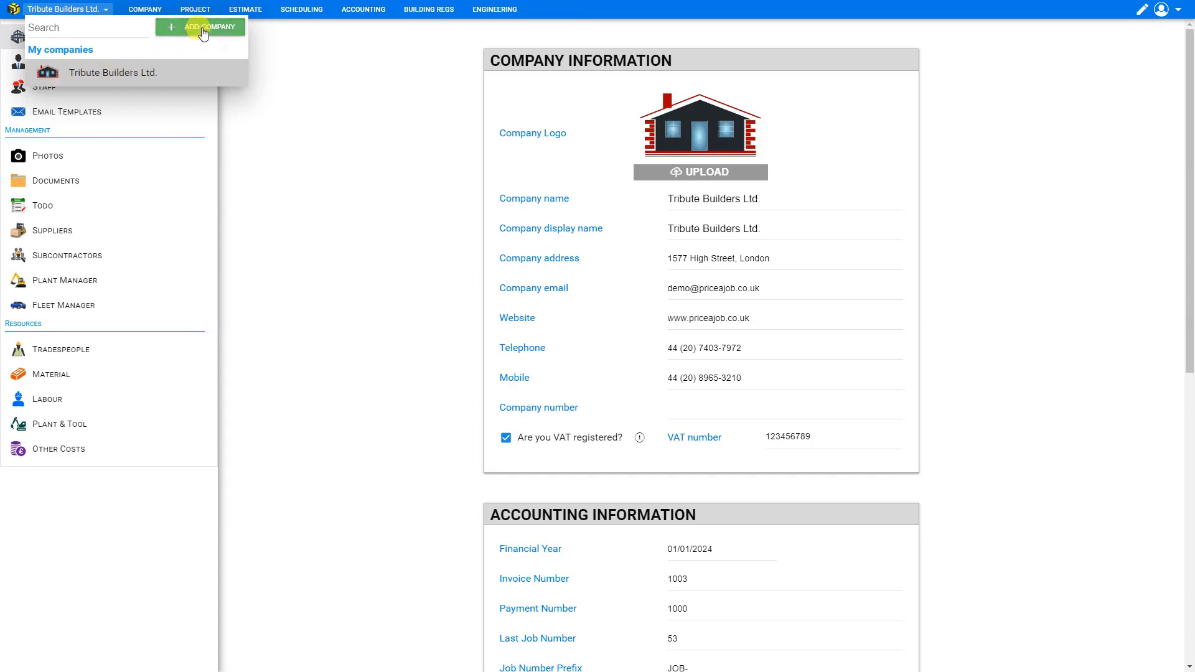
Add a new company titled 'Best Builders' and save it.
left_click(207, 27)
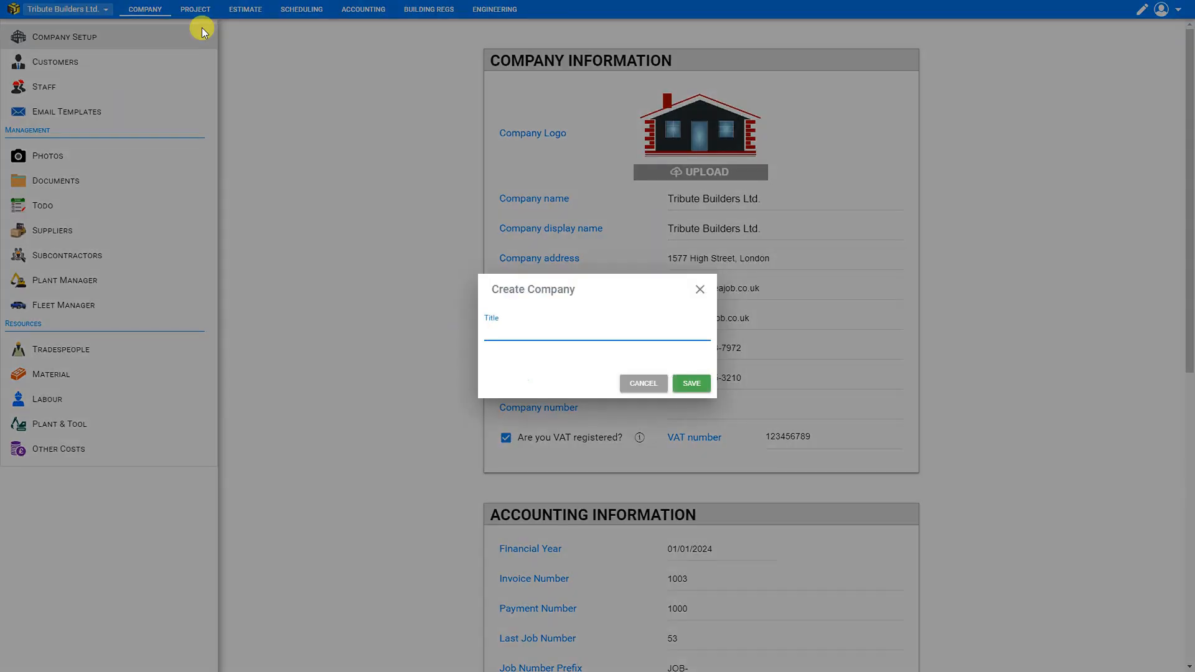
left_click(596, 331)
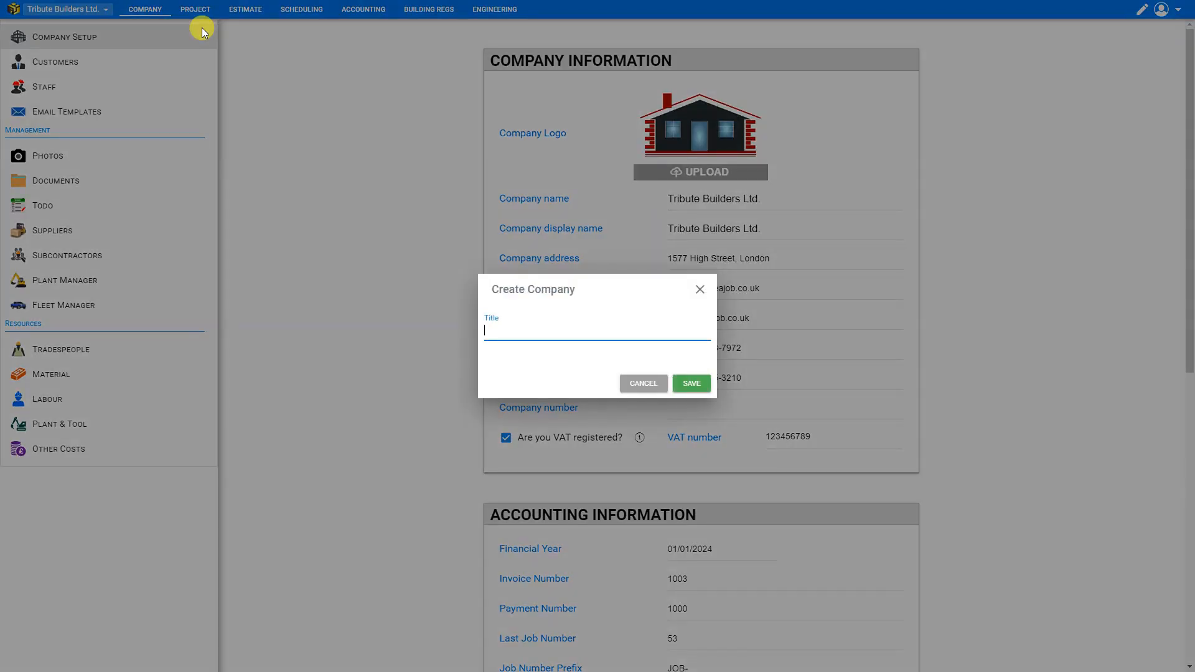
type("Best Builders")
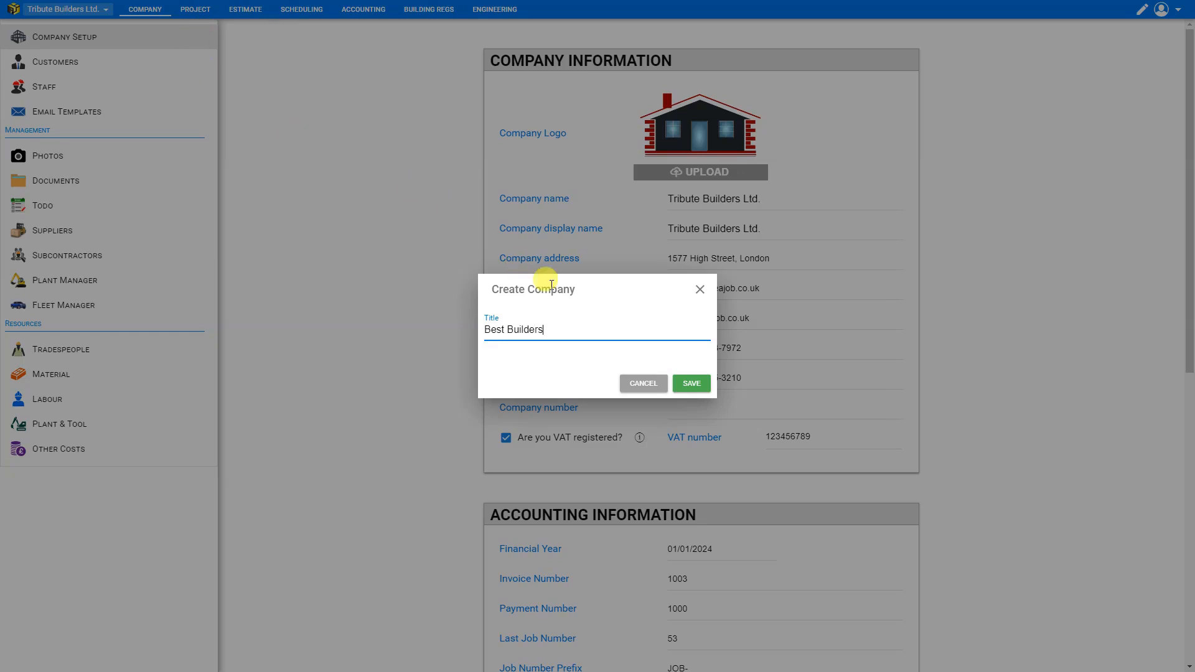
left_click(691, 383)
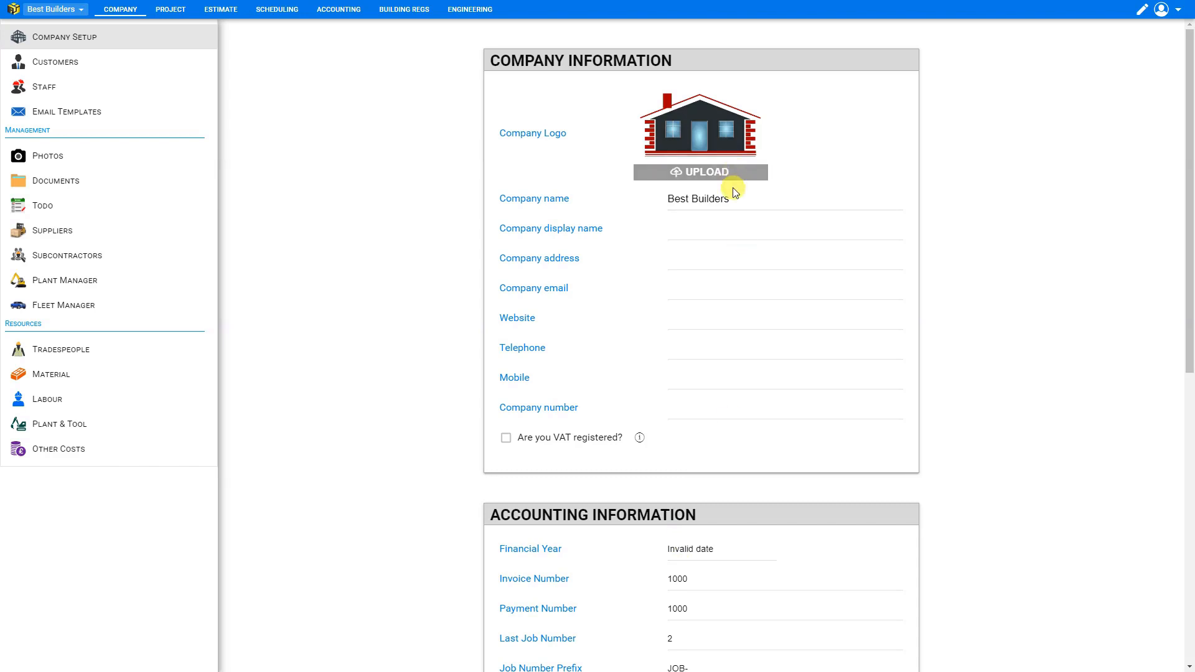
mouse_move(473, 134)
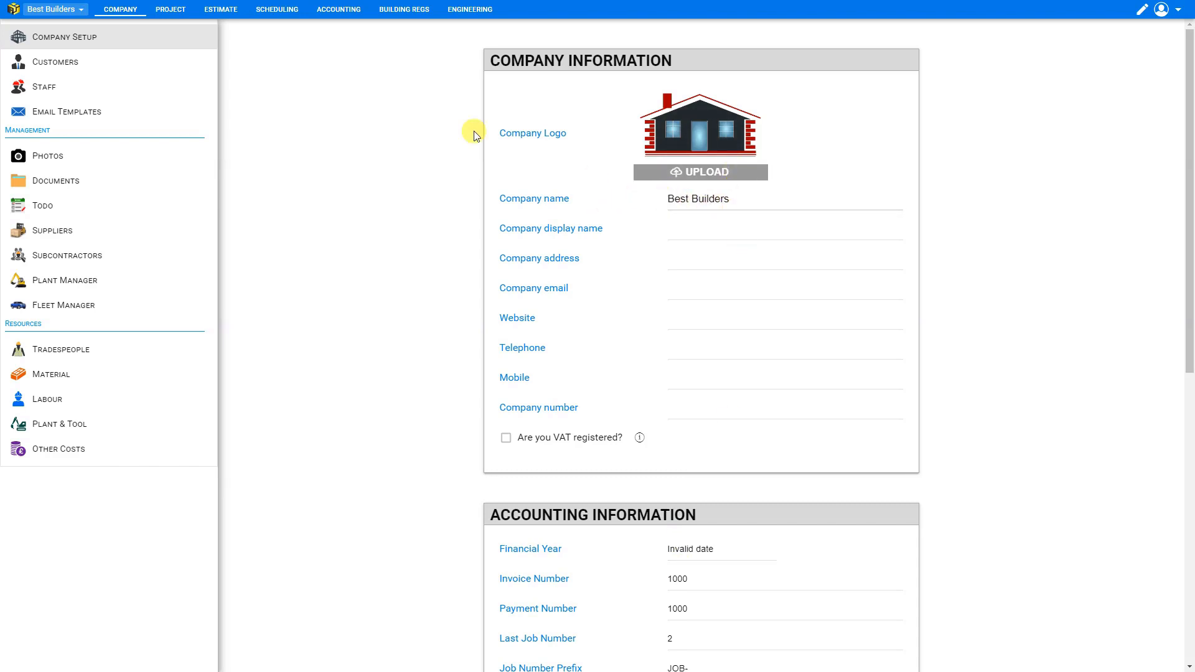
left_click(56, 10)
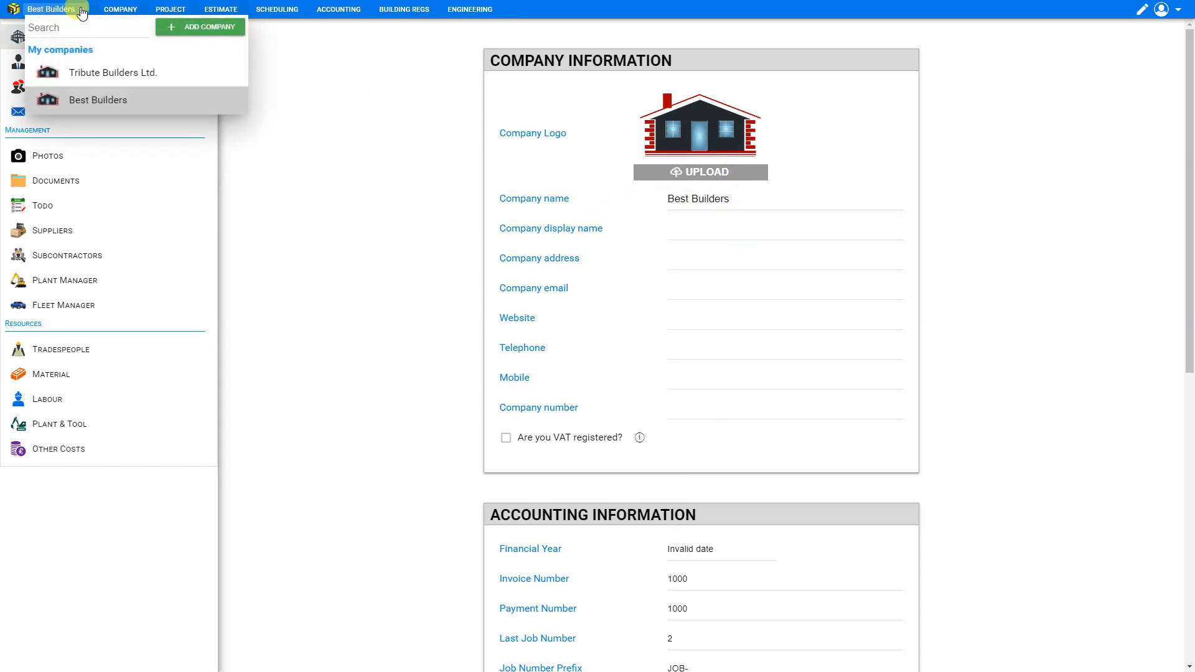
mouse_move(73, 73)
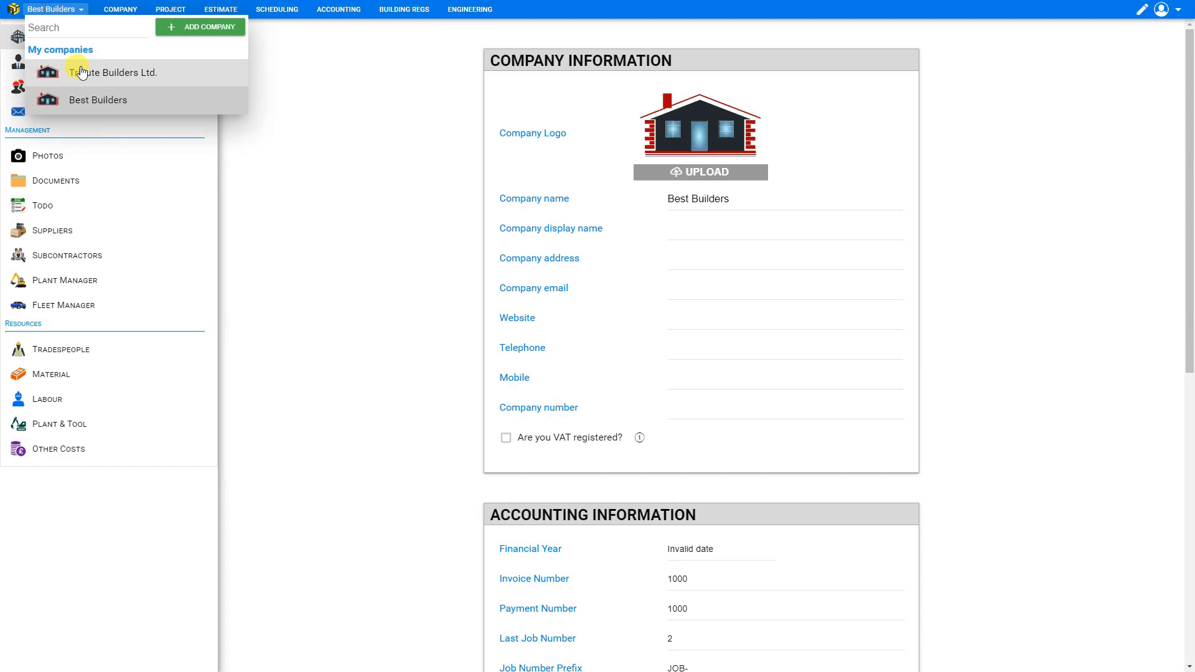
mouse_move(75, 74)
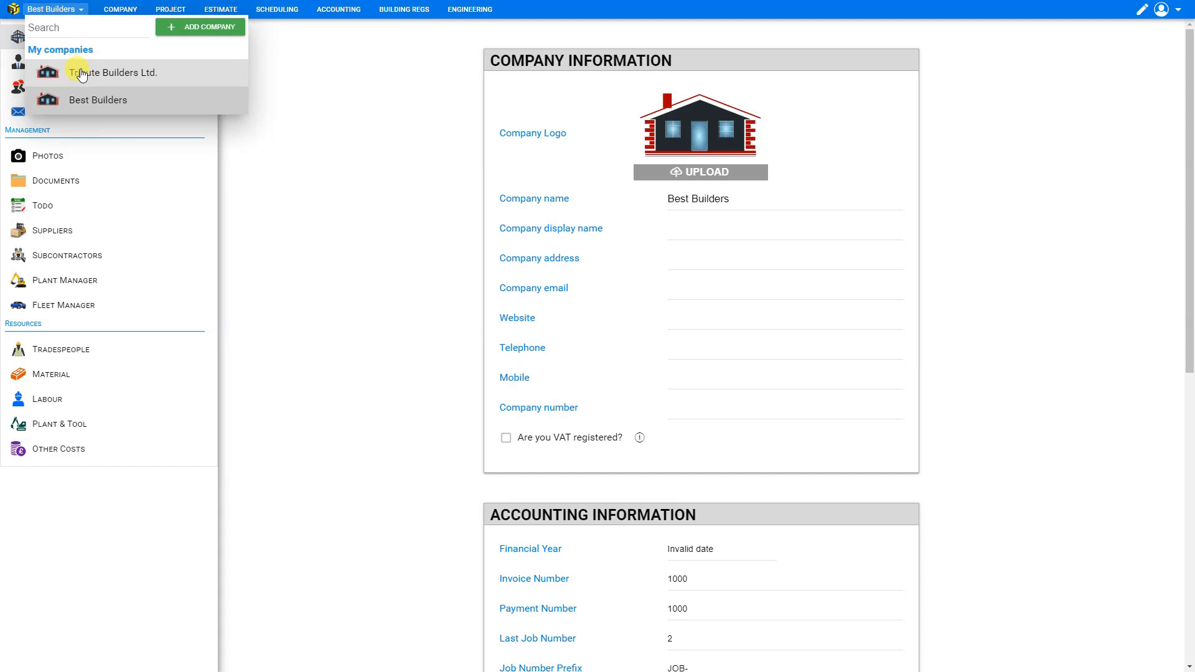
left_click(112, 72)
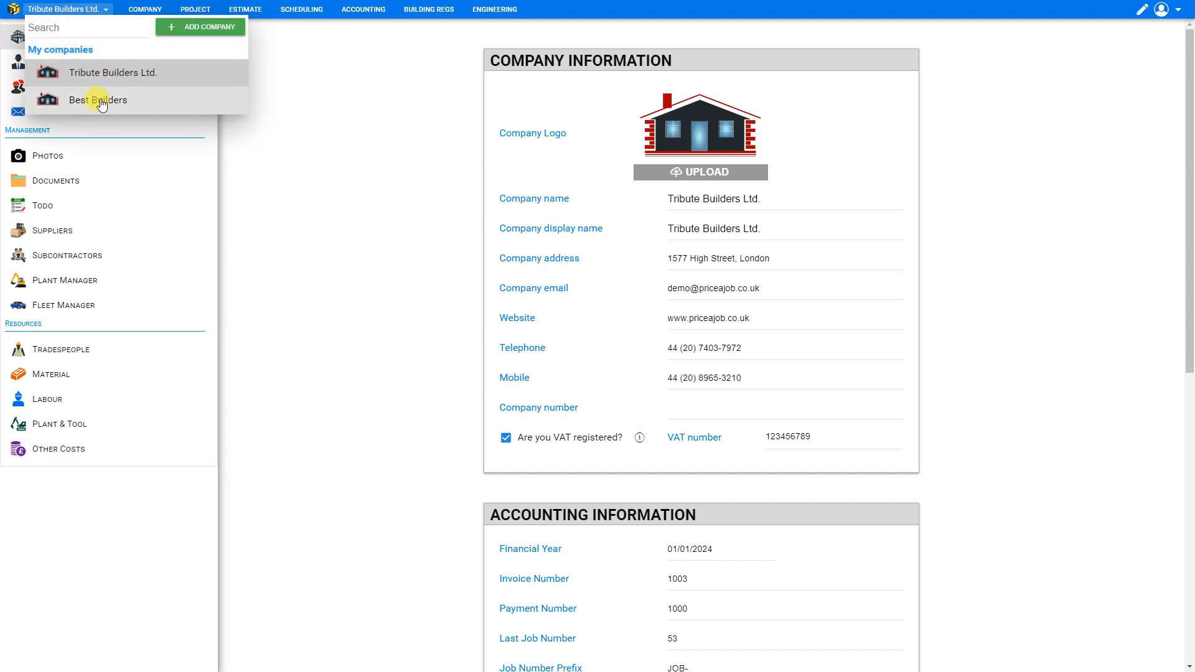
left_click(97, 100)
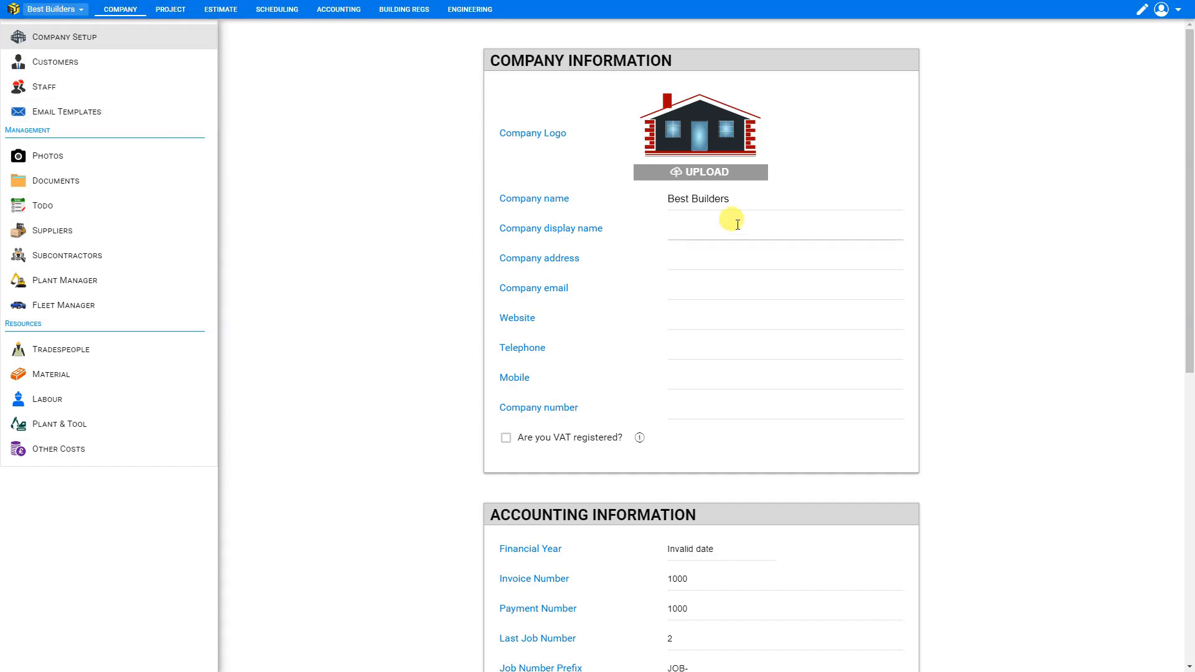
mouse_move(757, 198)
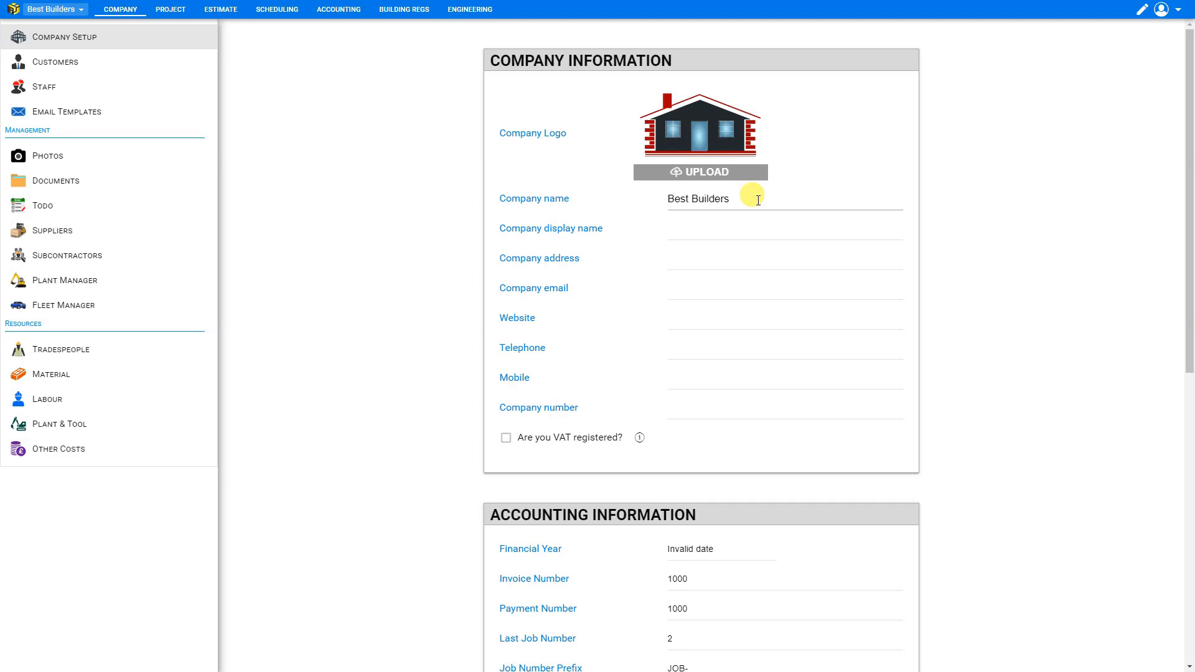
Name the company 'Best Builders 1099845-32 Limited' with display name 'Best Bldrs'.
left_click(760, 199)
type(" 1099845-")
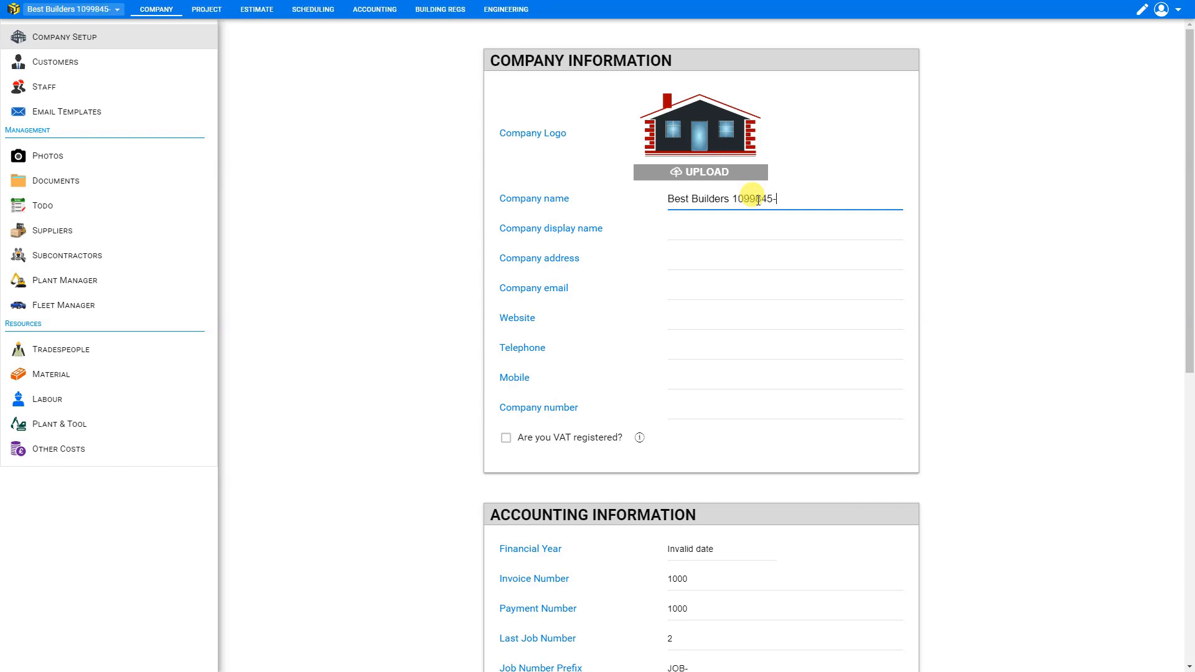
type("32 Limited")
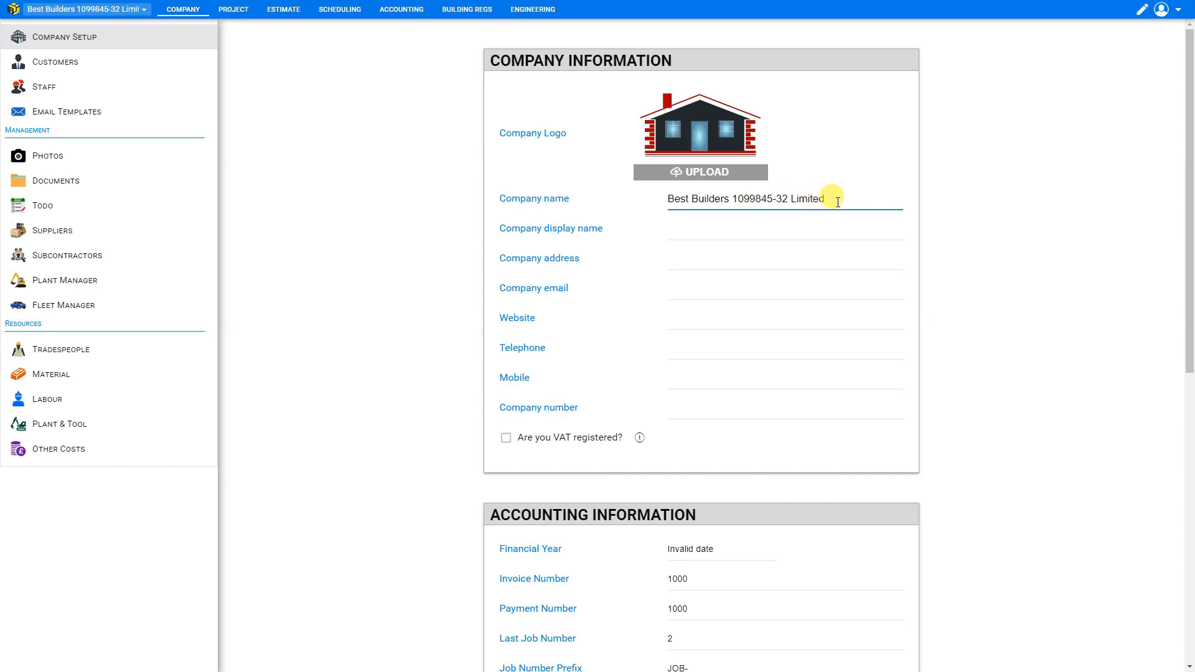
mouse_move(126, 117)
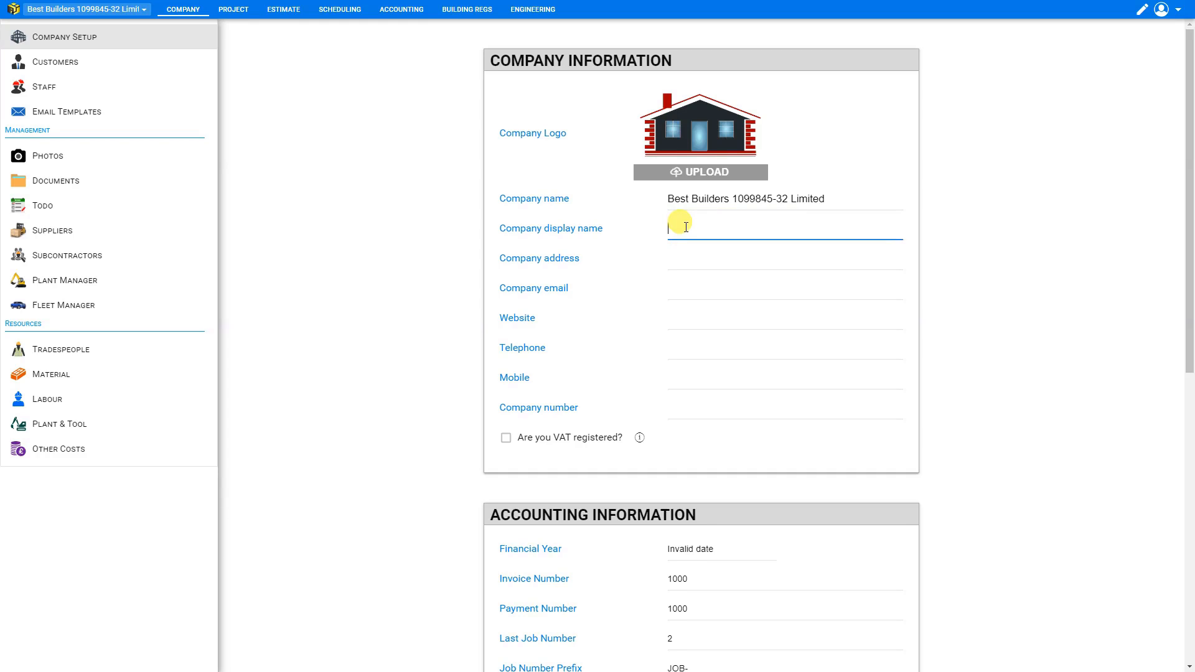
type("best")
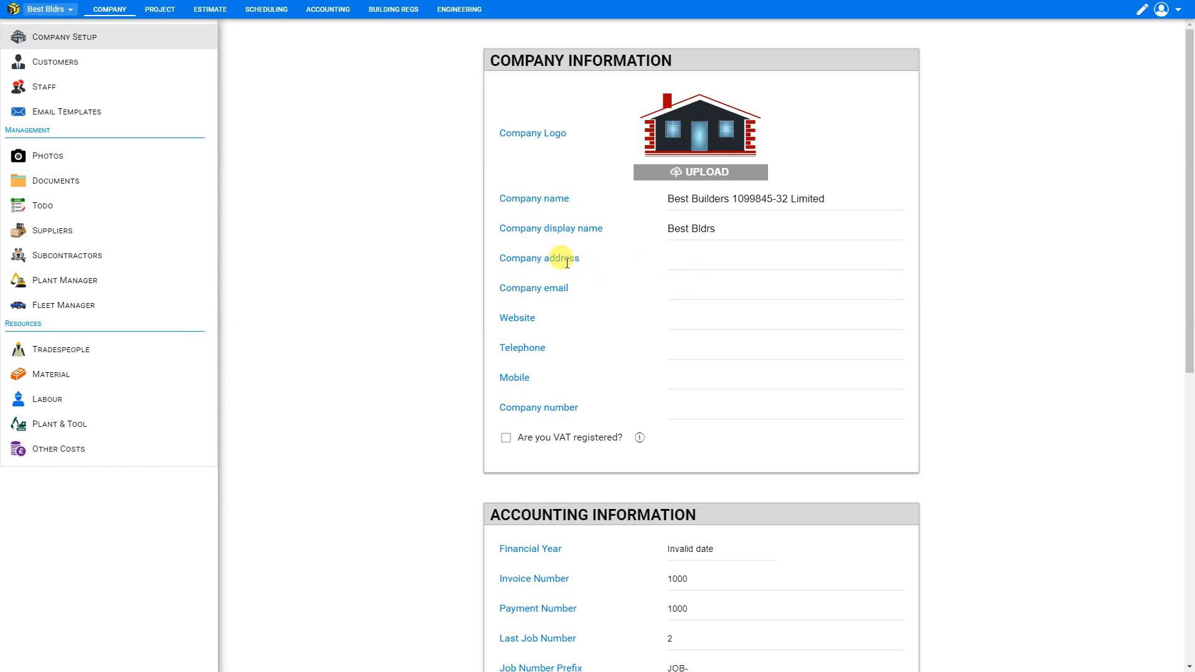
mouse_move(546, 362)
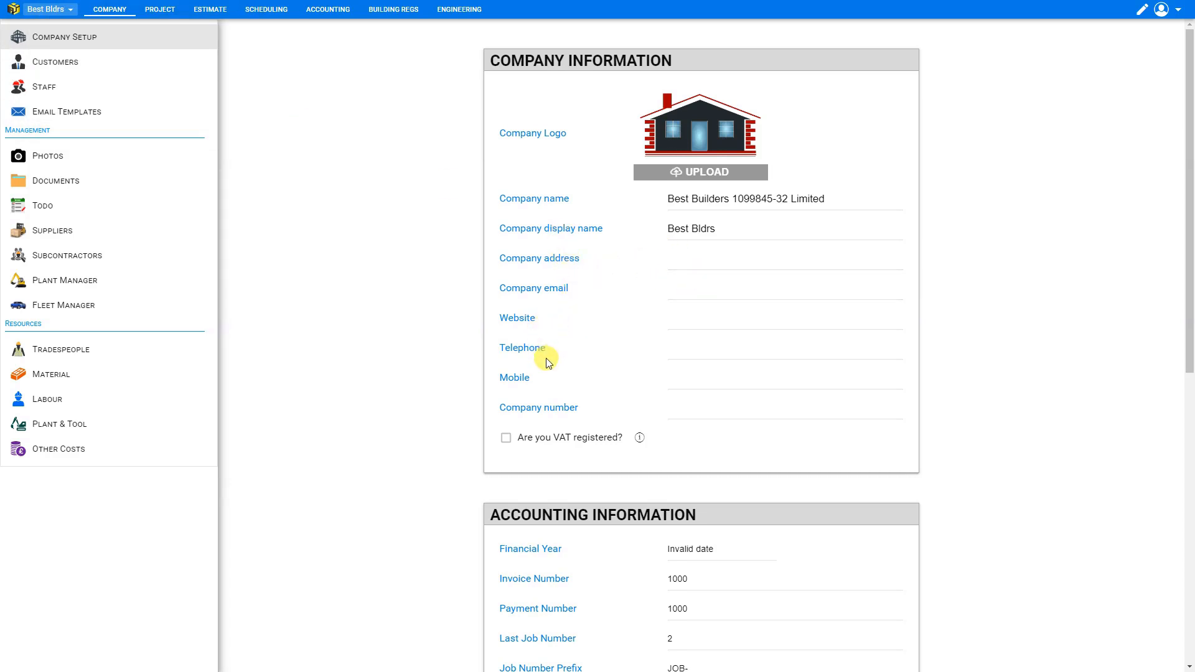
mouse_move(582, 414)
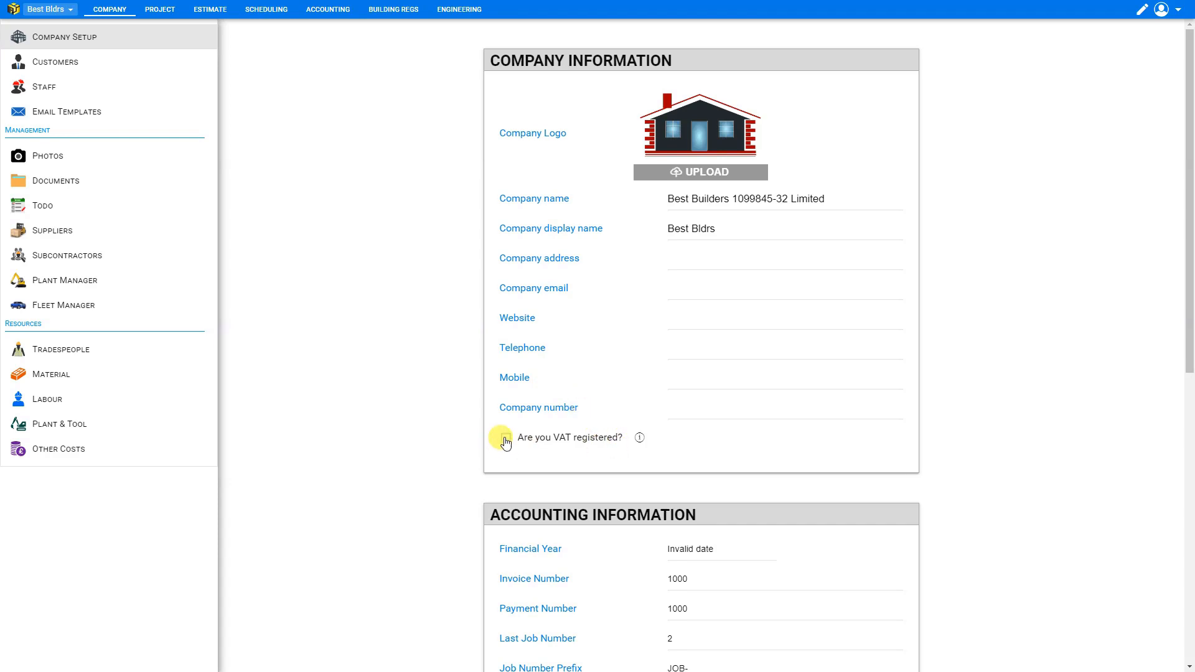
left_click(505, 438)
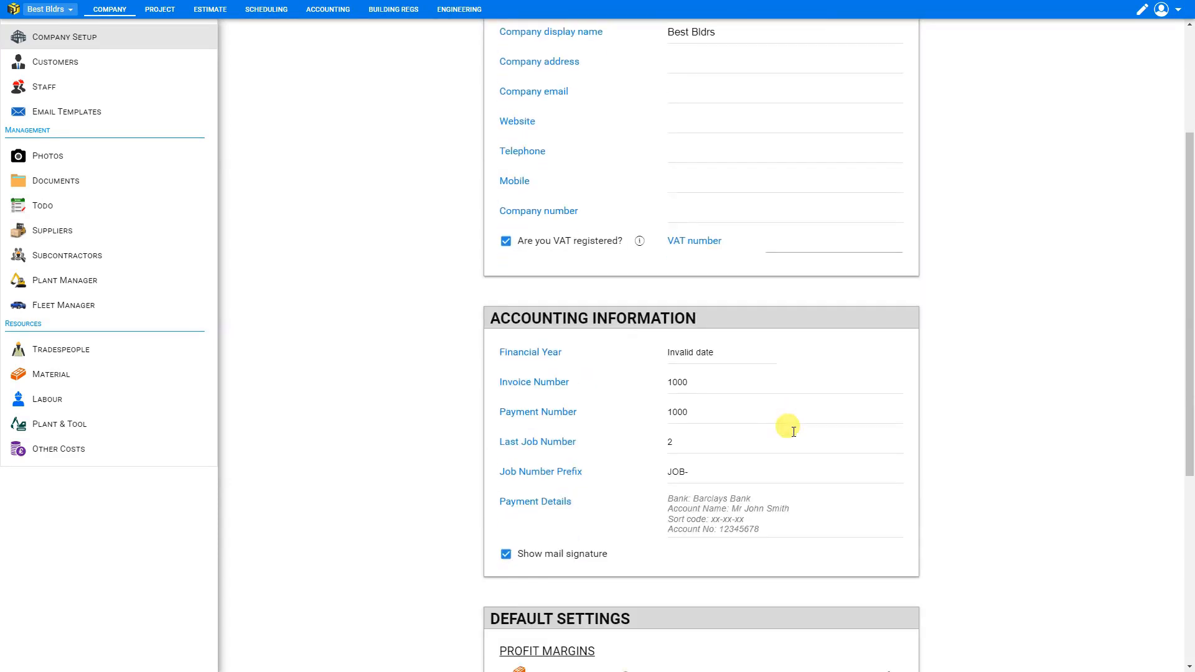
scroll("down", 3)
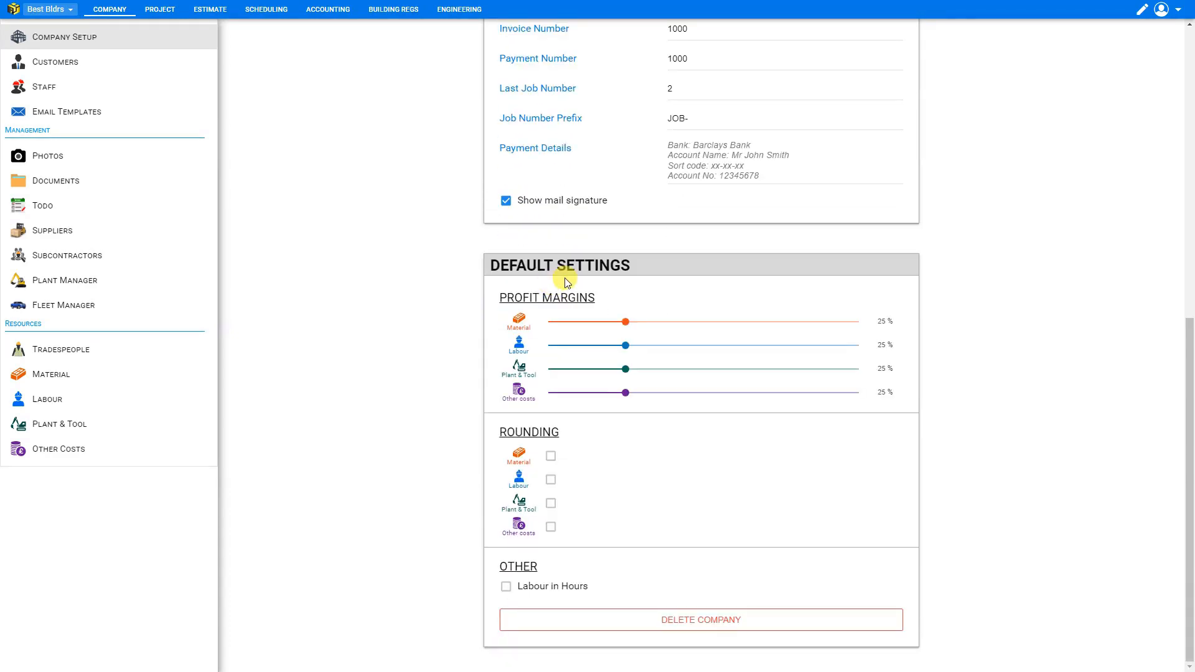
mouse_move(536, 475)
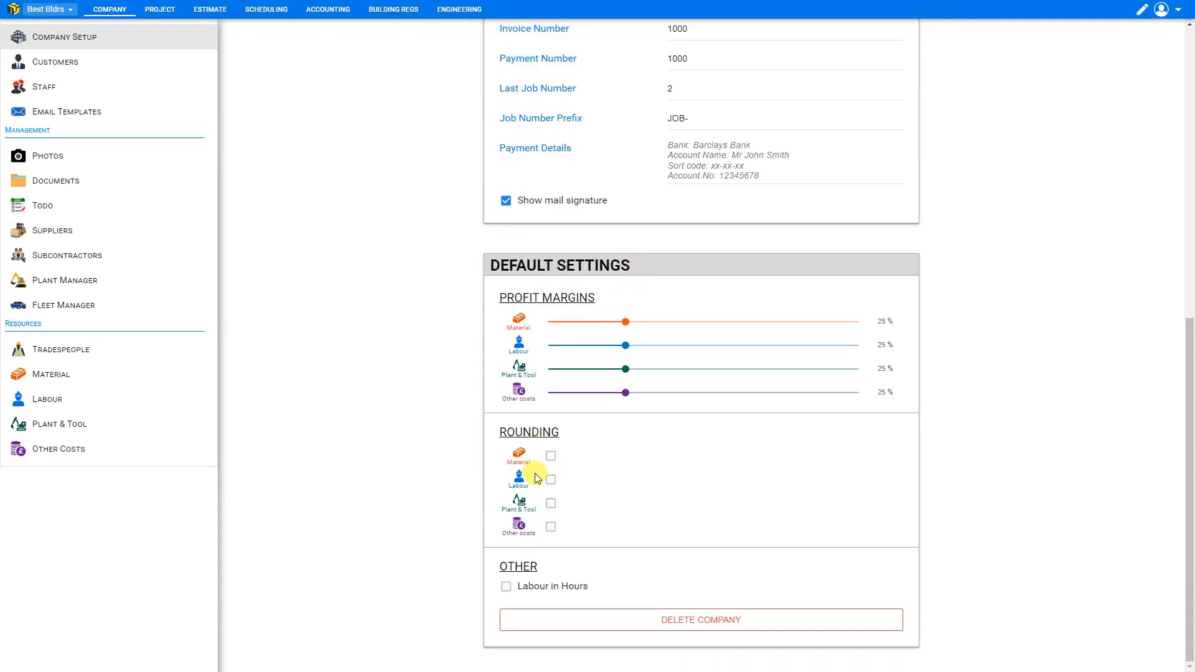
scroll("up", 3)
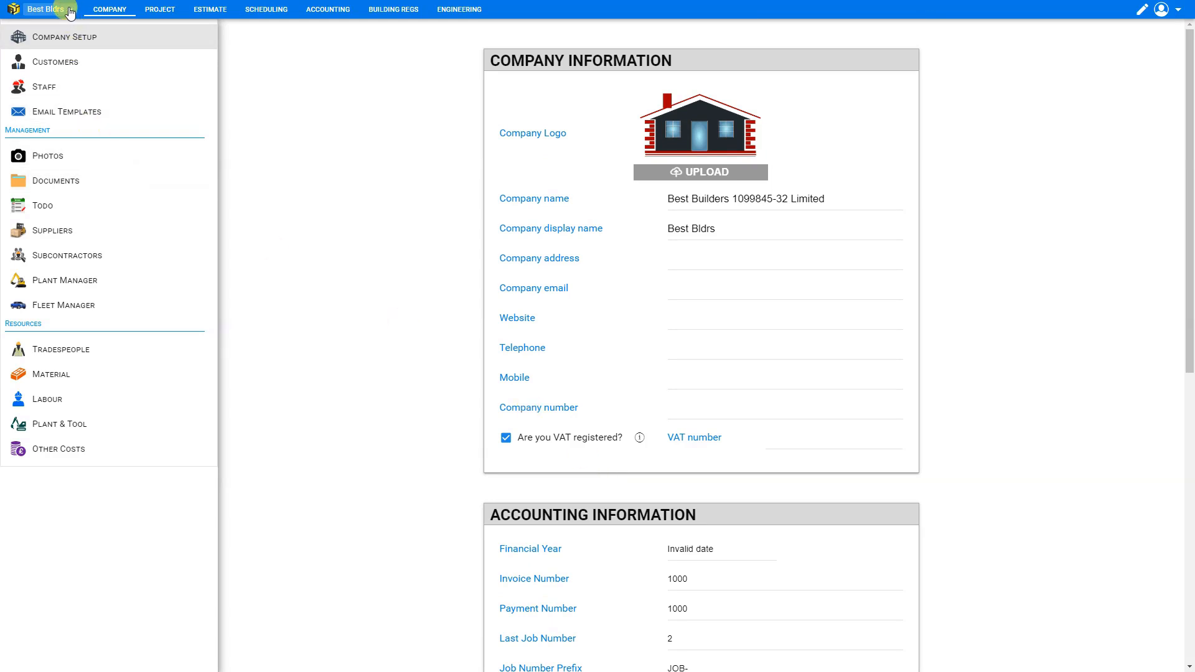
Add another company titled 'AAA Renovations' and save it.
left_click(49, 9)
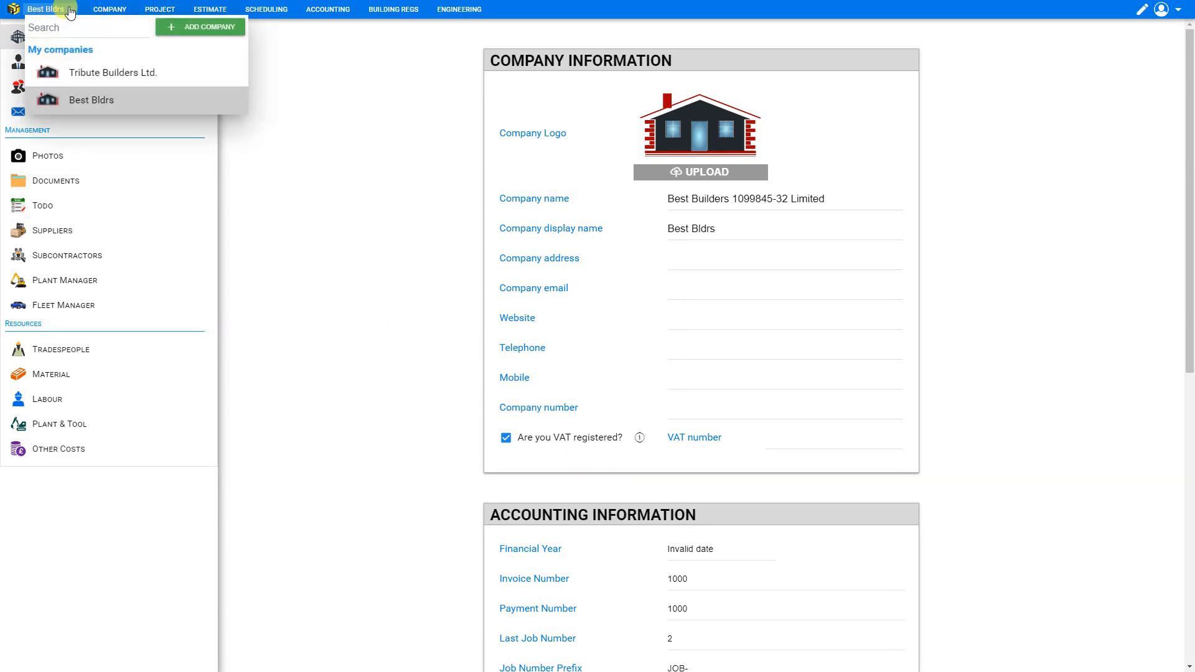
left_click(199, 27)
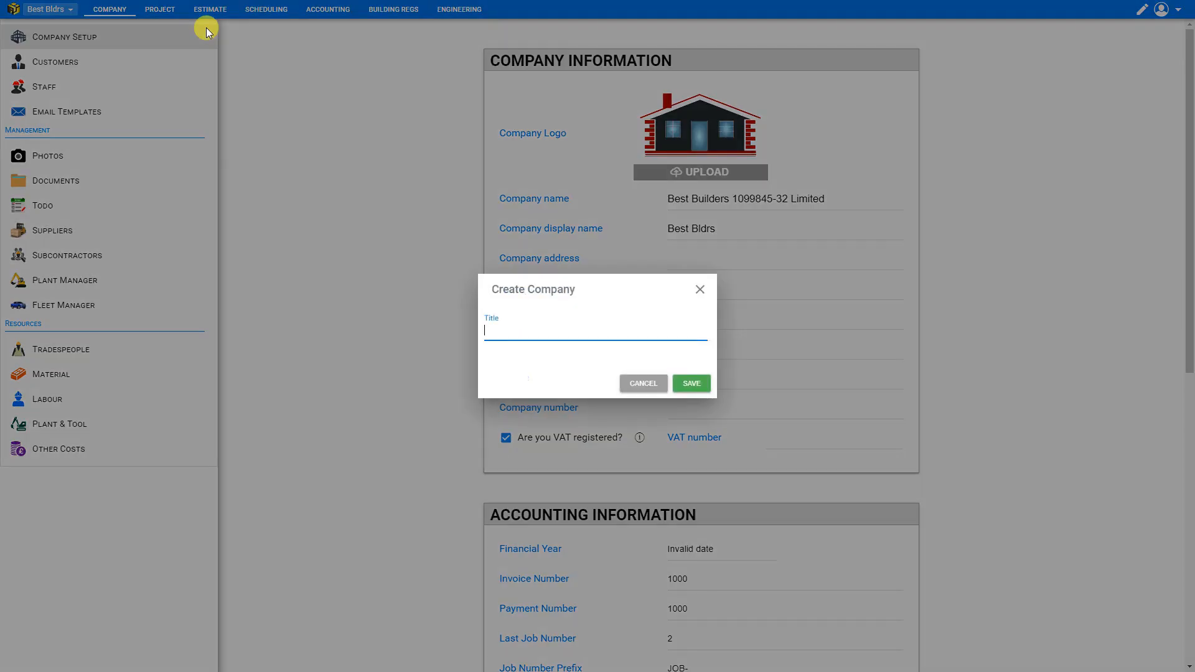
type("AAA Renovations")
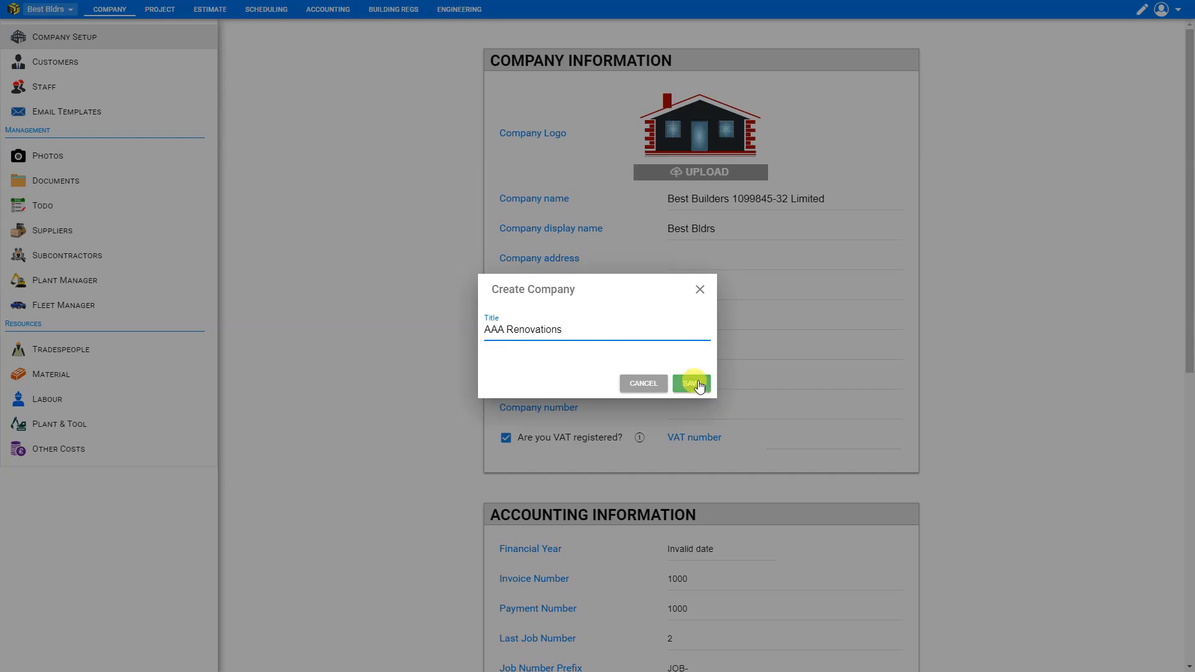
left_click(692, 384)
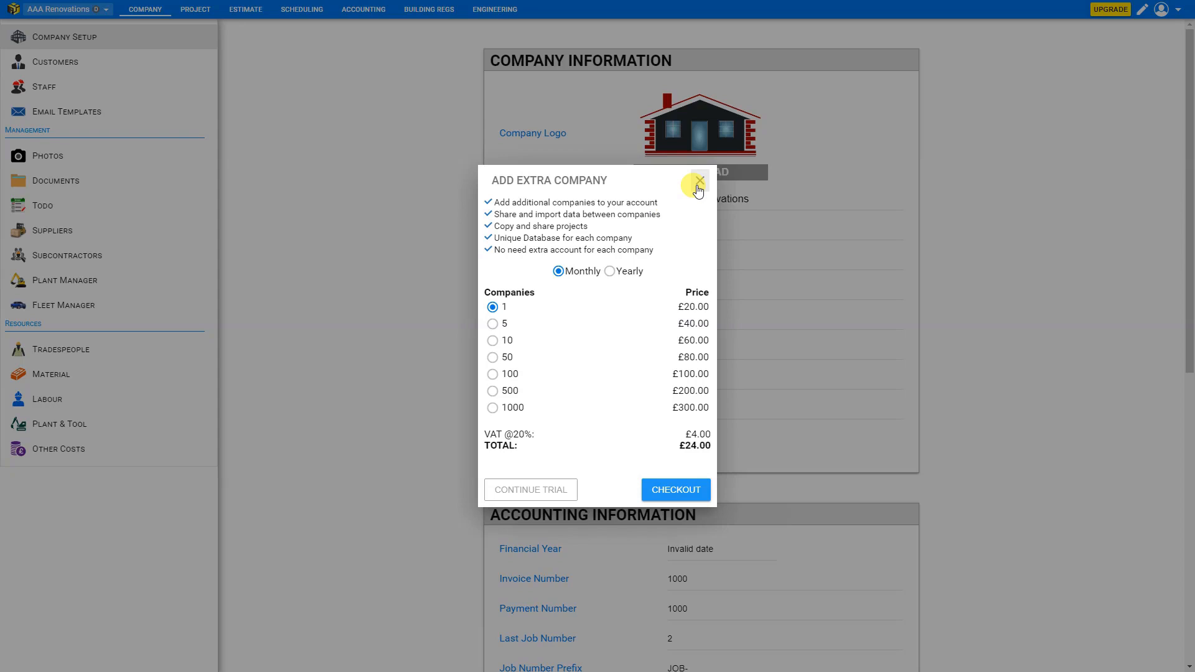
Compare yearly and monthly prices, keep monthly and choose the 50-companies tier (£96.00).
left_click(610, 272)
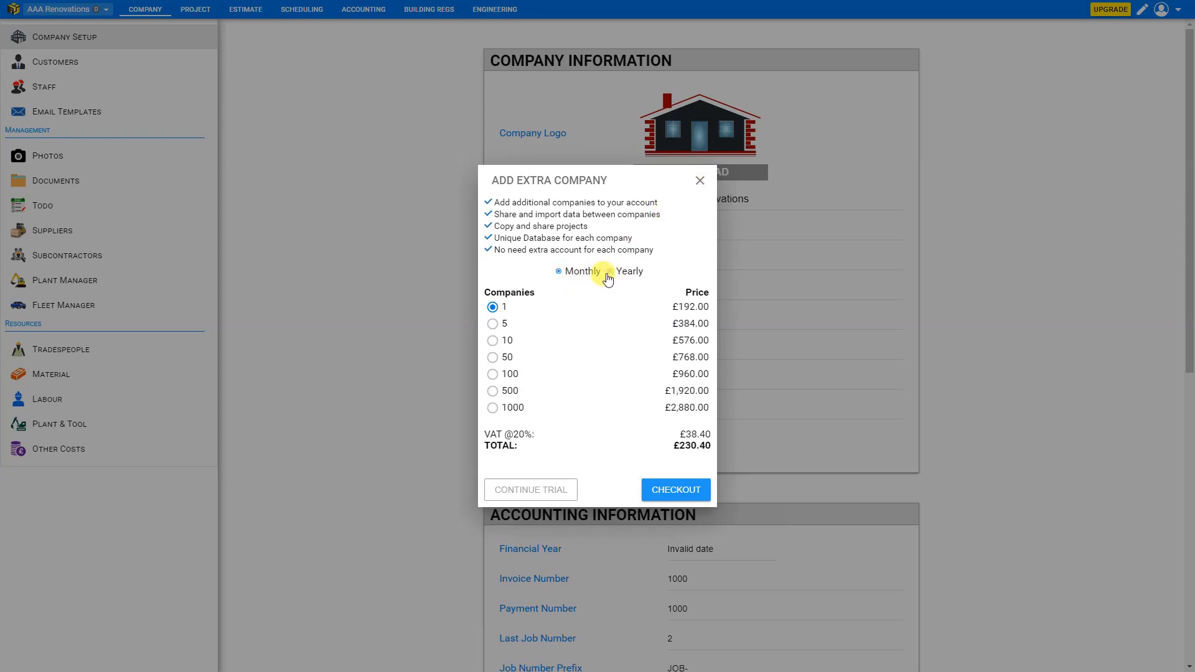
left_click(610, 271)
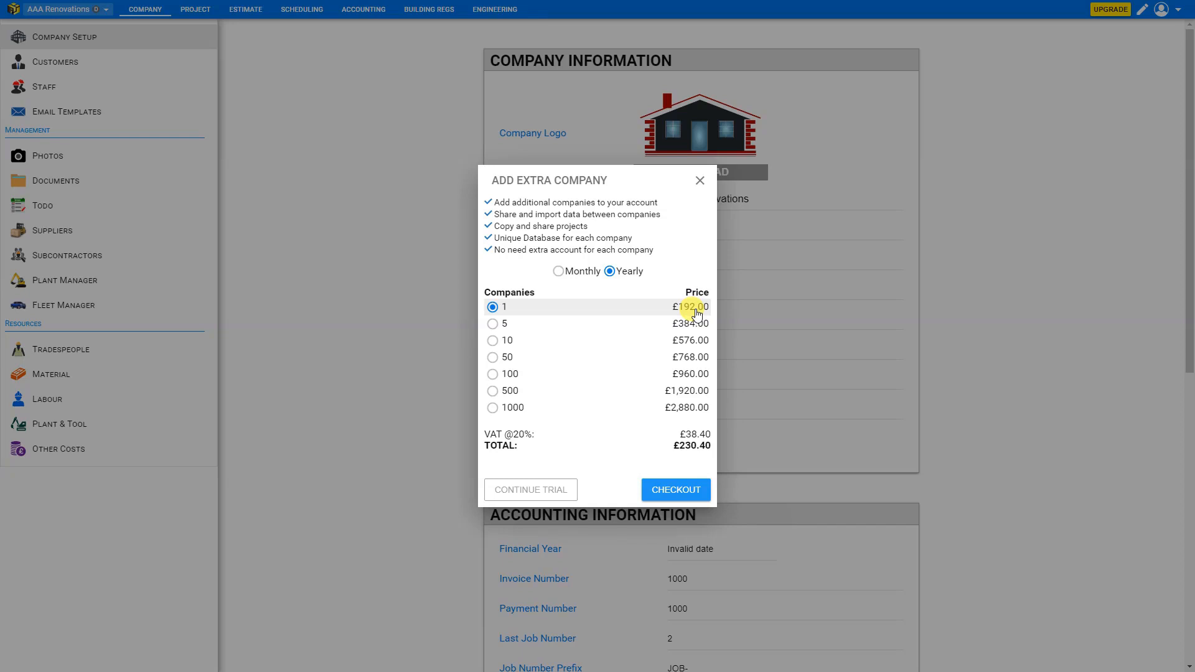
left_click(558, 271)
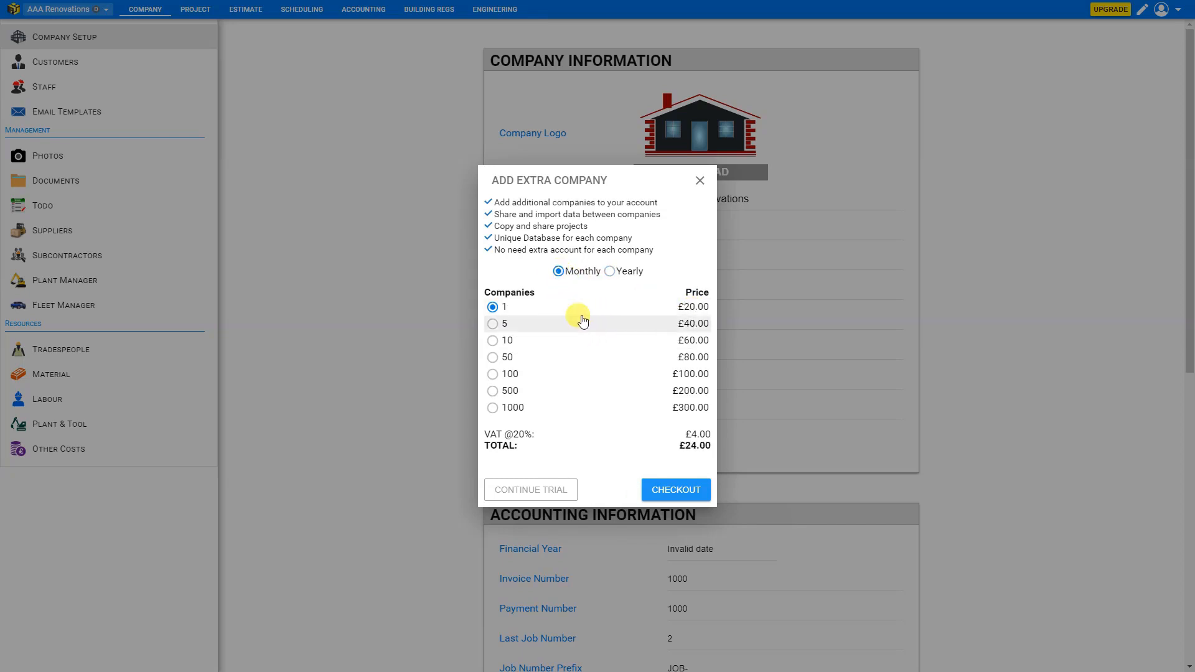
mouse_move(549, 314)
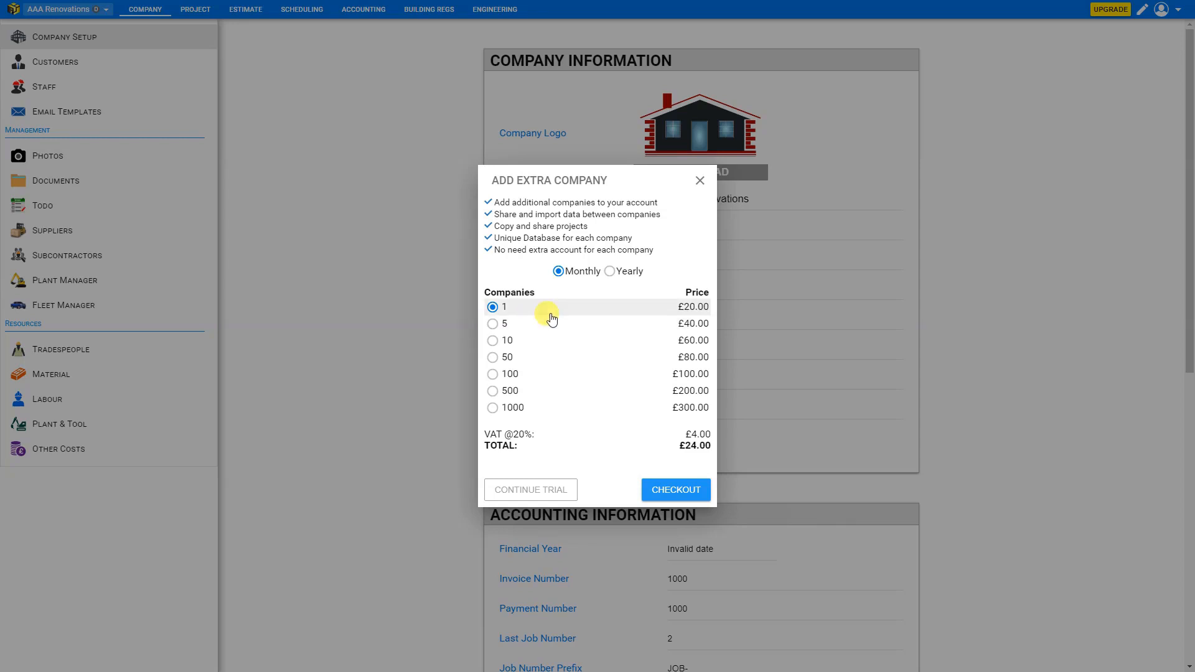
mouse_move(576, 338)
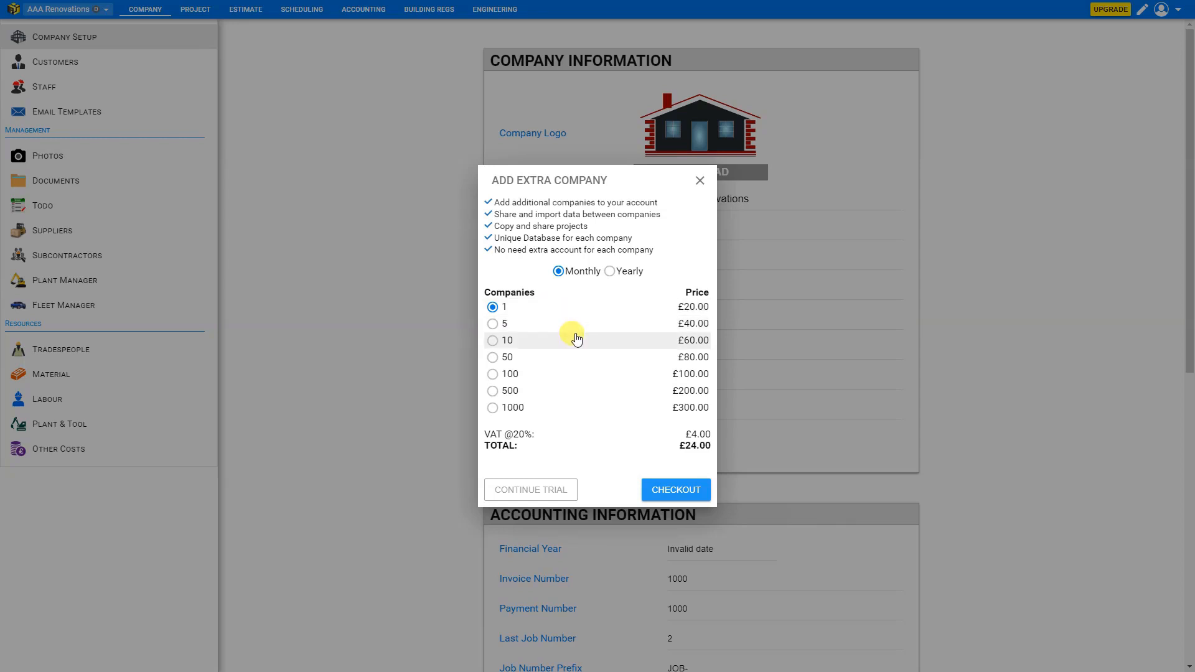
mouse_move(526, 346)
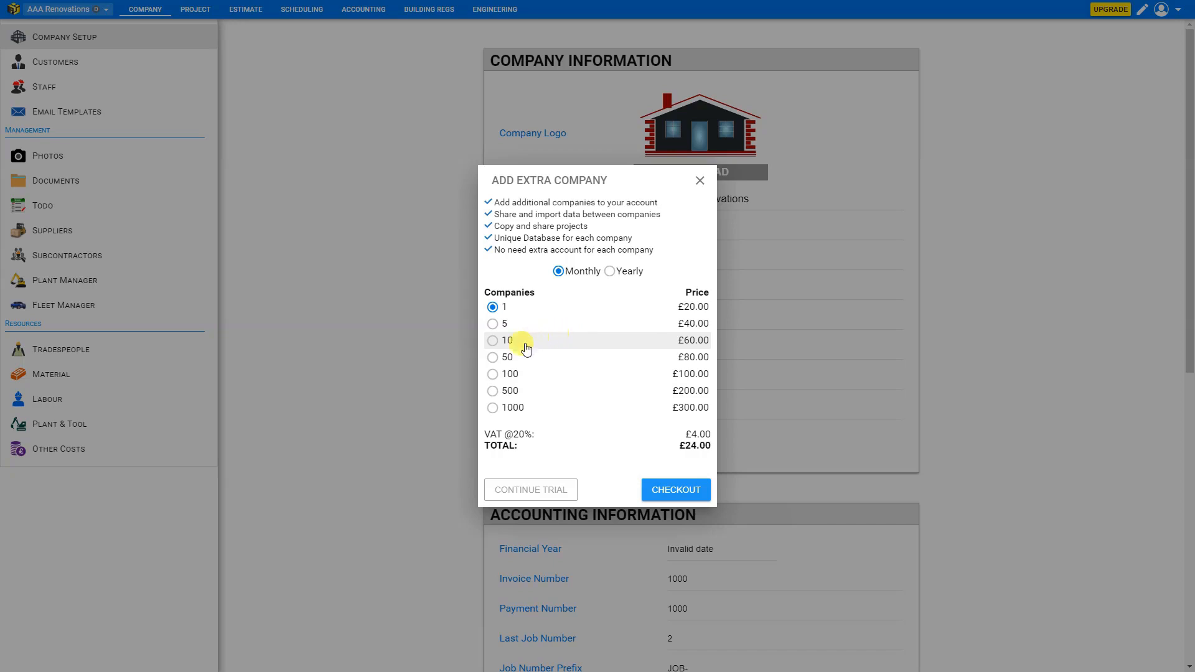
left_click(493, 357)
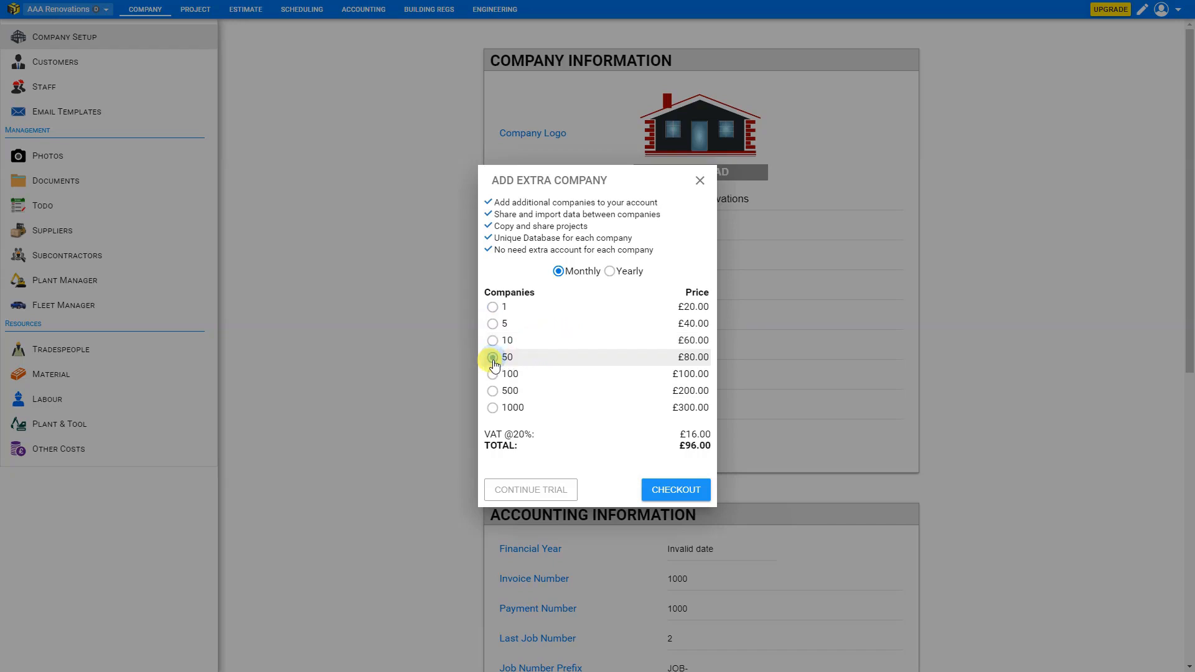
left_click(492, 357)
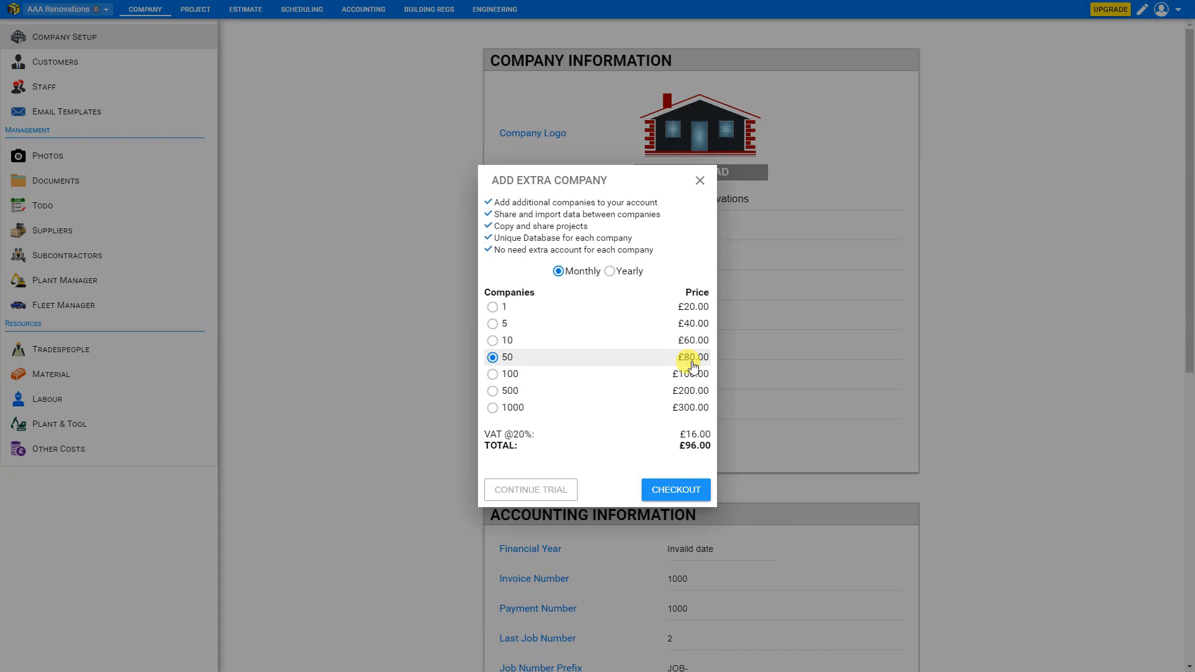
mouse_move(732, 246)
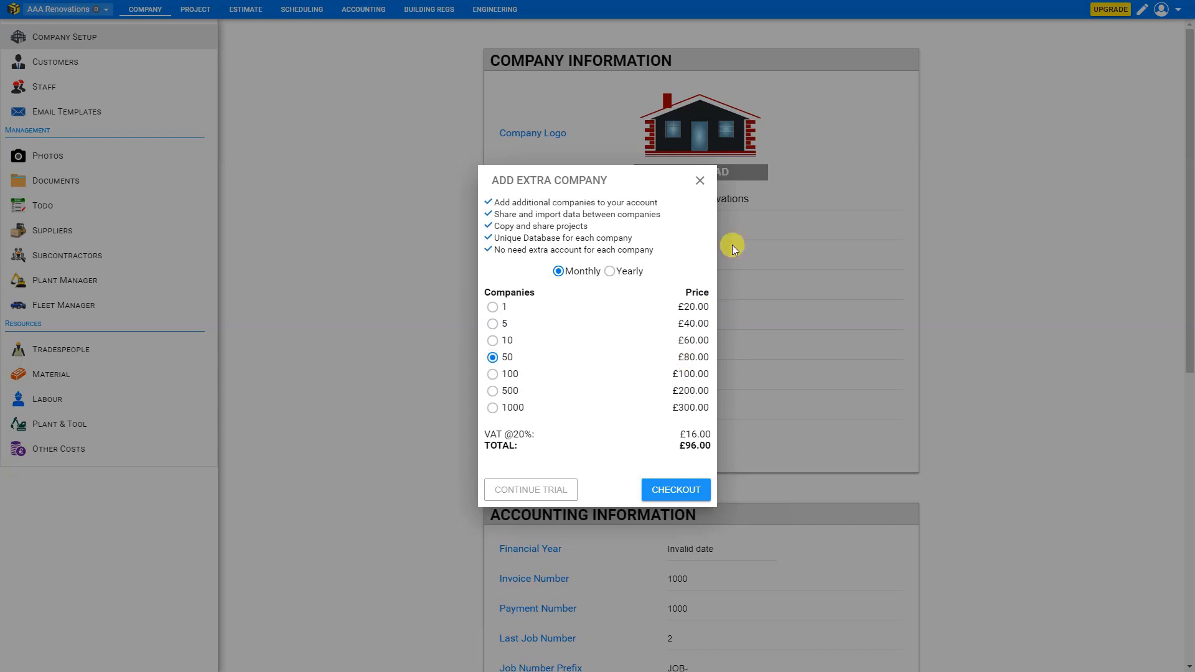
mouse_move(781, 192)
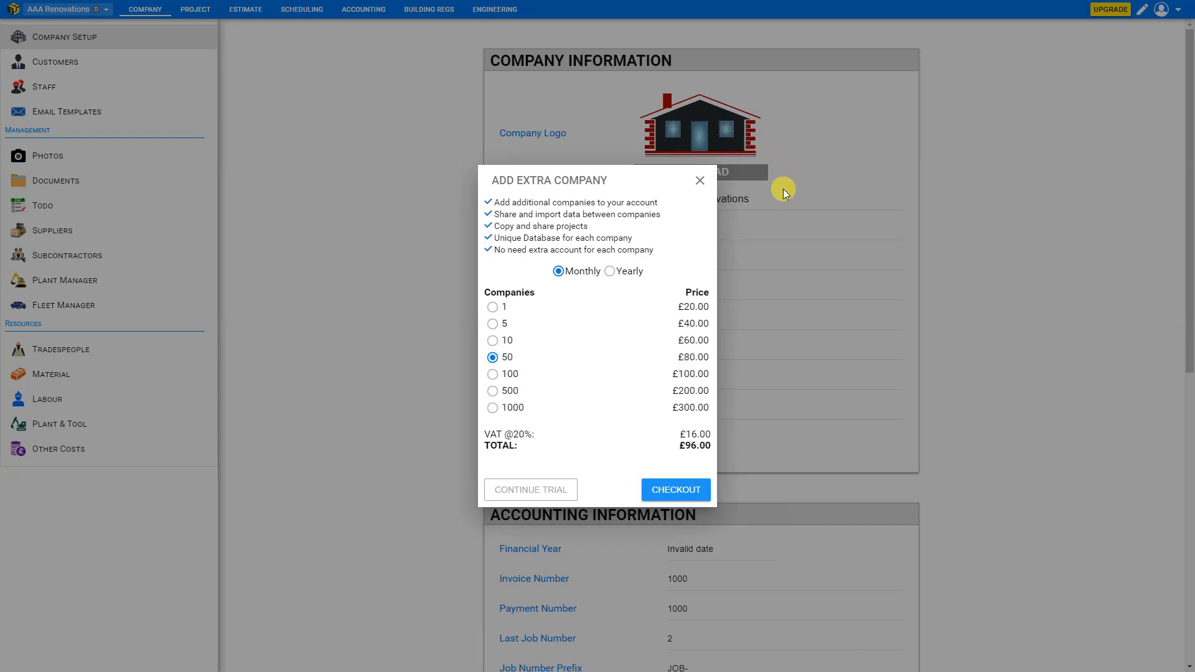
mouse_move(744, 271)
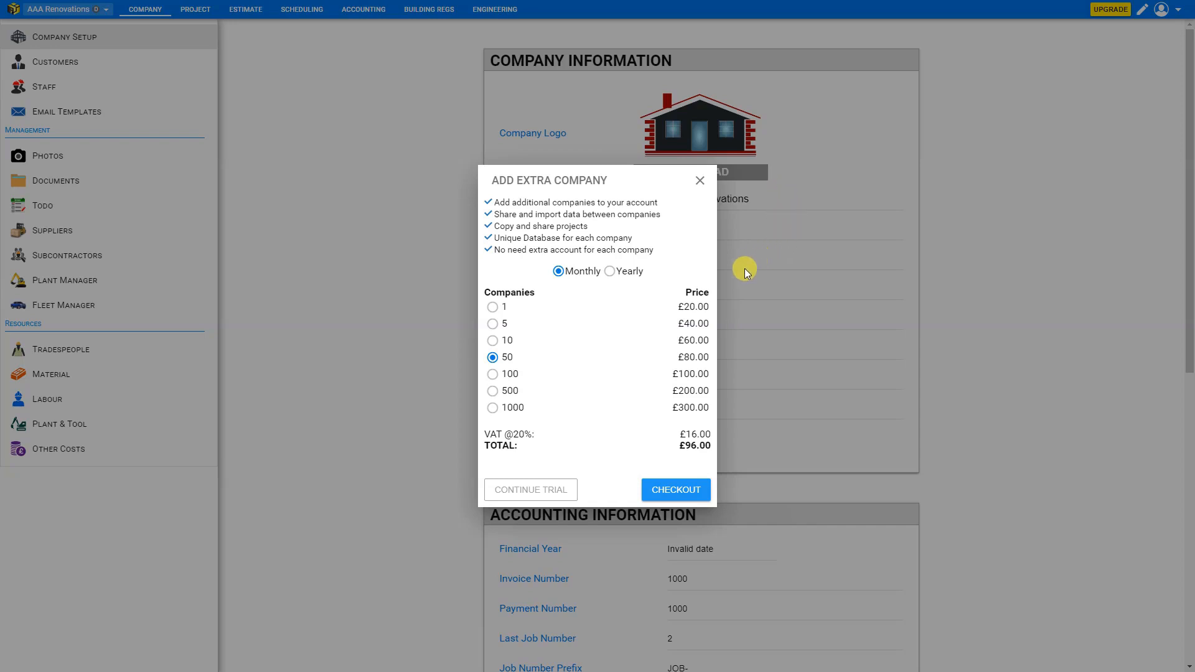
mouse_move(669, 352)
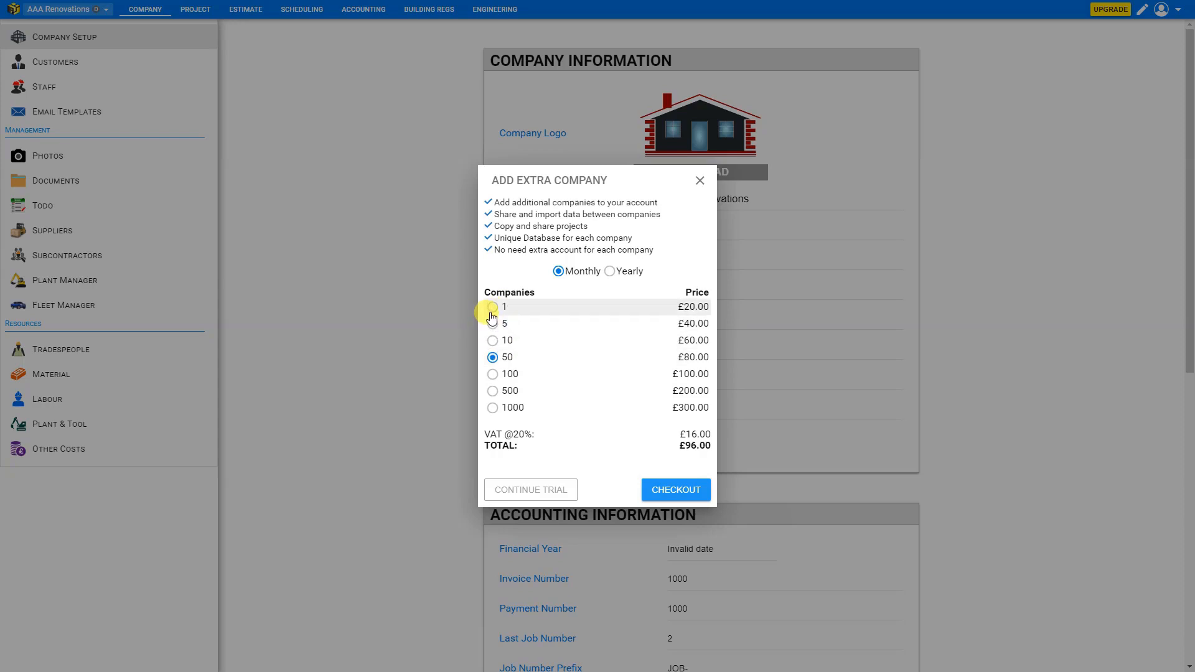
mouse_move(667, 207)
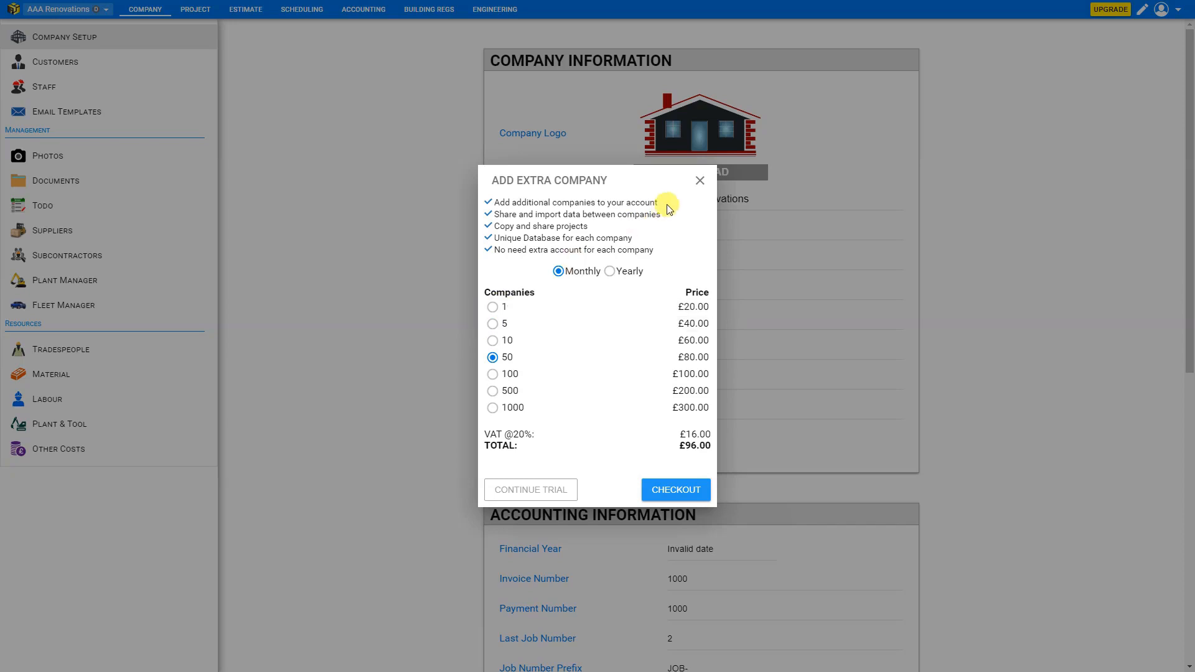
Dismiss the Add Extra Company offer and stay on AAA Renovations.
left_click(700, 180)
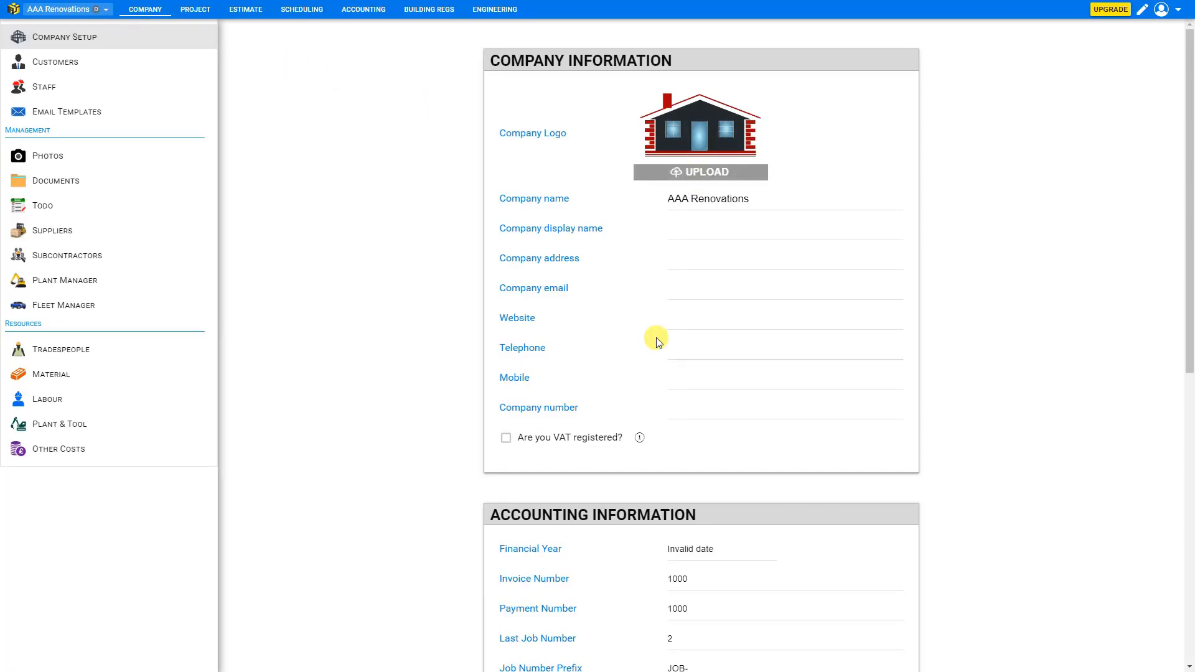
mouse_move(91, 10)
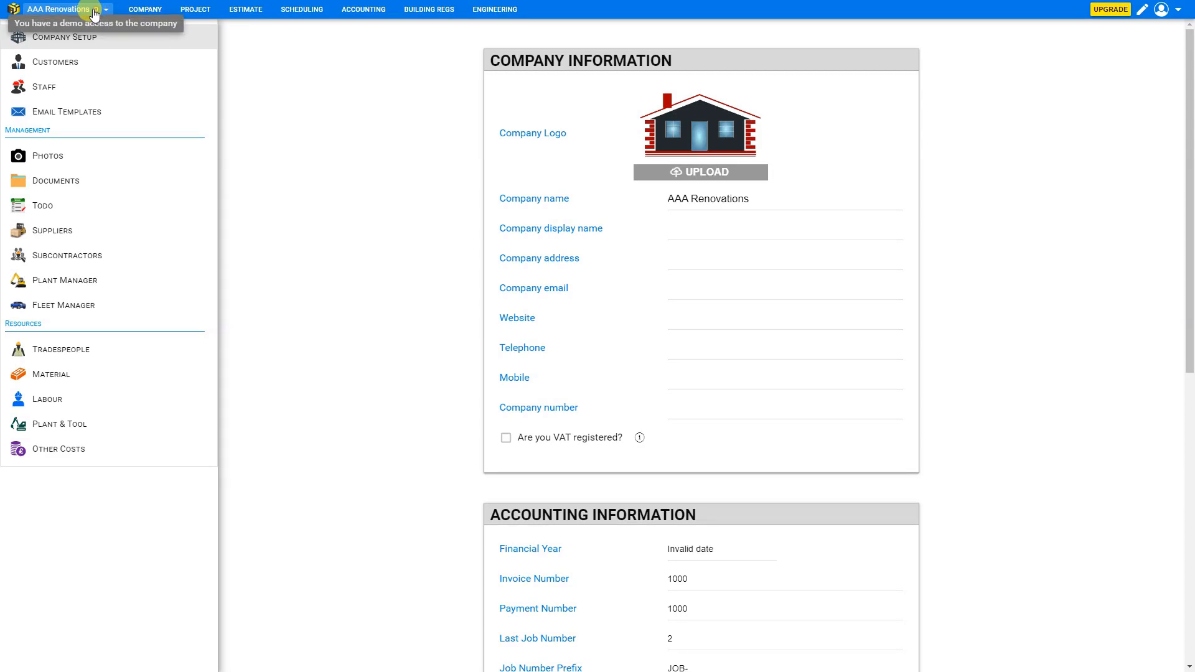
mouse_move(94, 11)
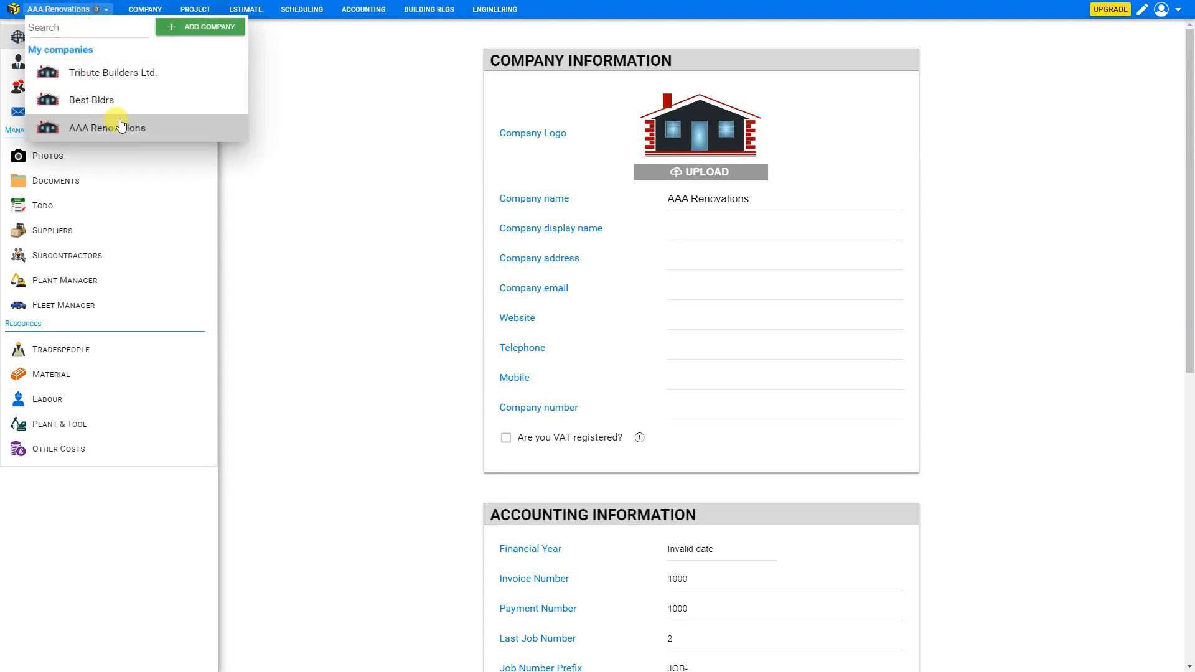
mouse_move(163, 133)
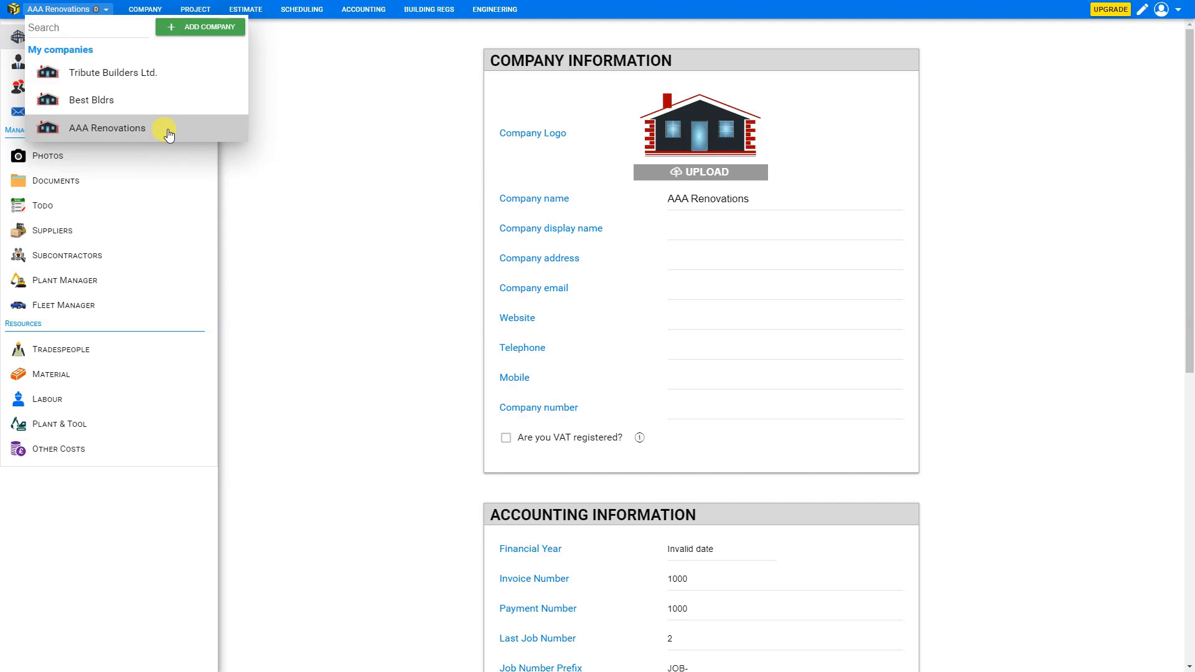
left_click(107, 127)
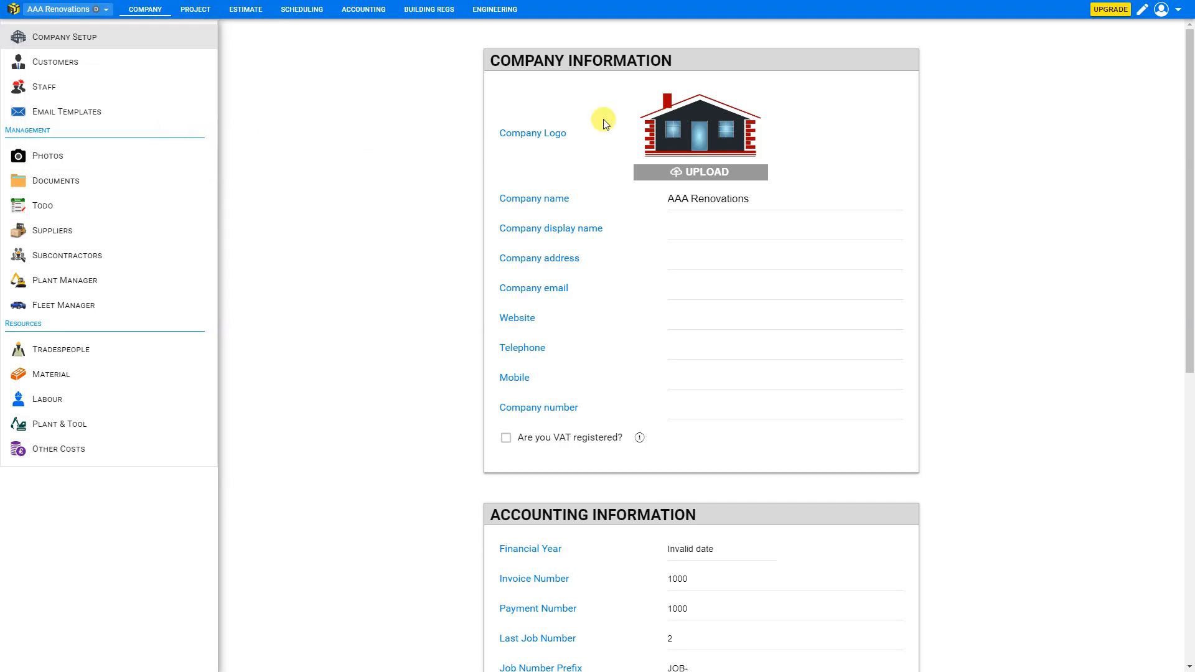
On the pricing page choose 50 companies billed yearly (£921.60) and accept the terms.
left_click(1110, 8)
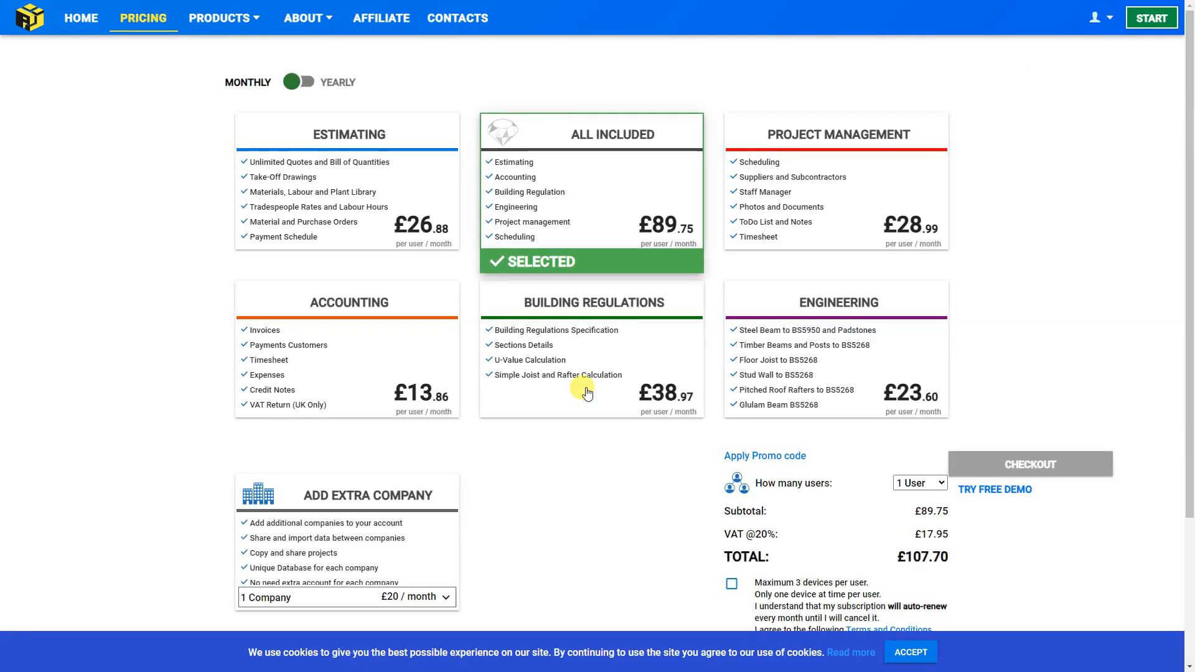
mouse_move(430, 604)
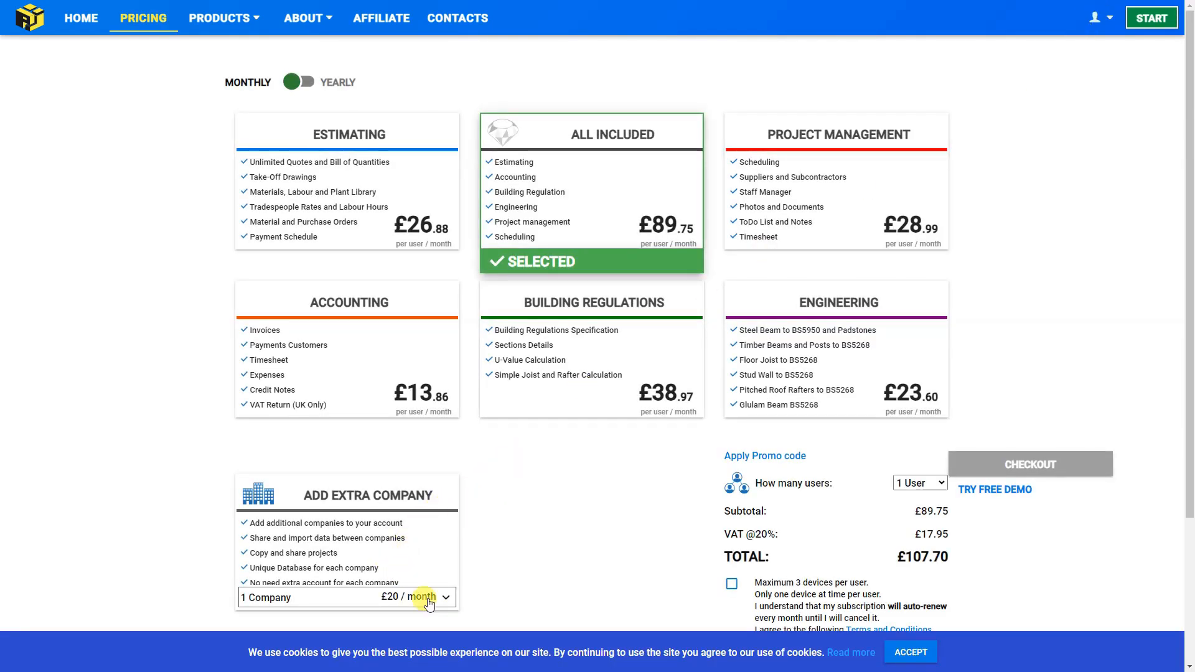
left_click(446, 597)
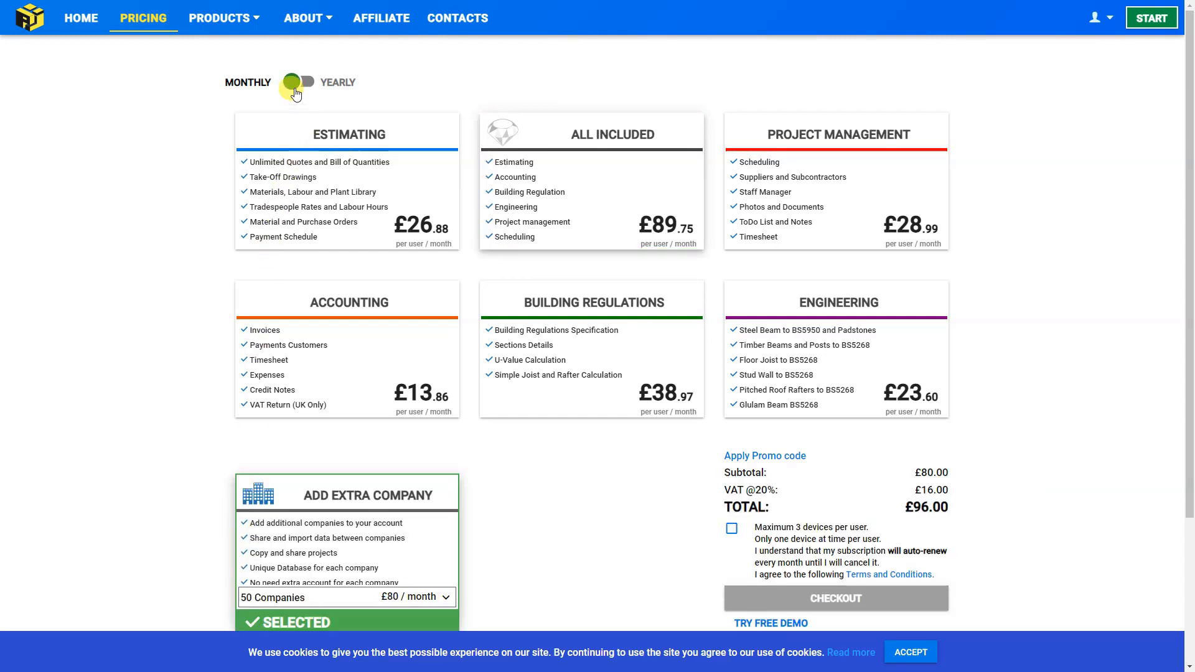
left_click(304, 82)
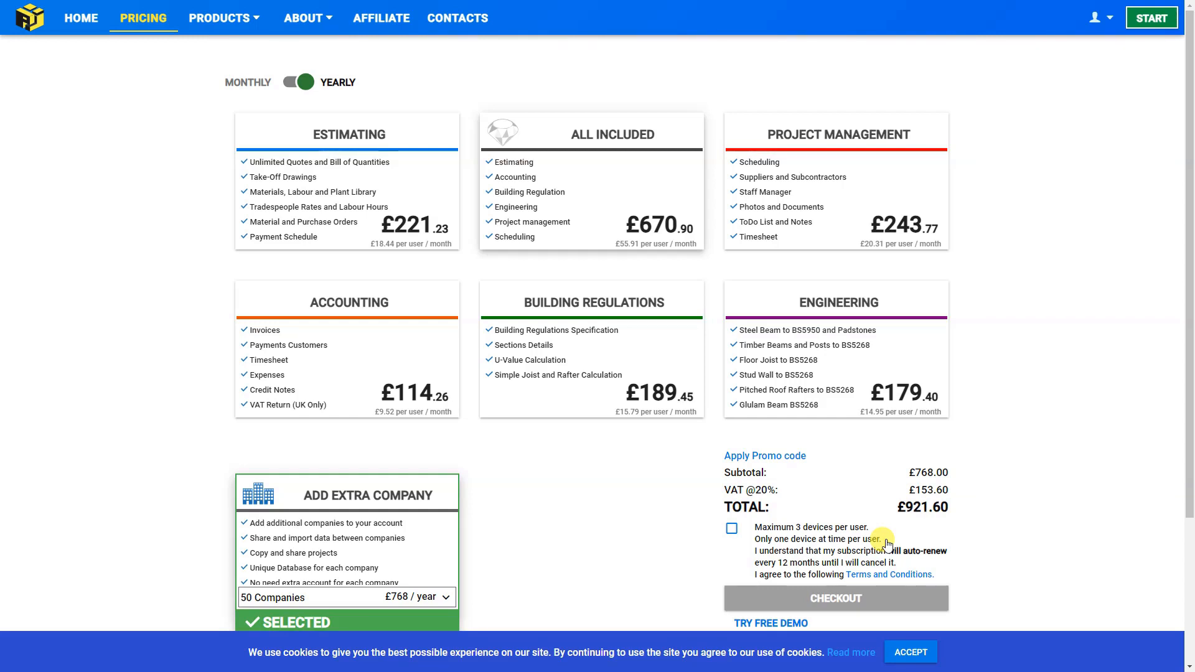
mouse_move(816, 568)
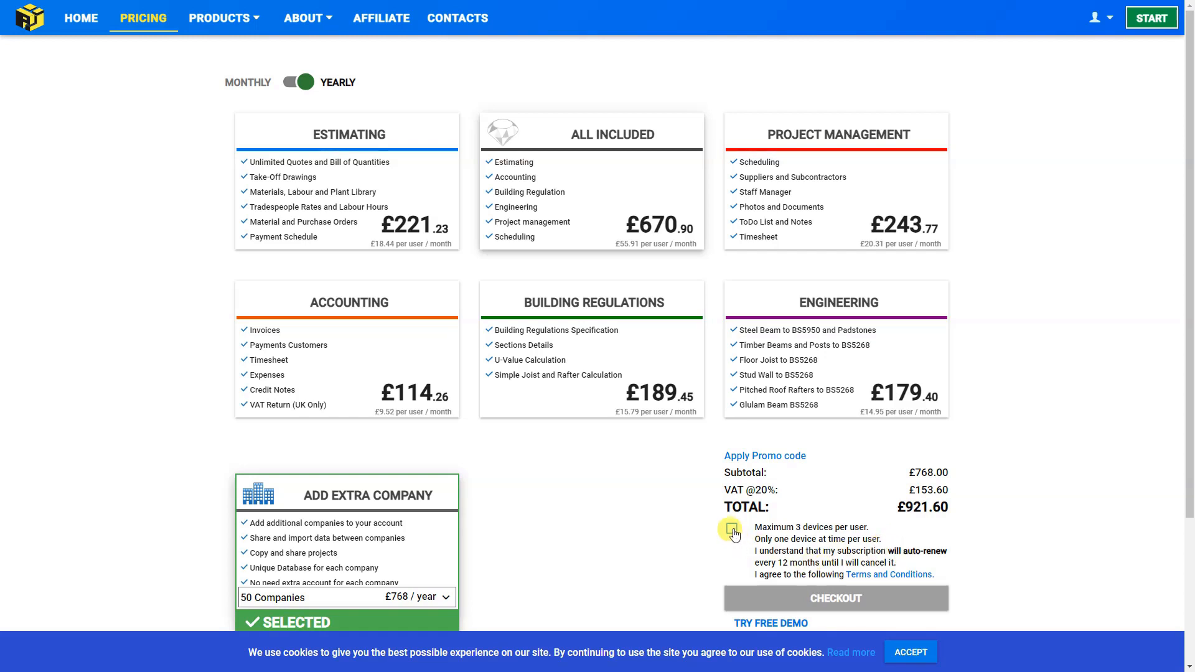
left_click(732, 528)
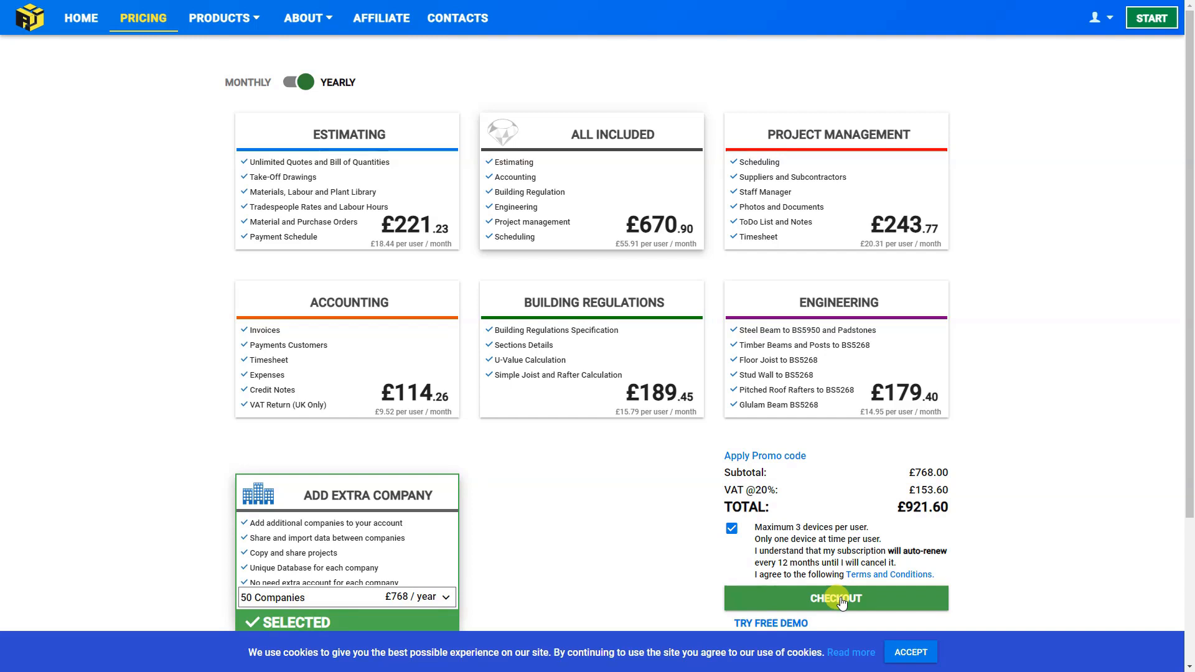
Proceed to Stripe Checkout for the £921.60 yearly subscription.
left_click(836, 599)
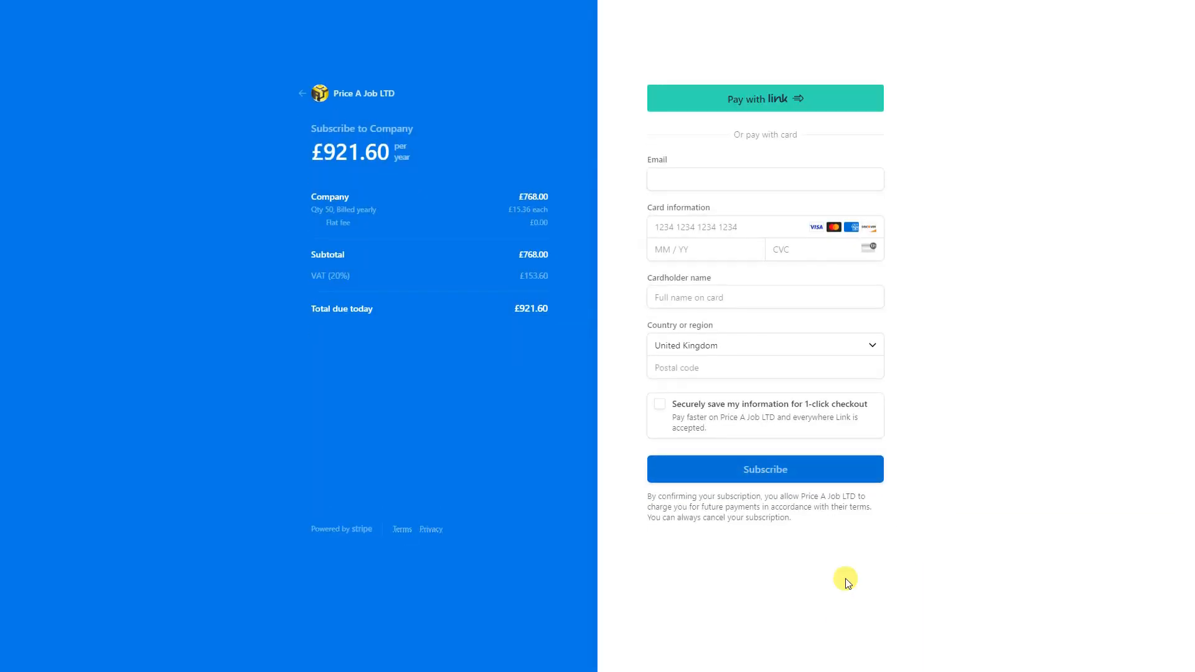
mouse_move(294, 92)
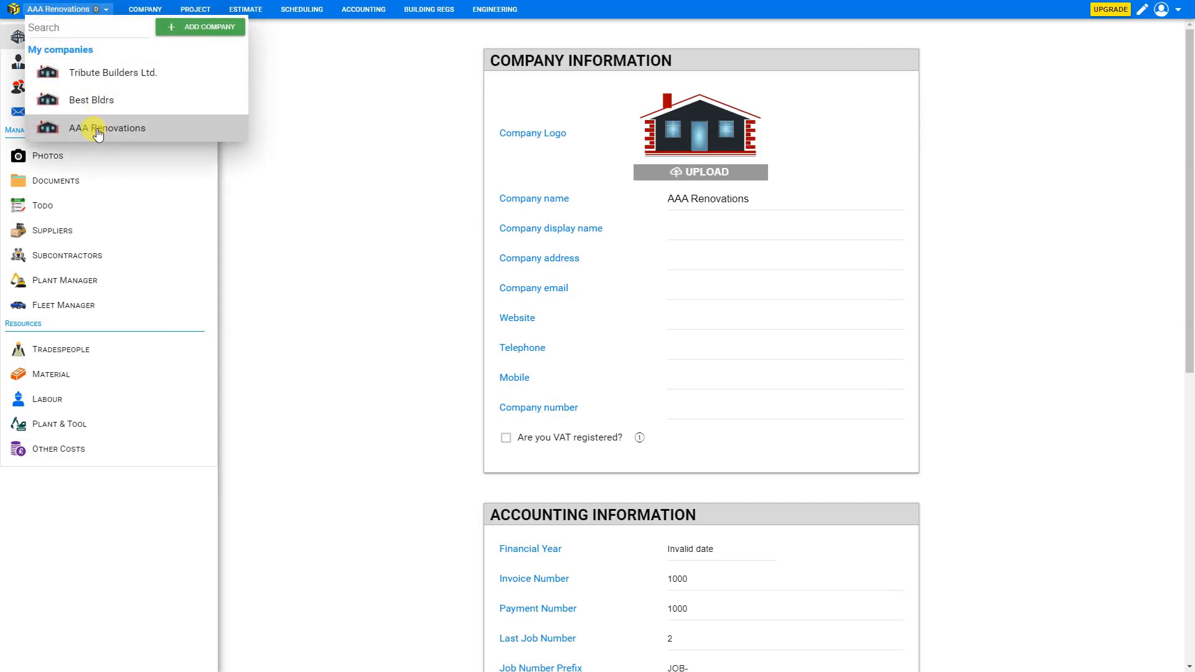
Delete the AAA Renovations company and confirm the deletion.
left_click(106, 128)
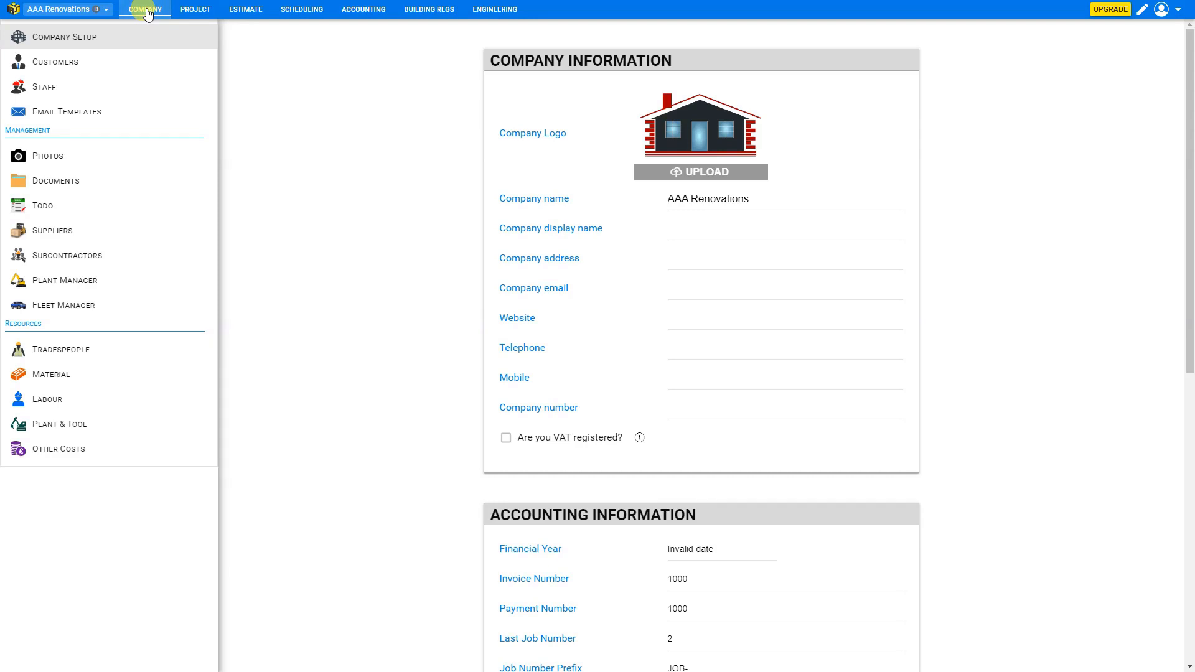
scroll("down", 3)
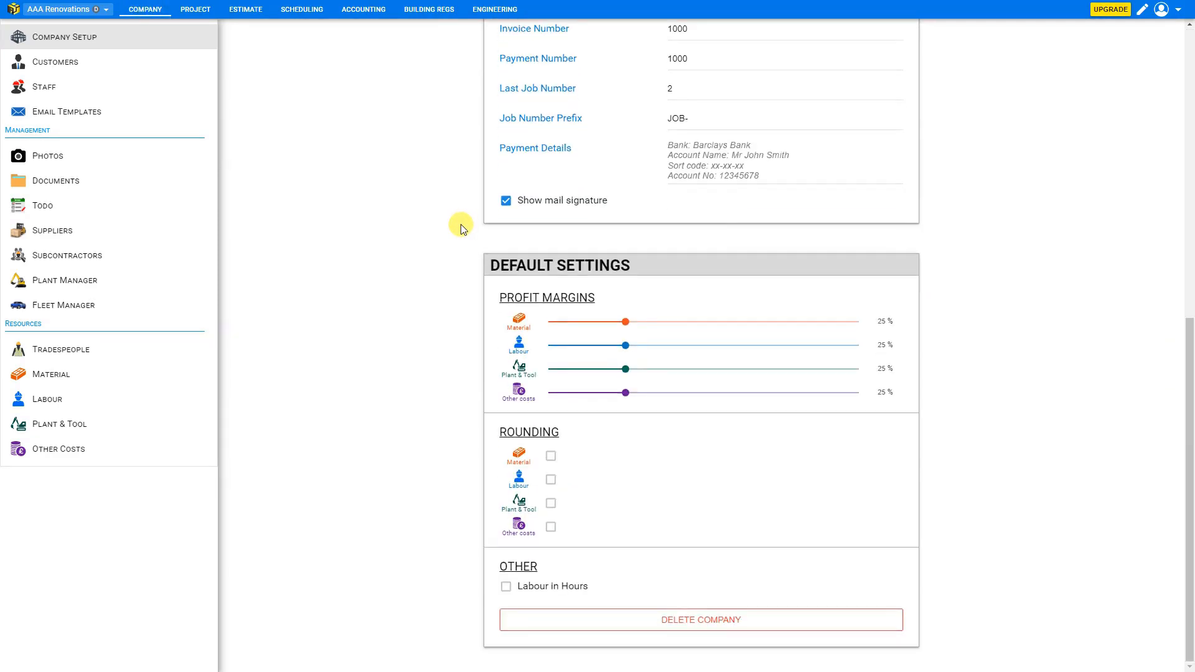
mouse_move(700, 619)
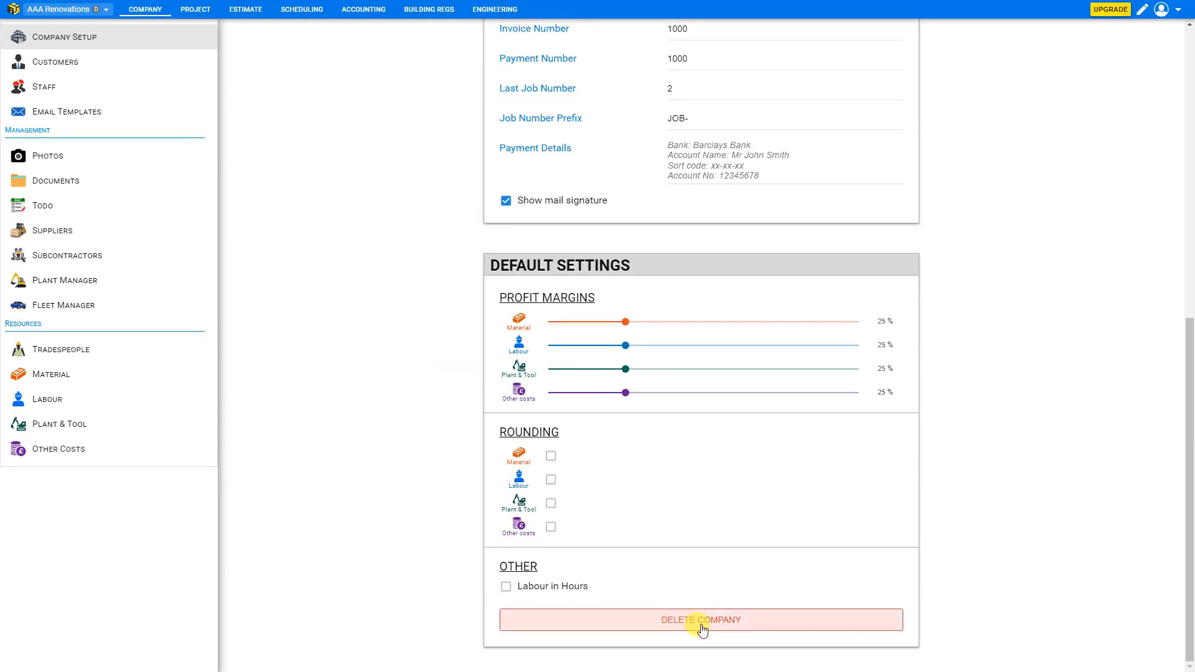
left_click(701, 620)
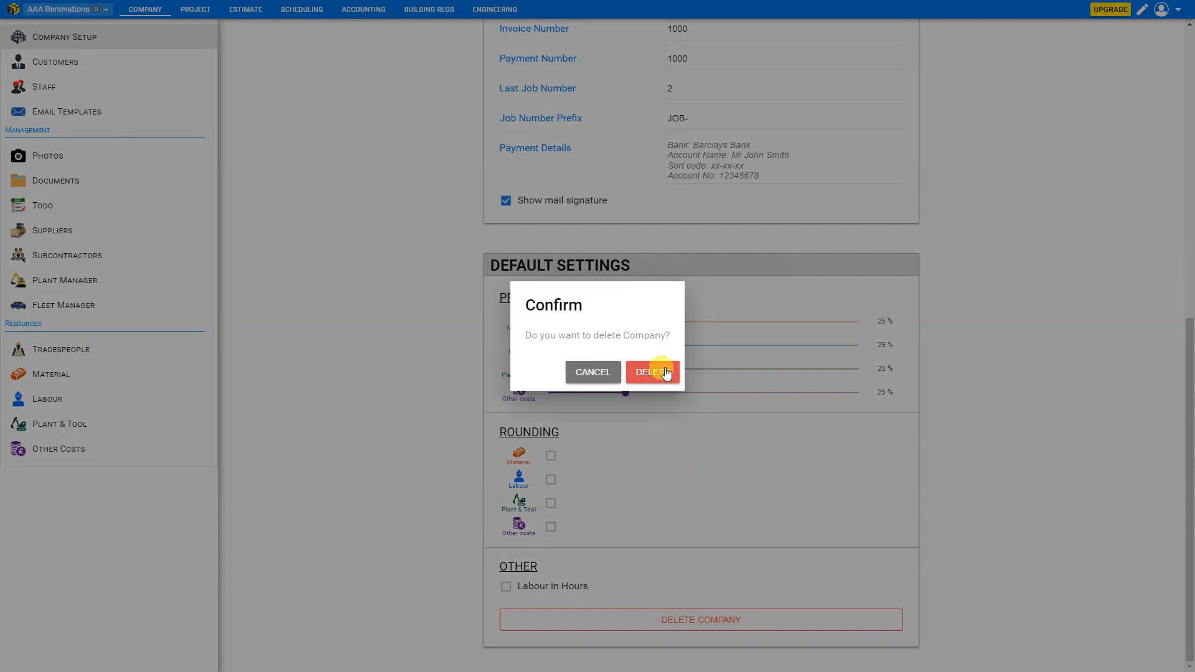
left_click(653, 372)
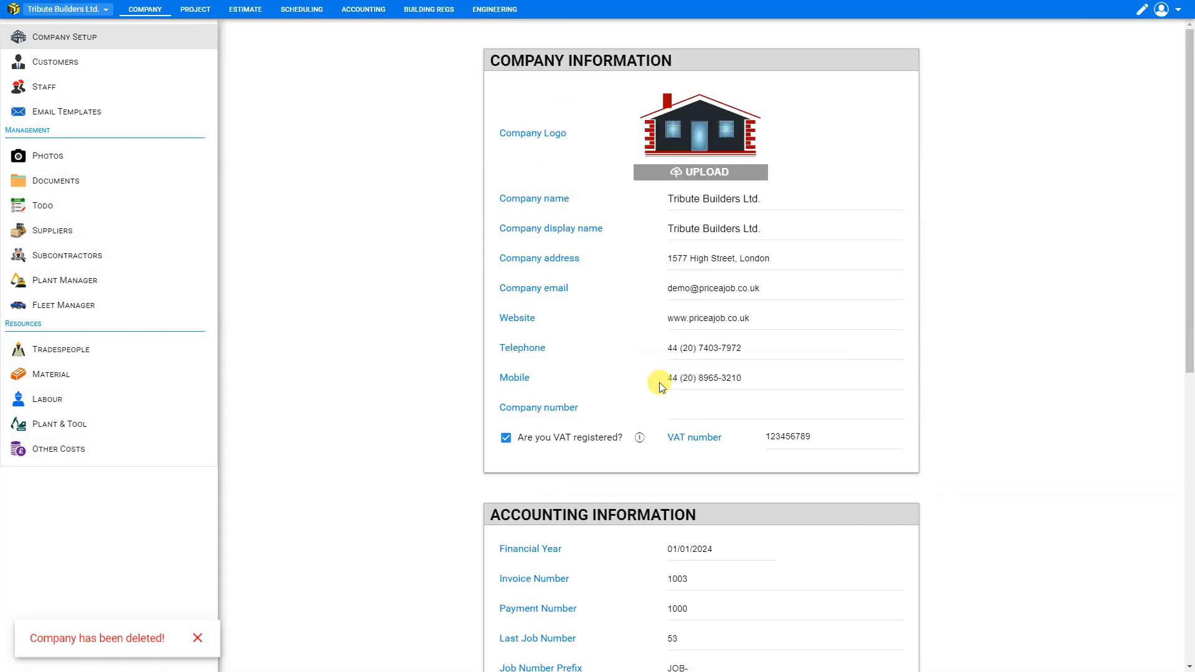
Switch the working company to Best Bldrs from My companies.
left_click(60, 8)
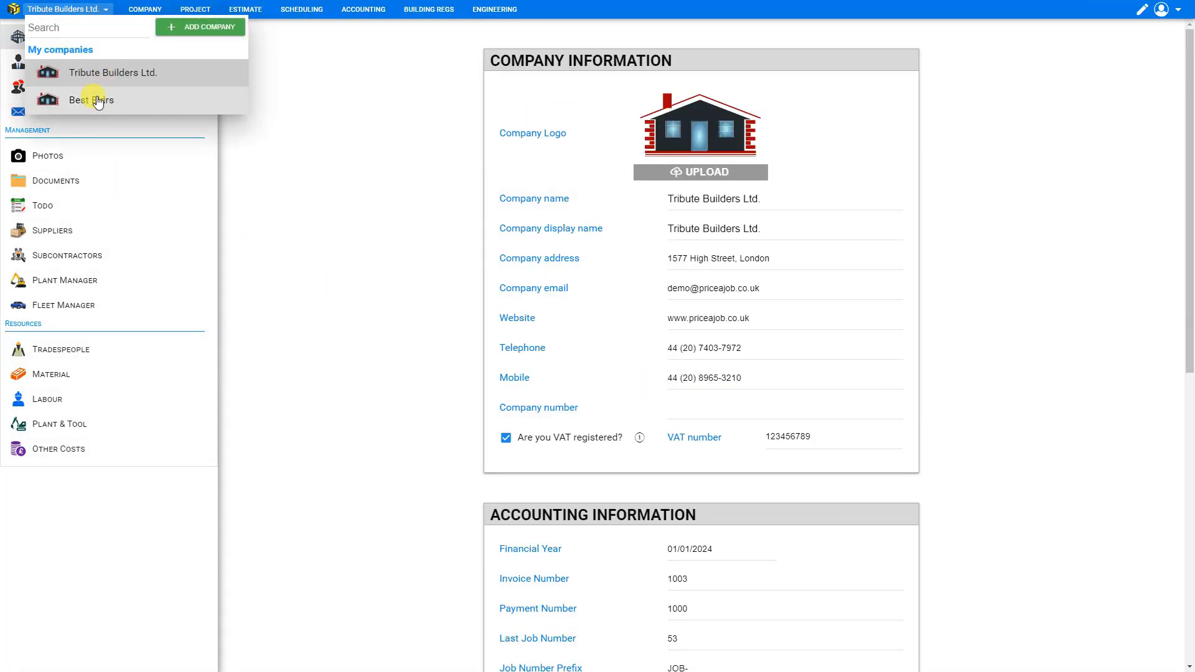
mouse_move(196, 92)
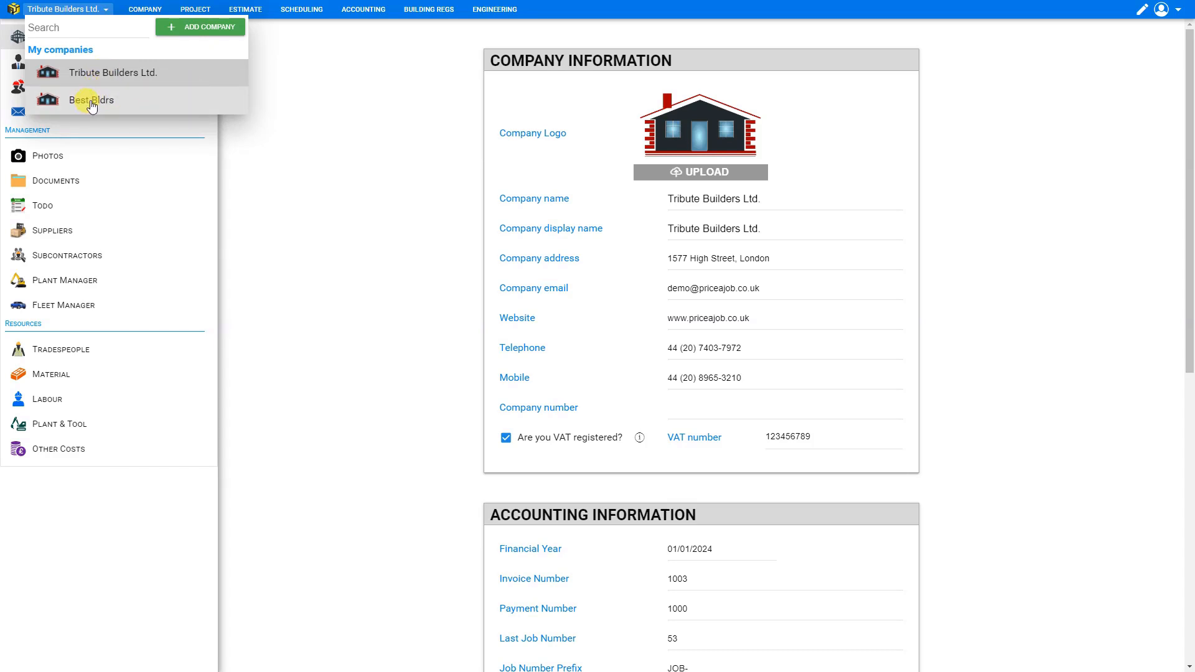
left_click(92, 99)
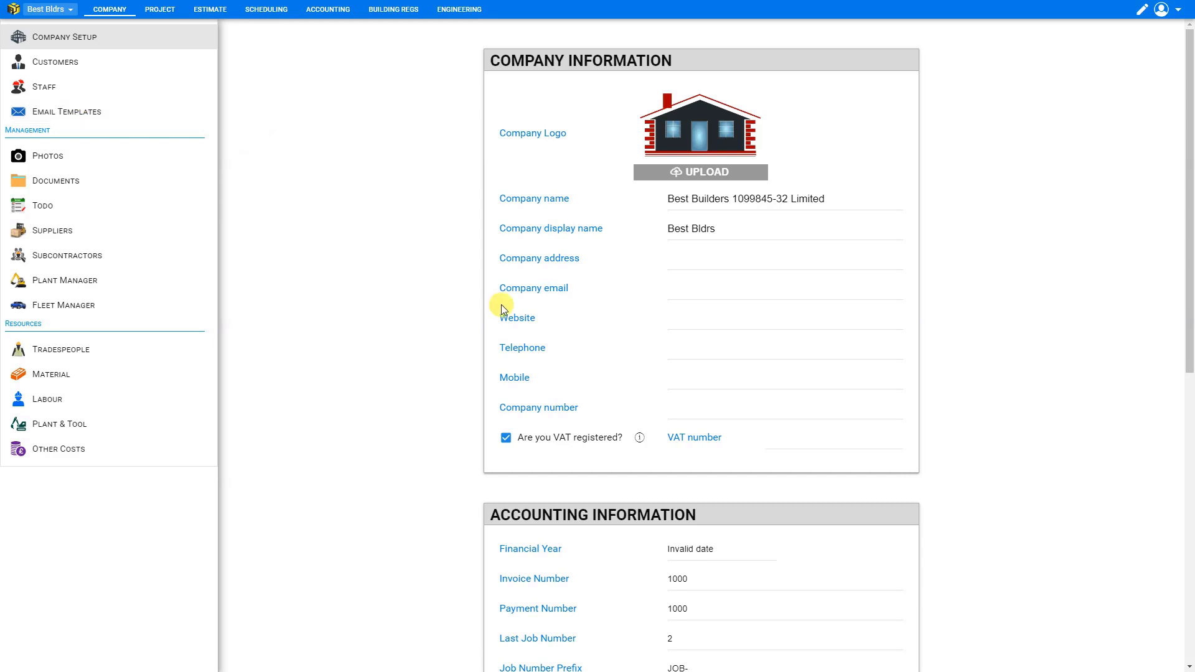
mouse_move(585, 478)
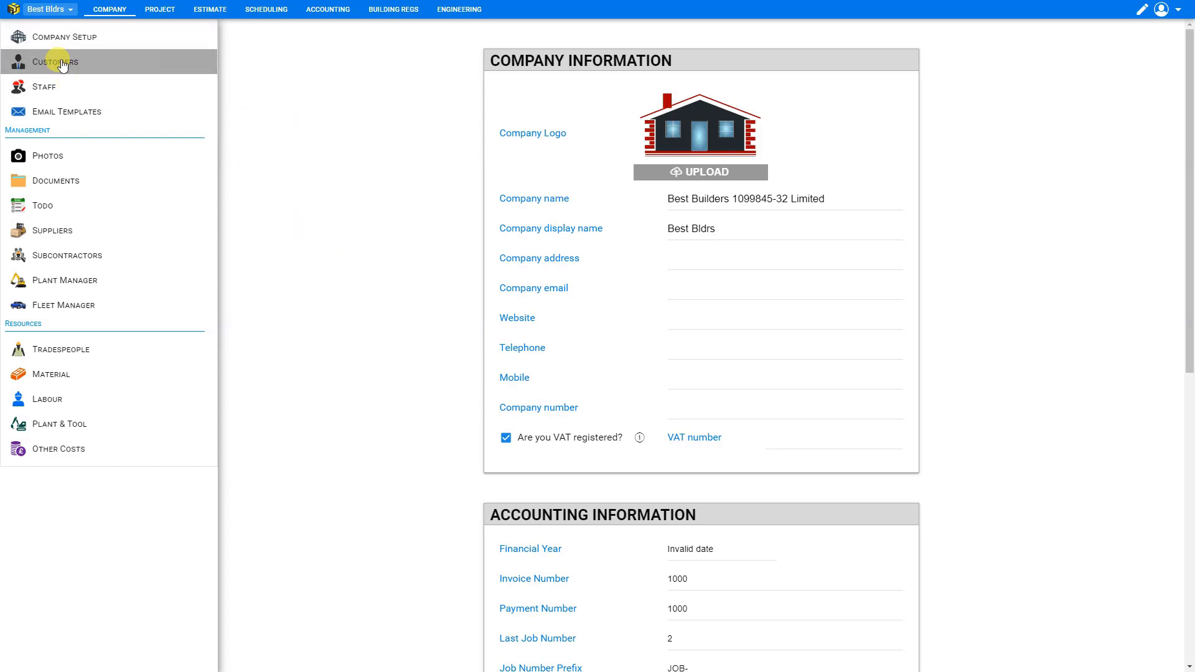
Begin a customer import with Tribute Builders Ltd. as the source company.
left_click(55, 62)
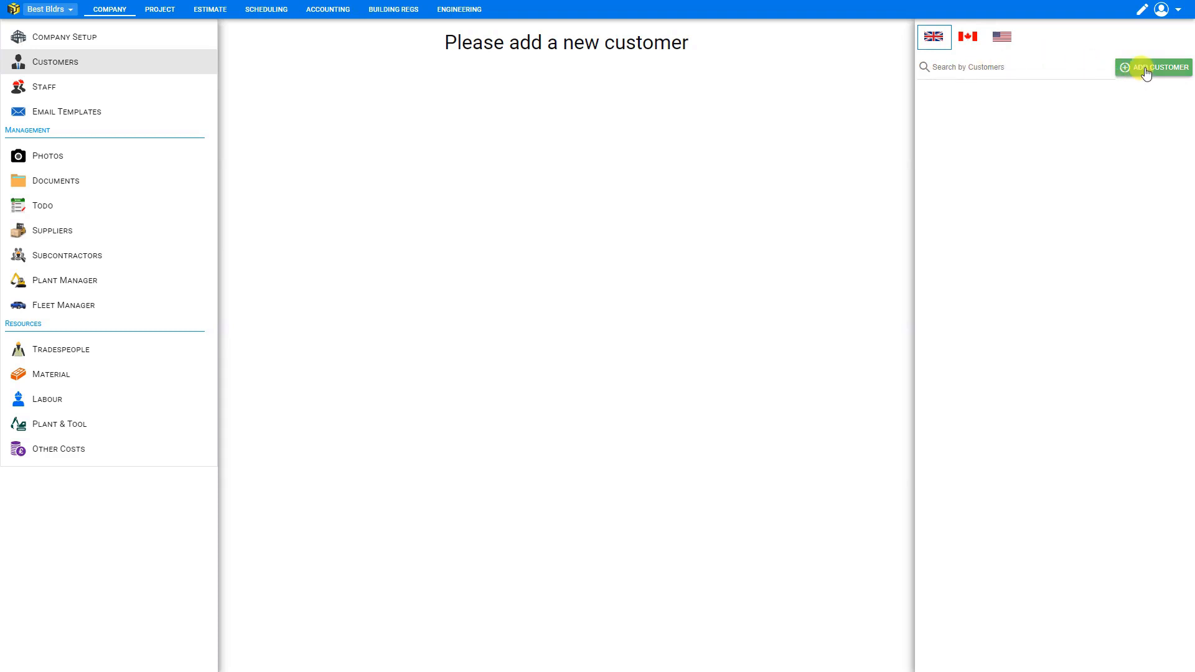
left_click(1155, 67)
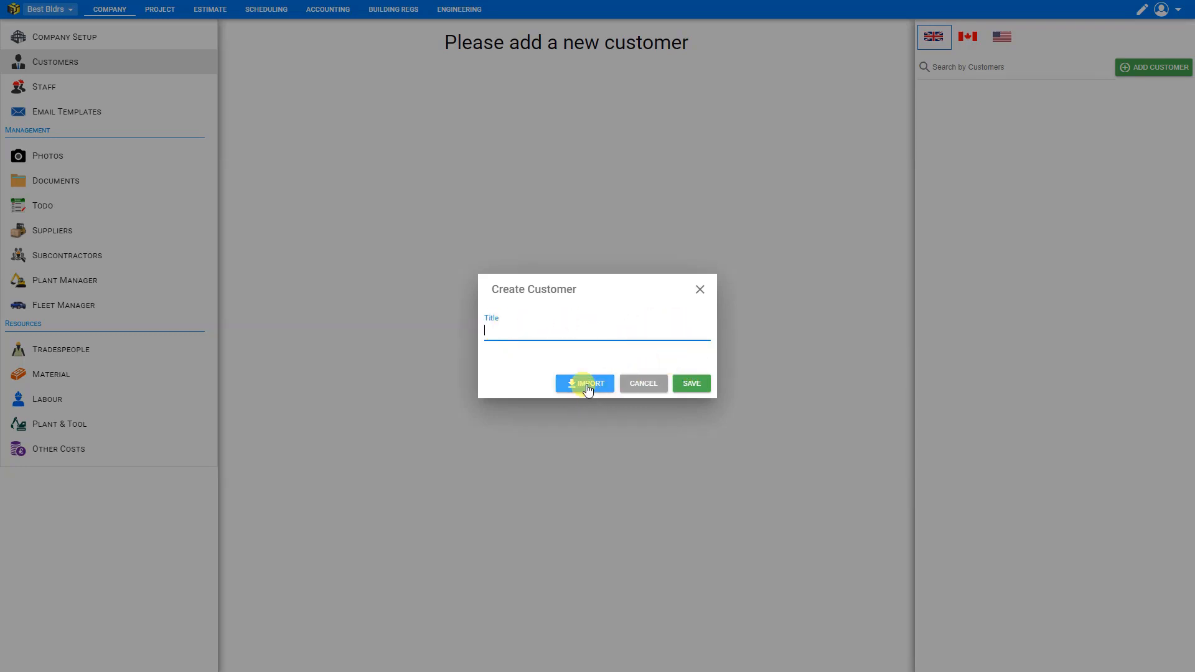
left_click(585, 384)
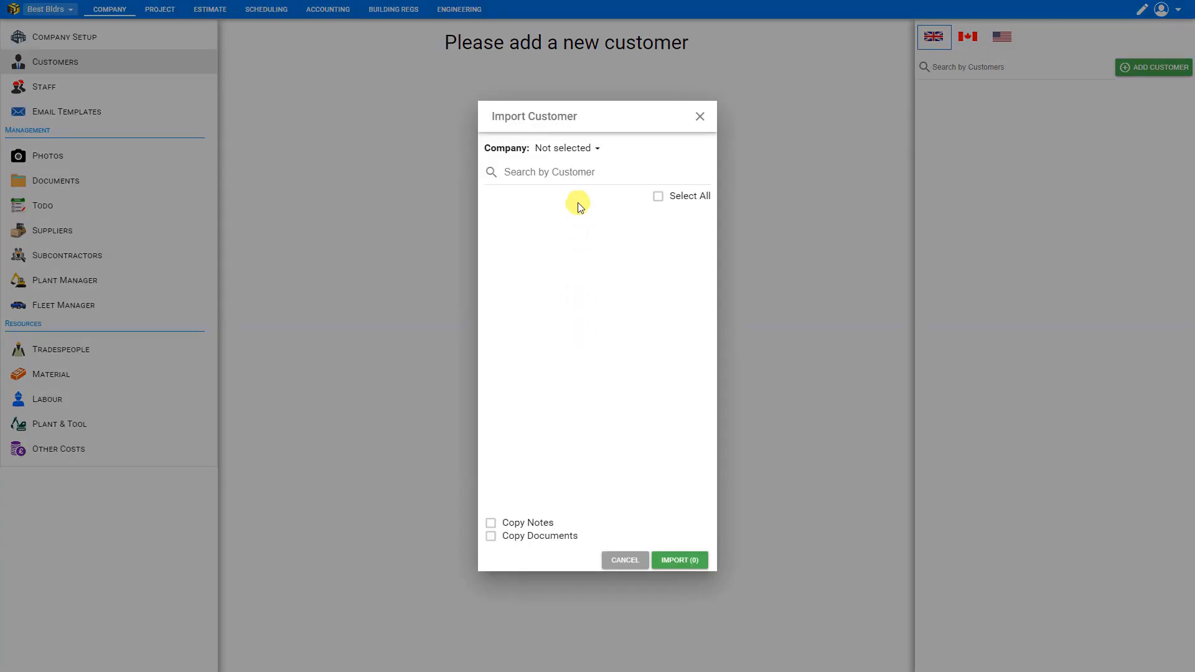
mouse_move(599, 152)
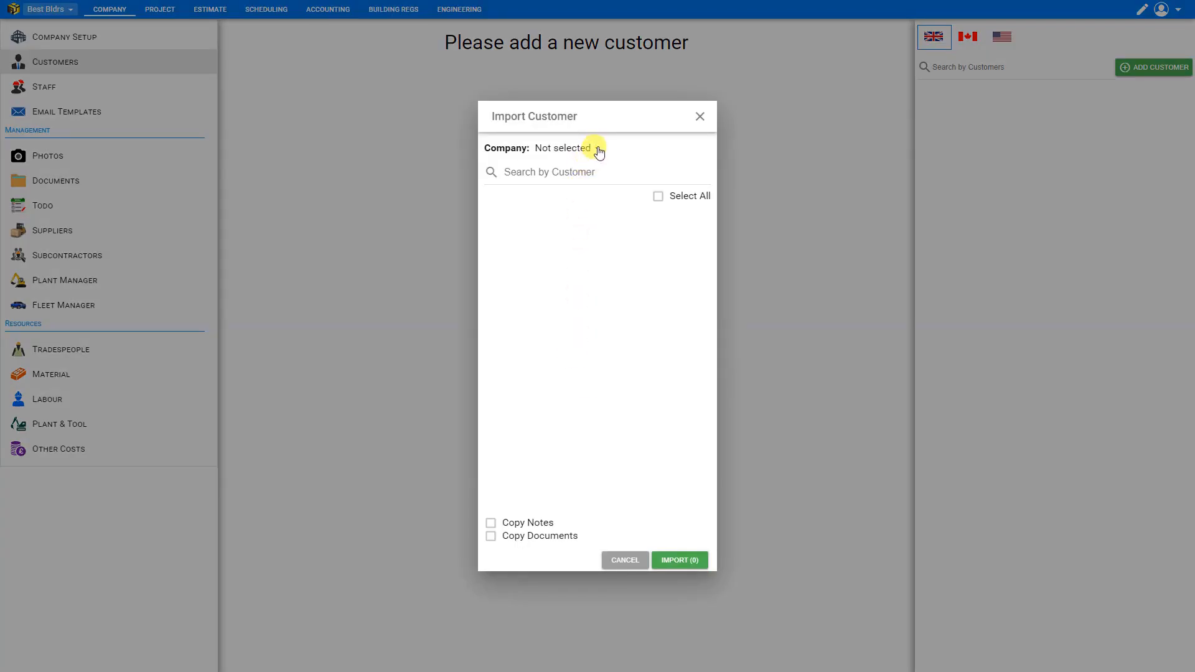
left_click(595, 148)
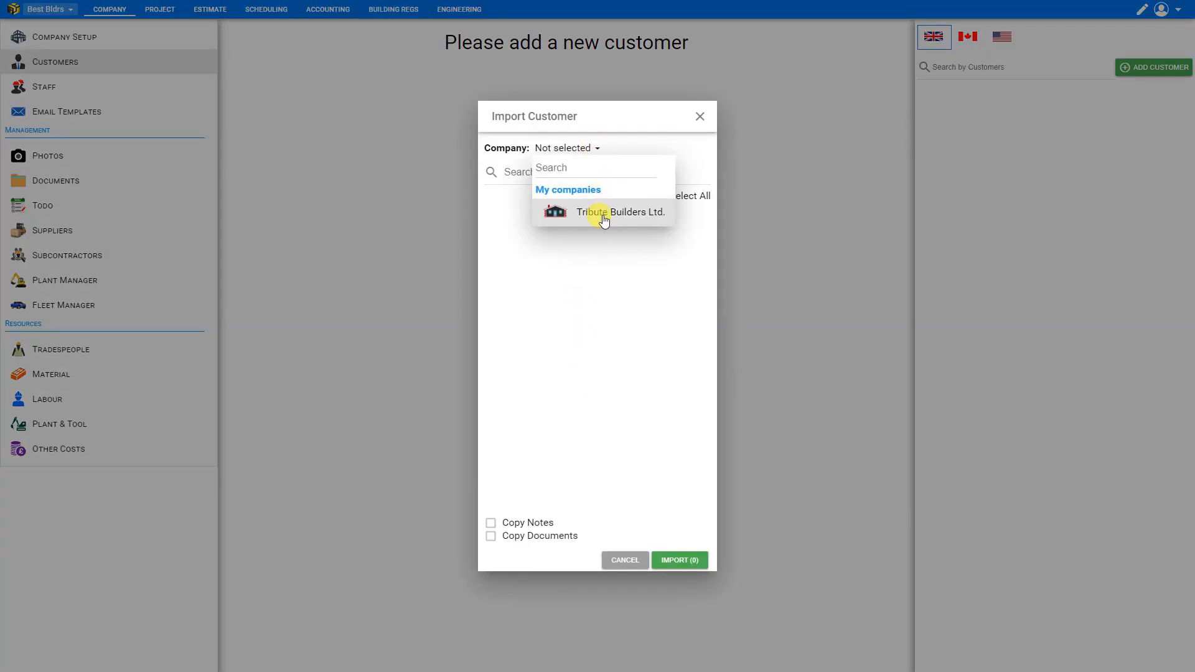
left_click(608, 212)
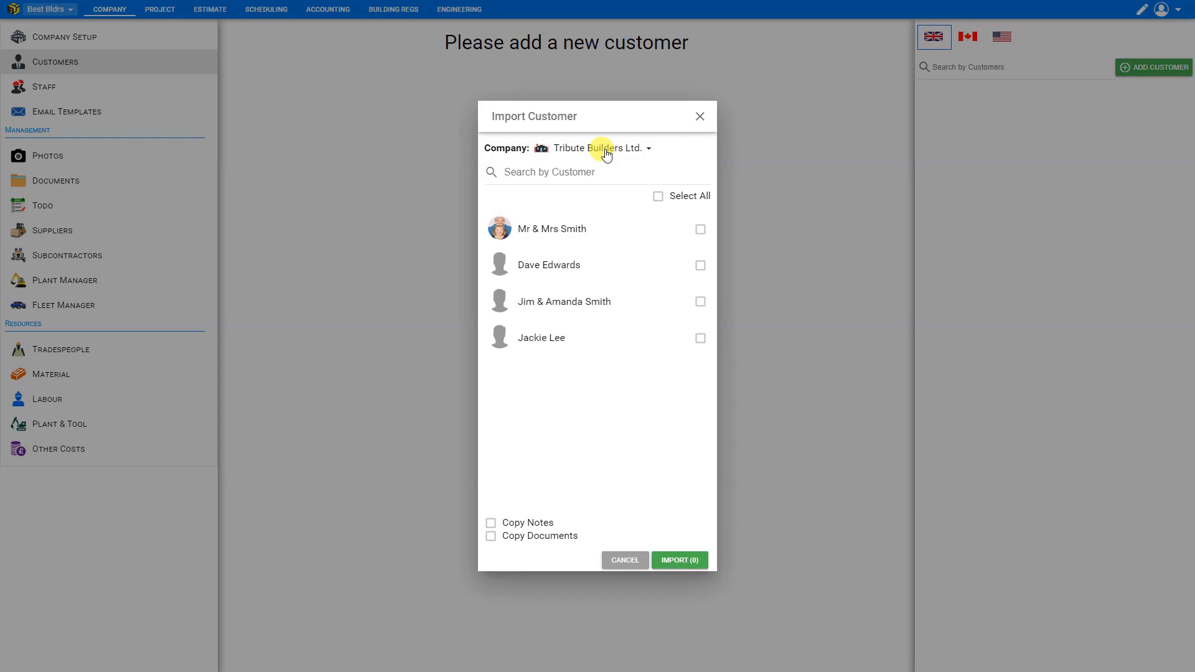
left_click(700, 265)
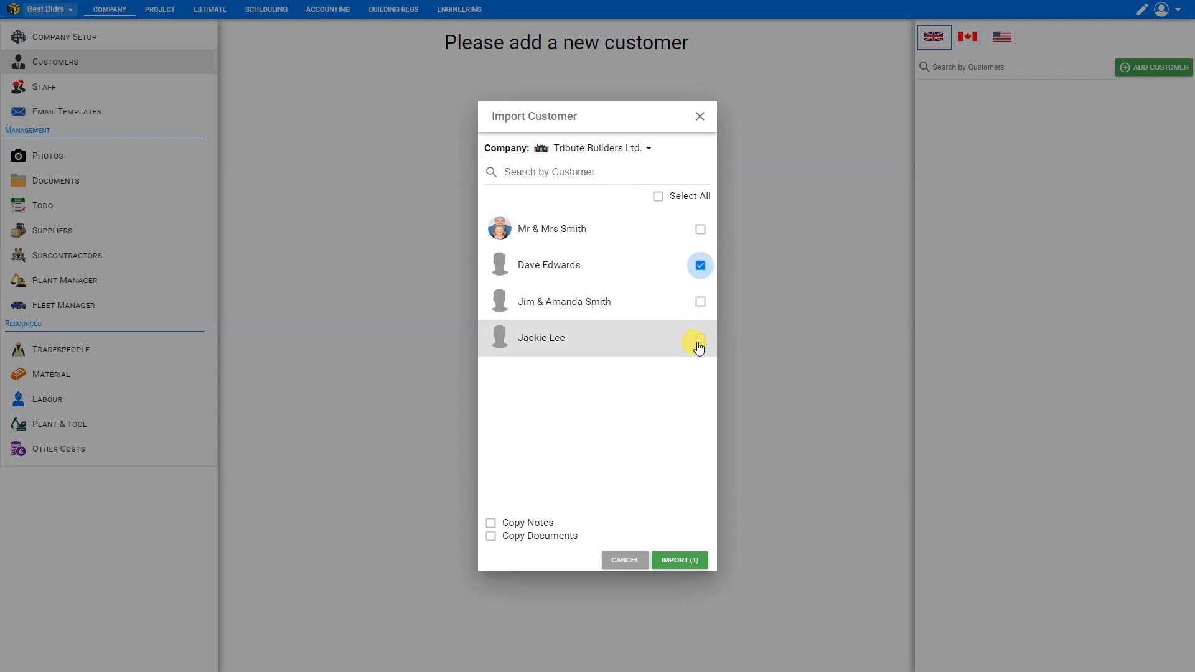
left_click(658, 196)
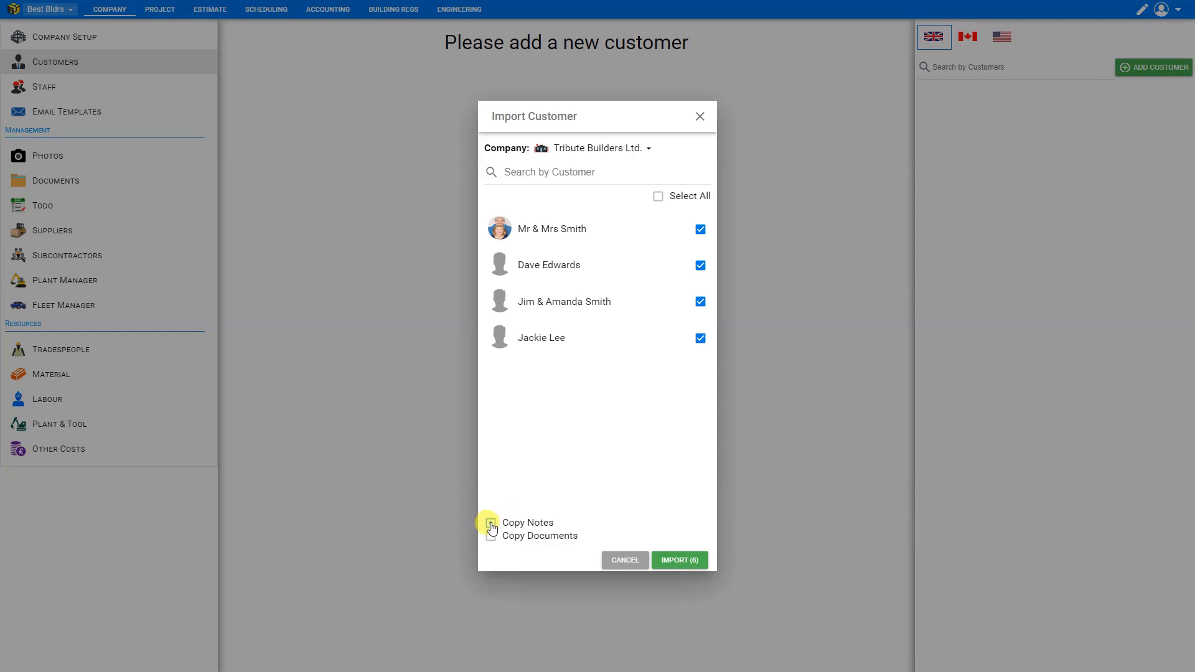
left_click(490, 523)
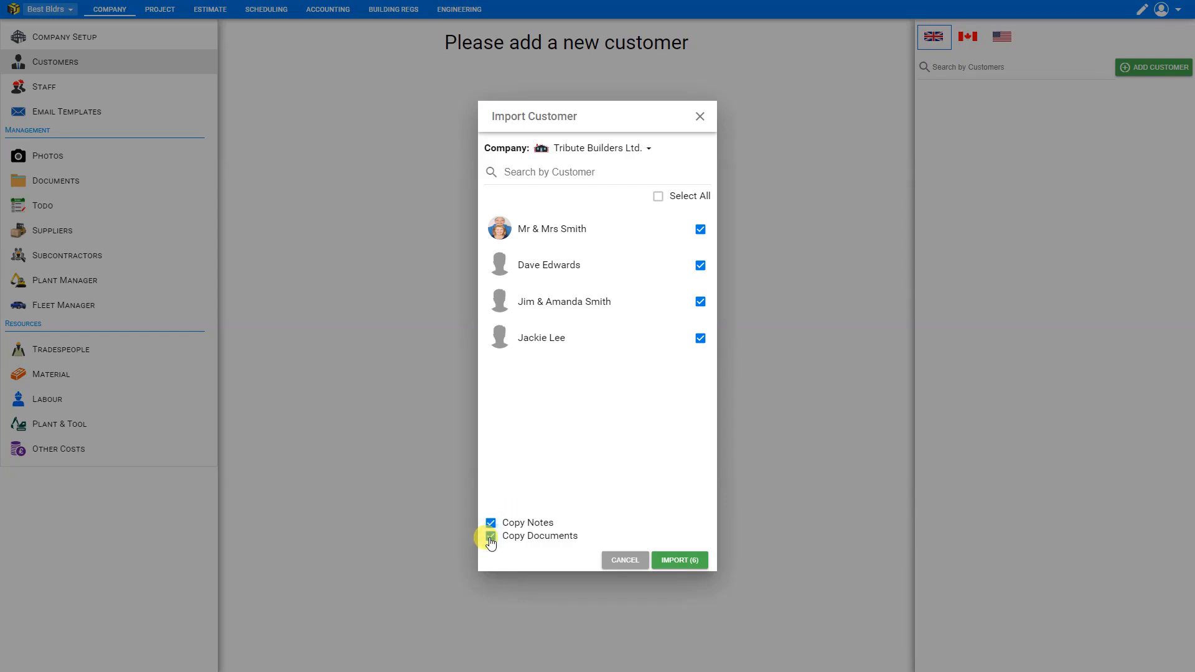
left_click(490, 535)
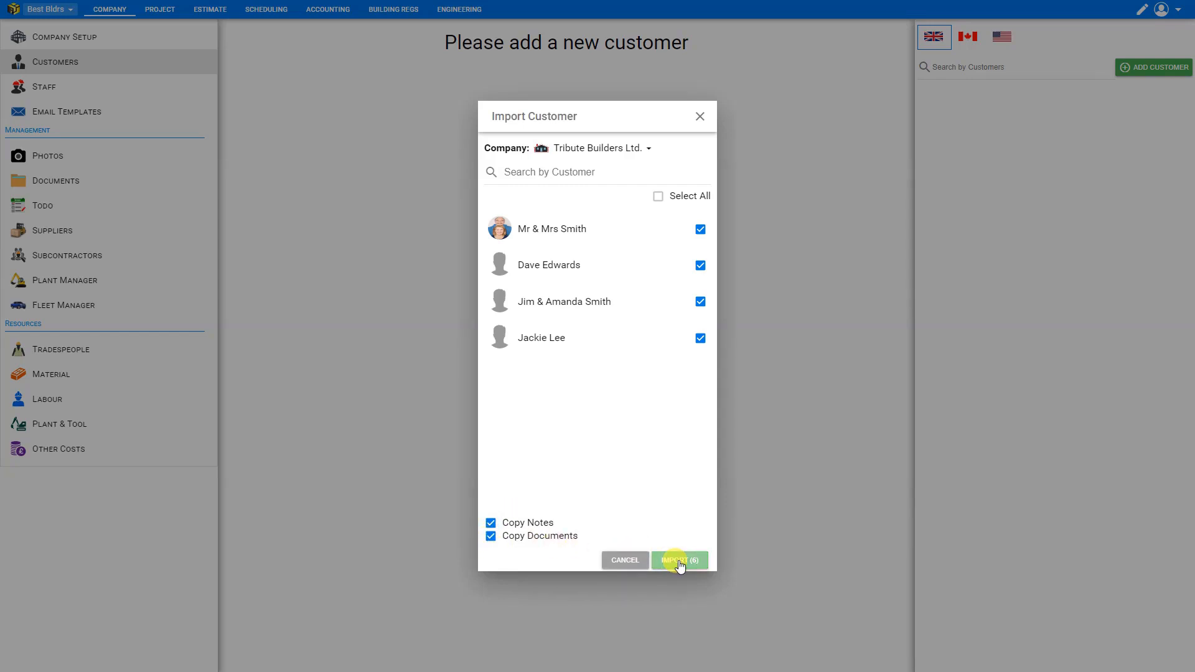
left_click(679, 560)
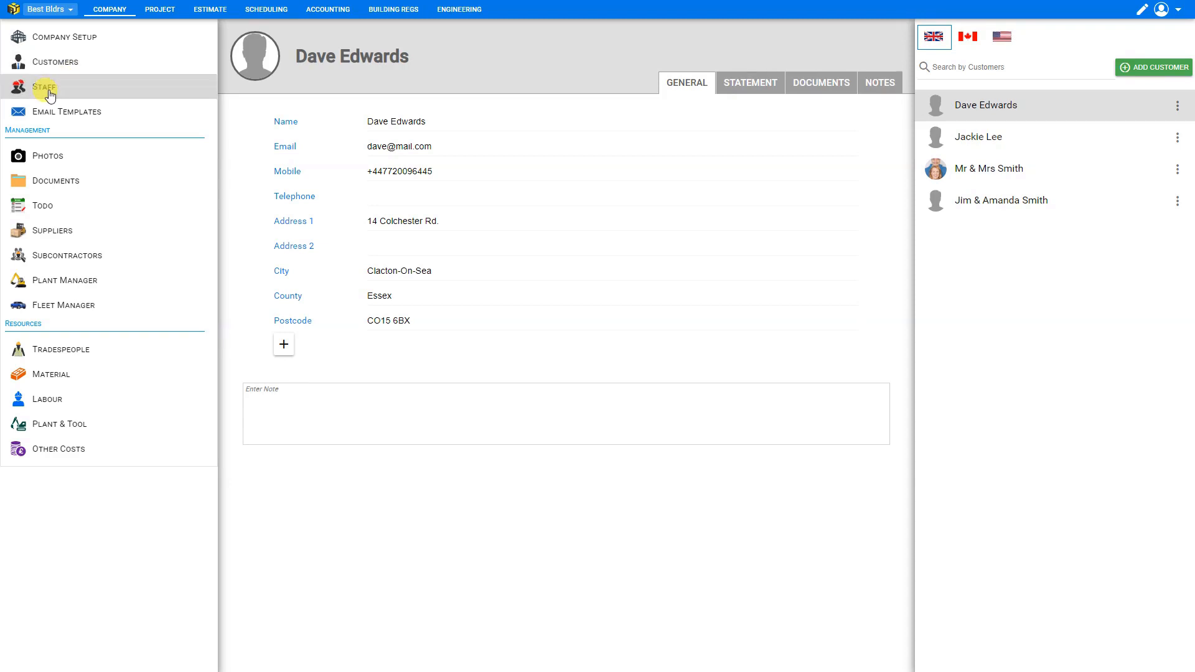
Import all Tribute Builders Ltd. staff with notes and documents into Best Bldrs.
left_click(42, 88)
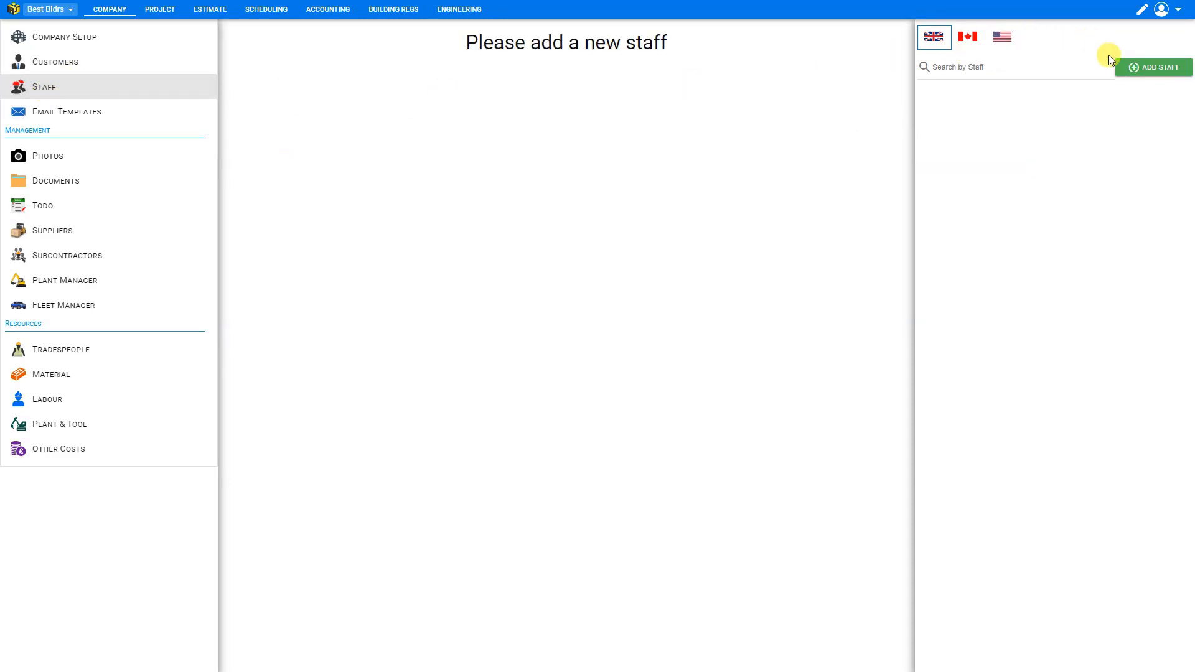
left_click(1154, 68)
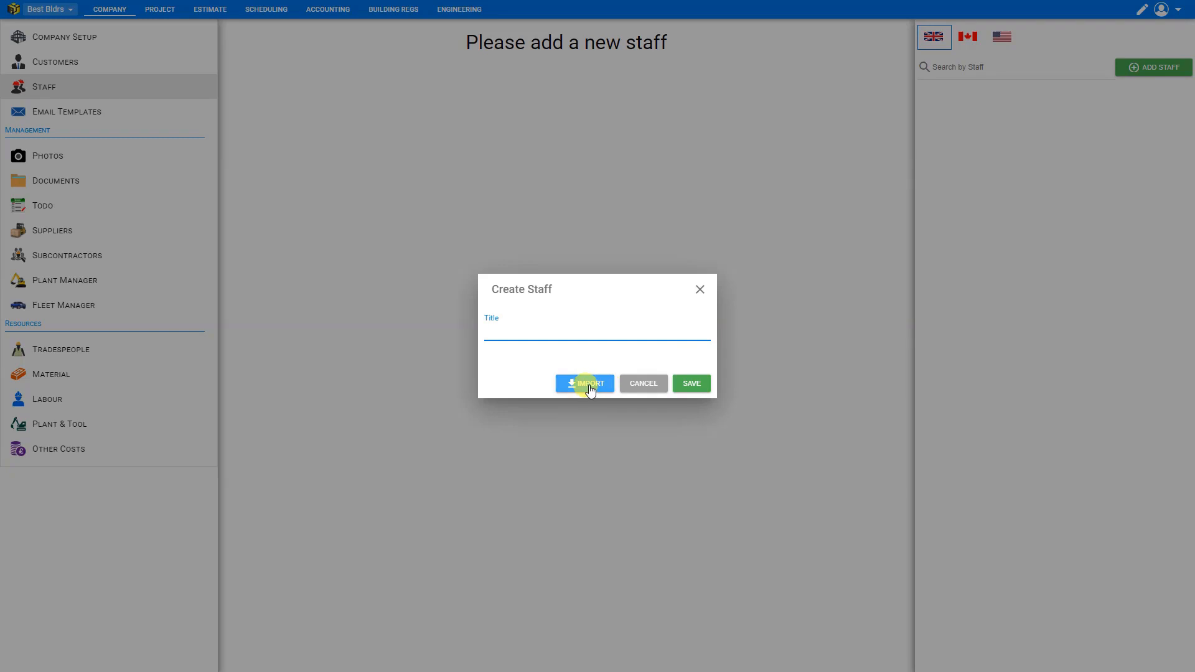
left_click(585, 384)
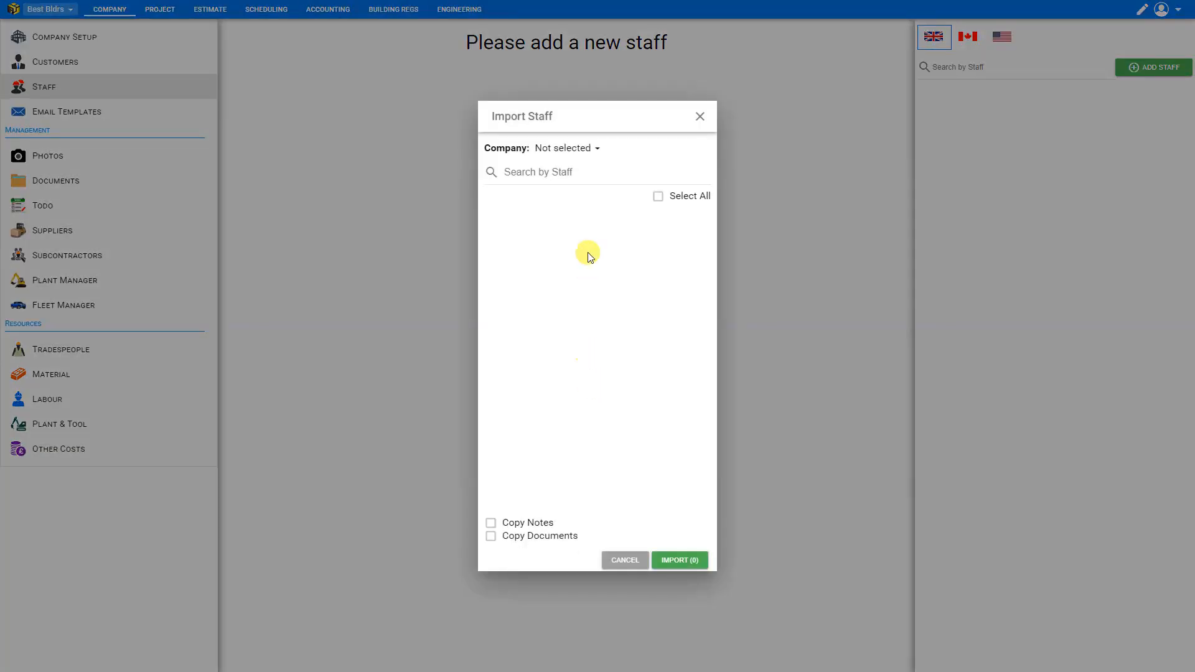
left_click(562, 147)
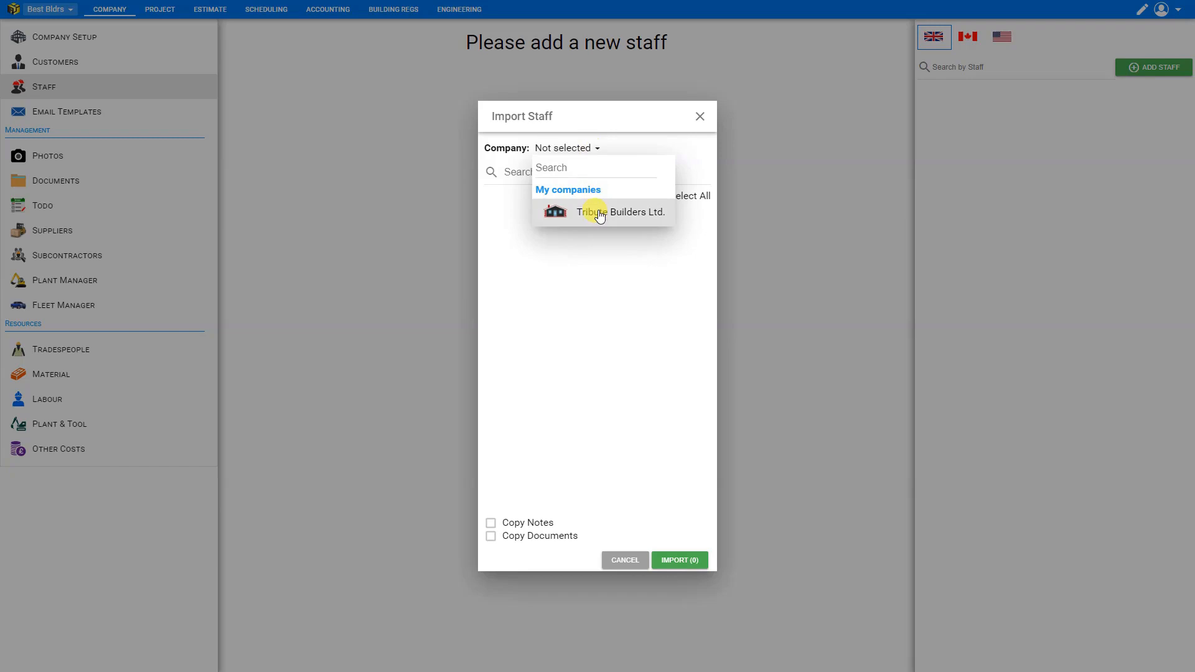
left_click(602, 212)
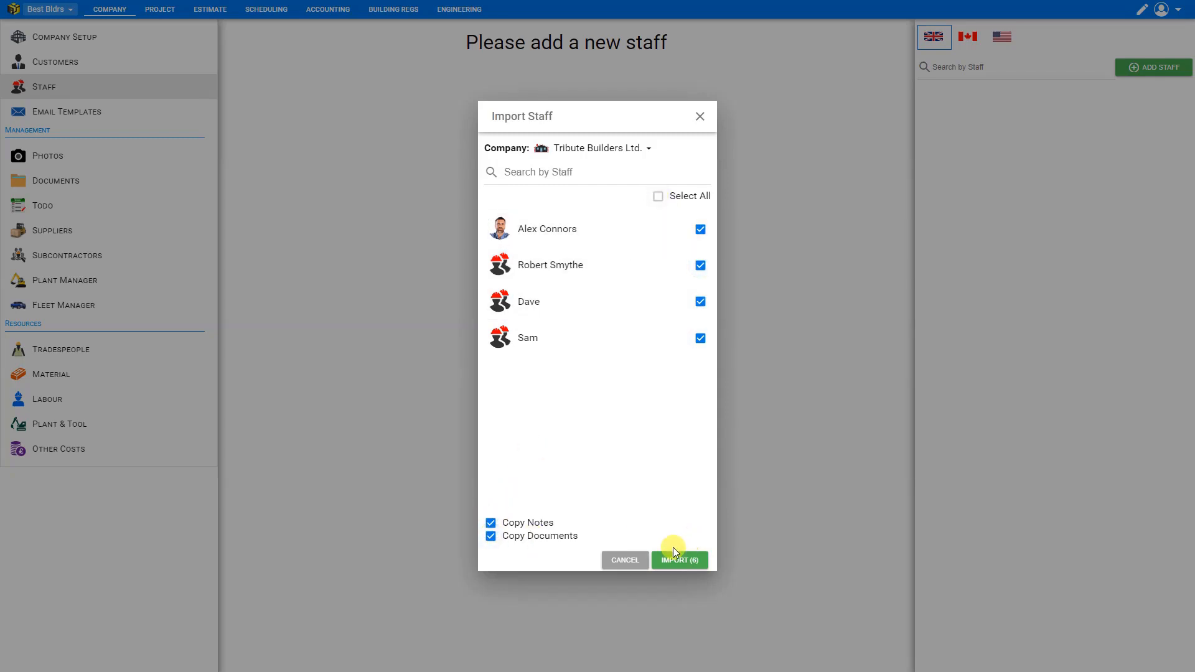
left_click(680, 560)
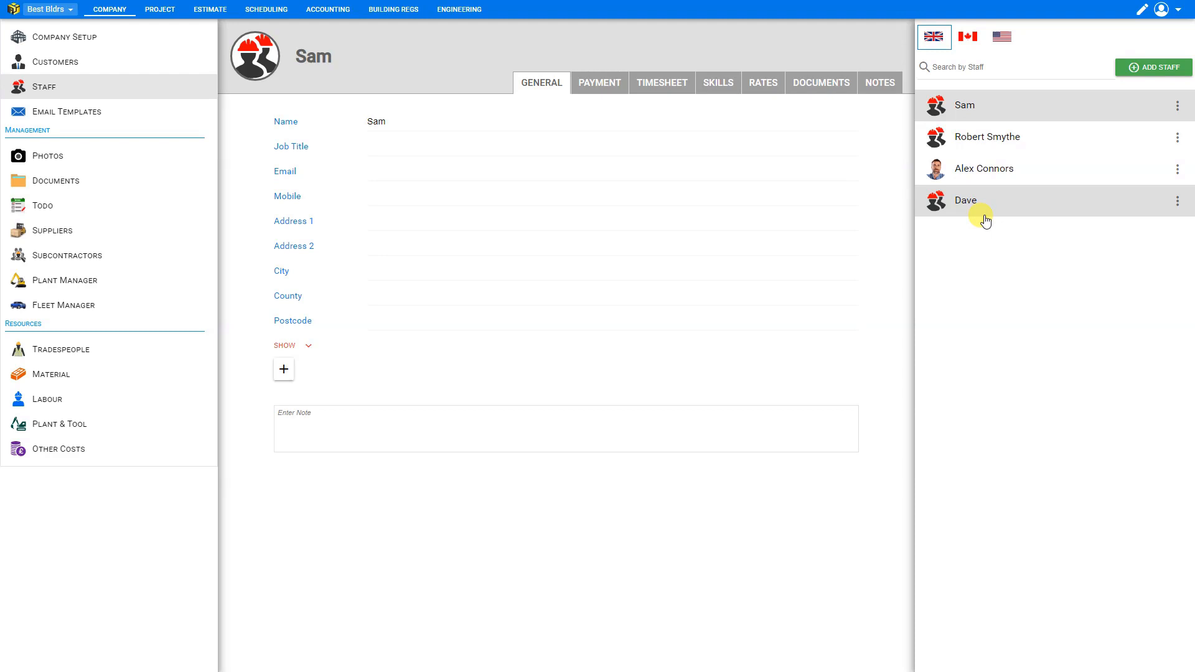
mouse_move(69, 217)
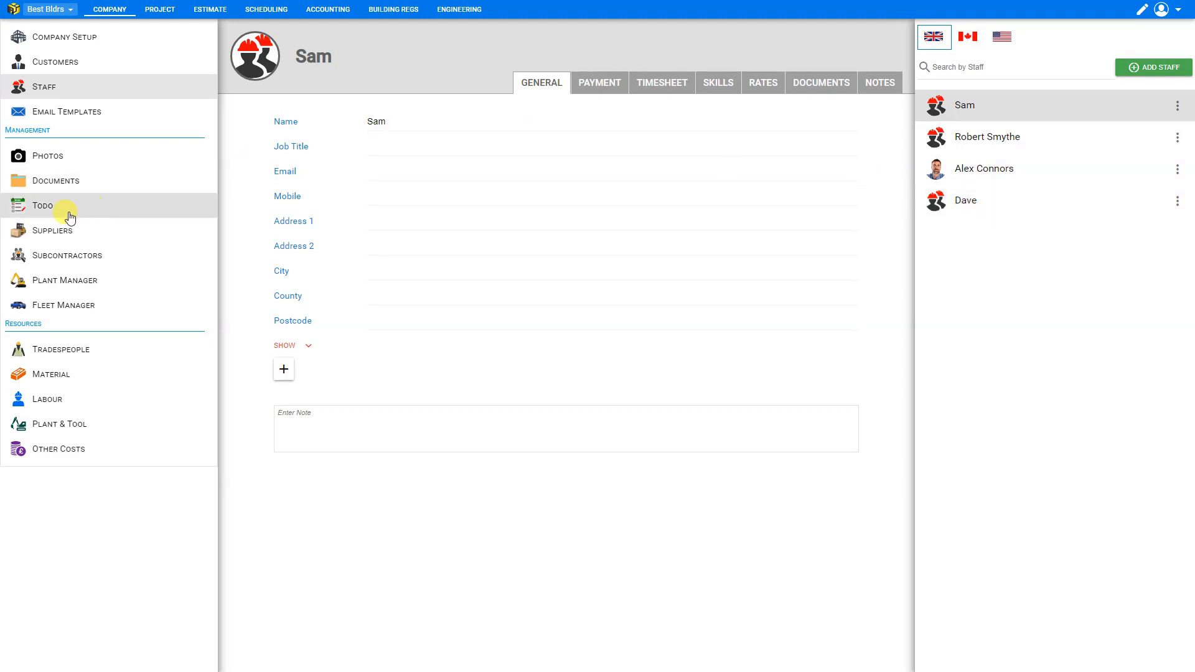
Visit the supplier and subcontractor lists, dismissing the subcontractor import without importing.
left_click(52, 230)
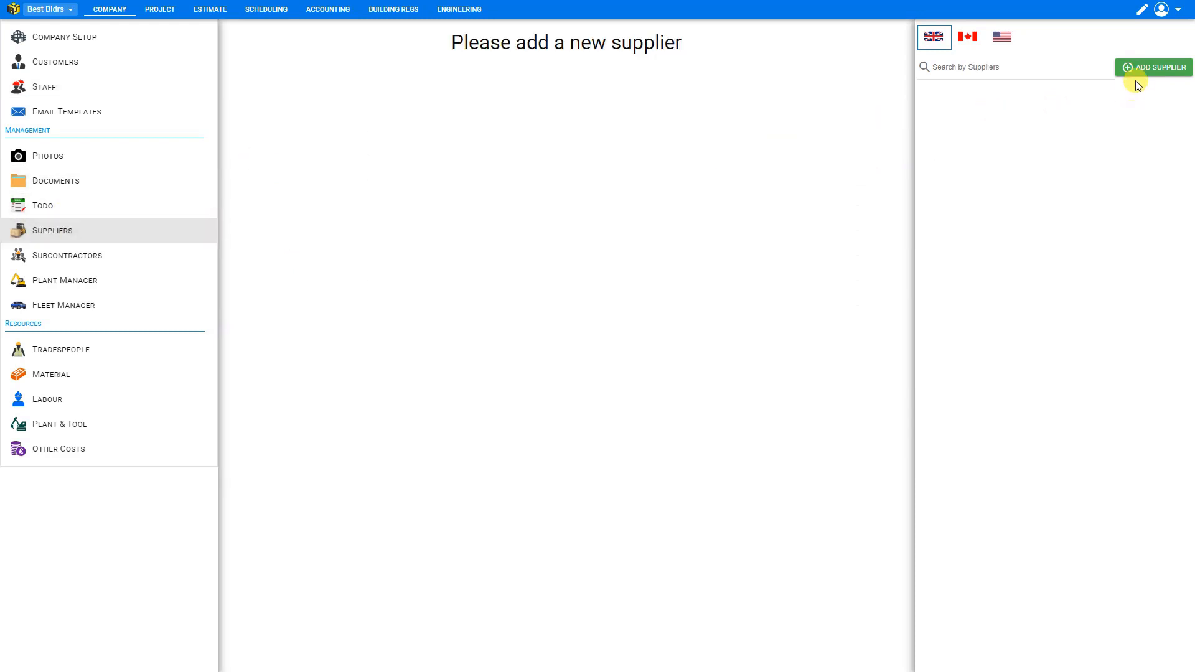
left_click(1154, 68)
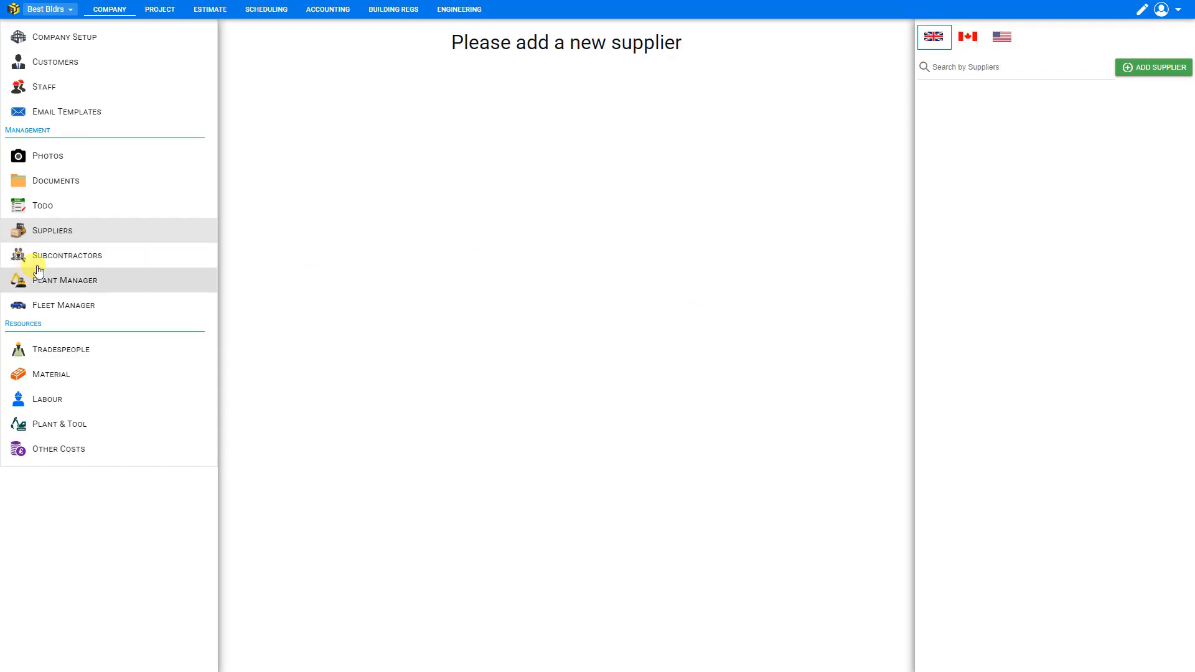
left_click(67, 255)
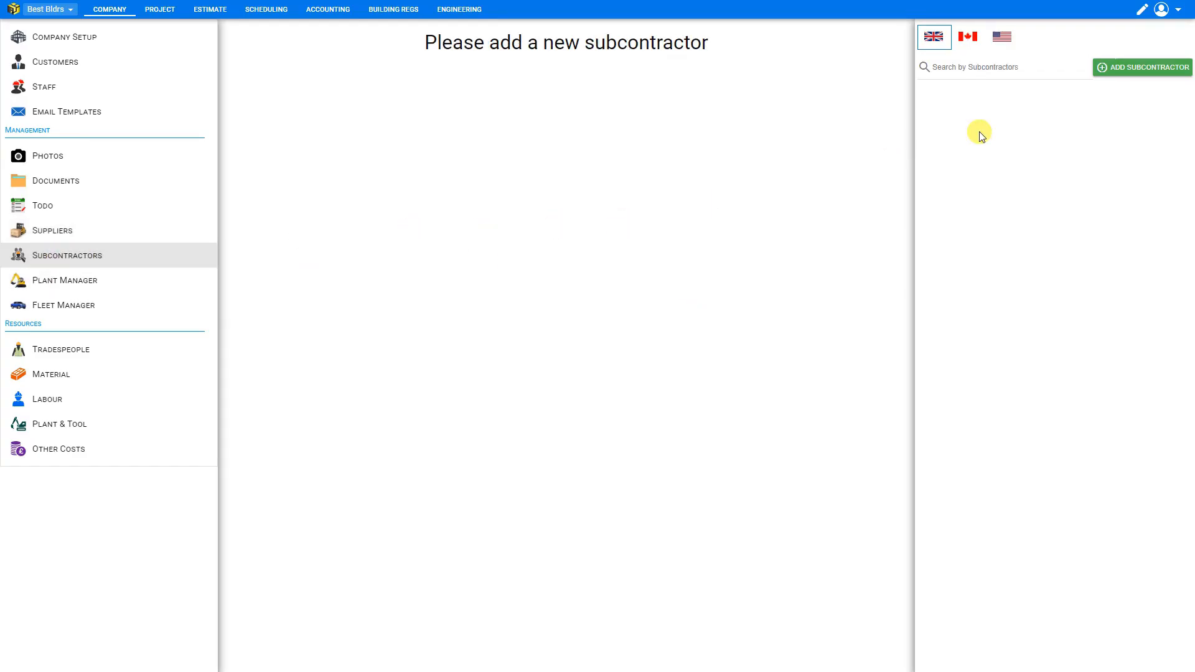
left_click(1143, 67)
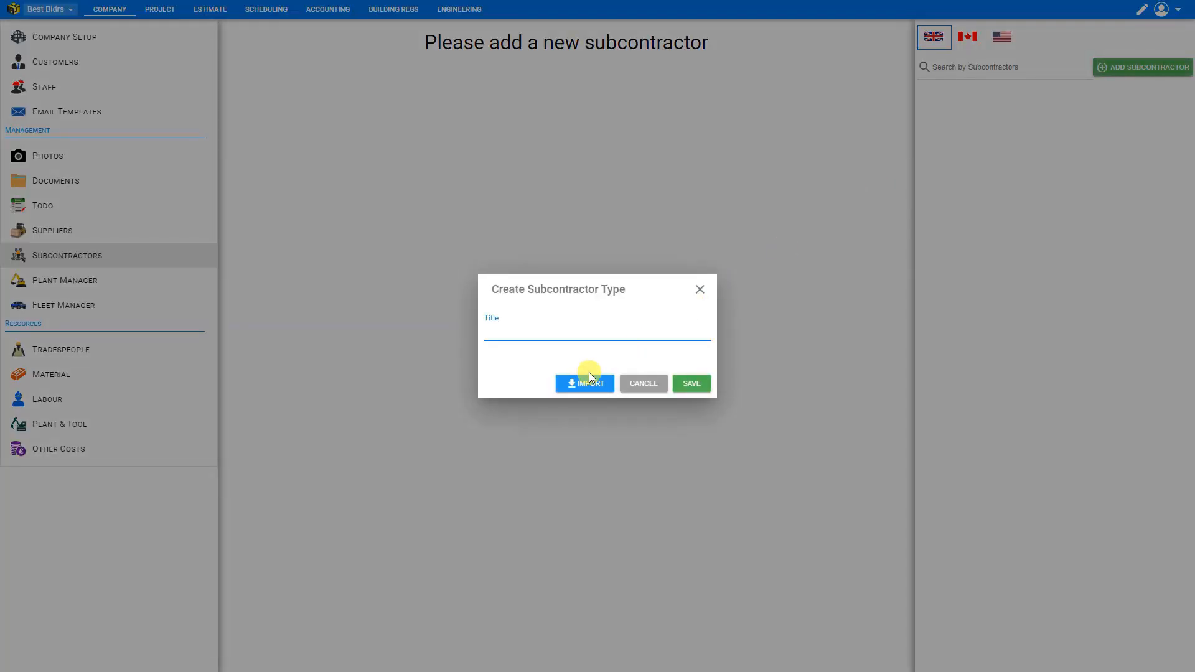
left_click(585, 383)
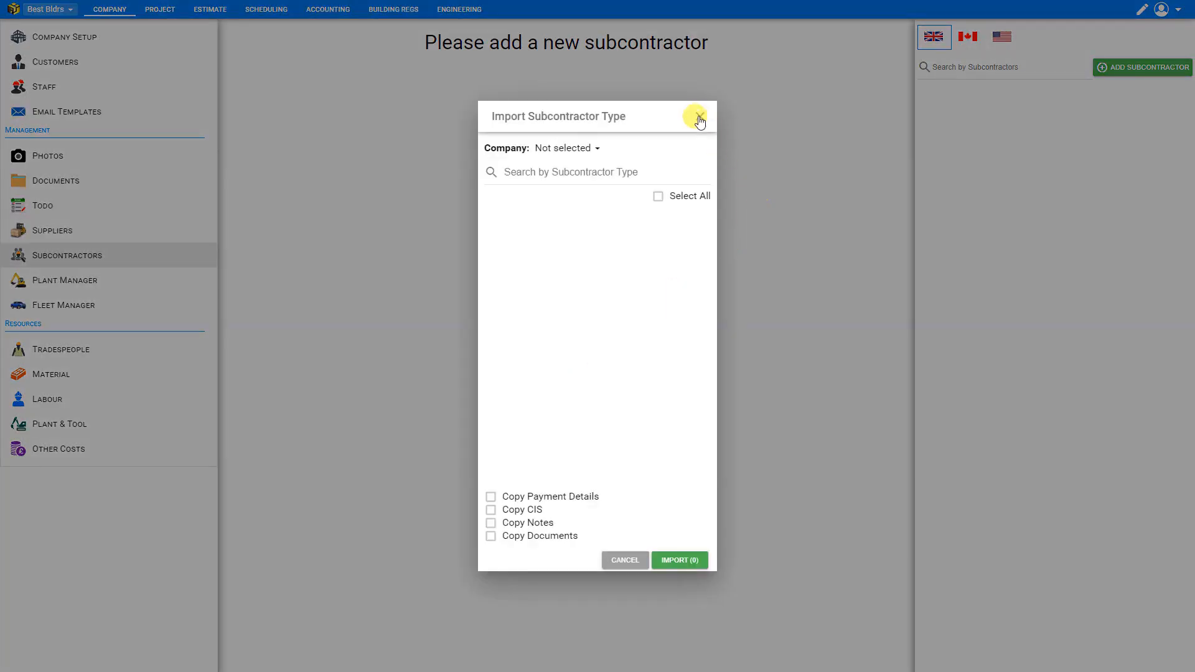
Go to the Plant Manager and start adding a plant and tools item.
left_click(65, 282)
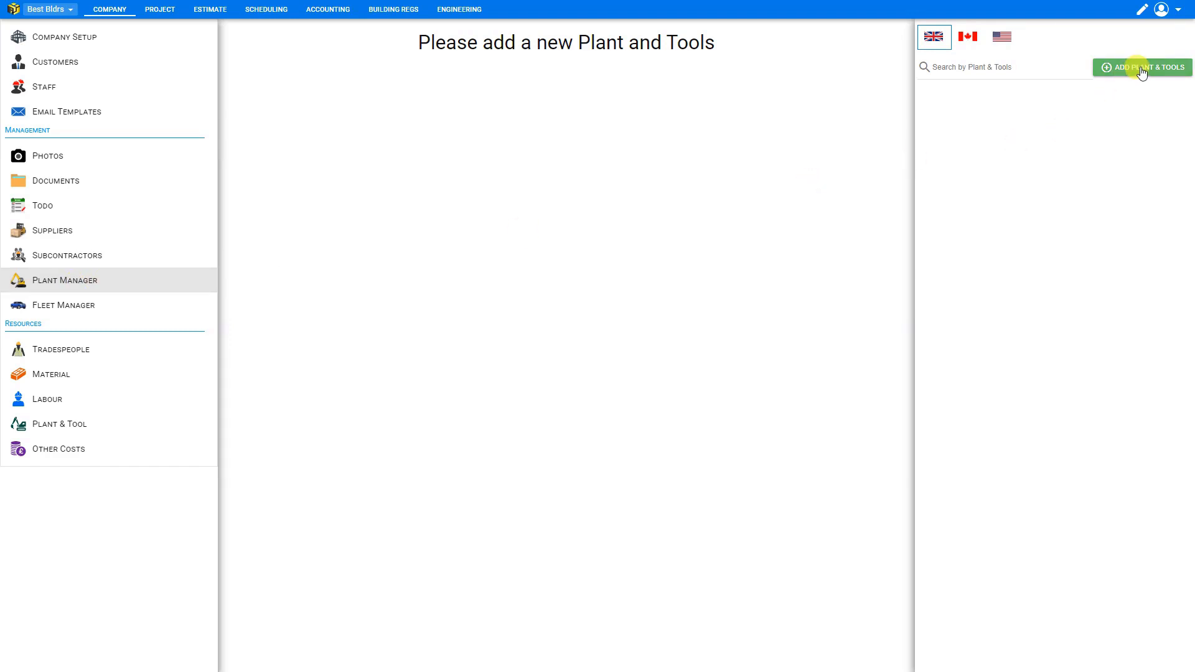
left_click(1143, 67)
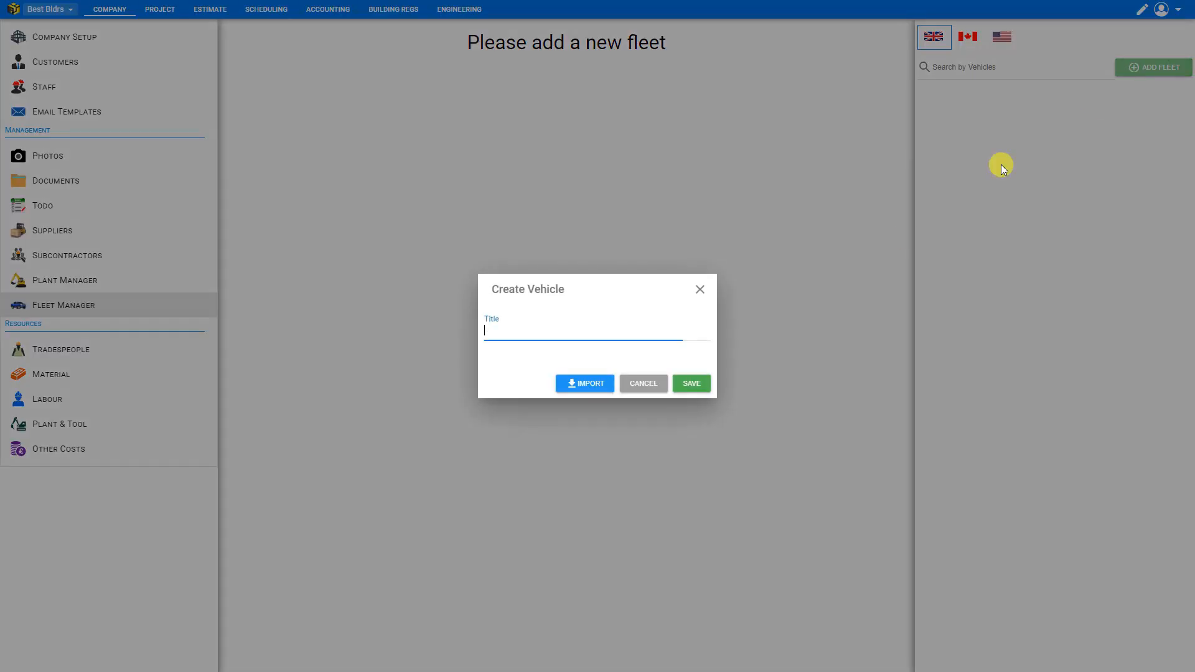
Import the Ford Van and Pickup from Tribute Builders Ltd. into the fleet.
left_click(585, 383)
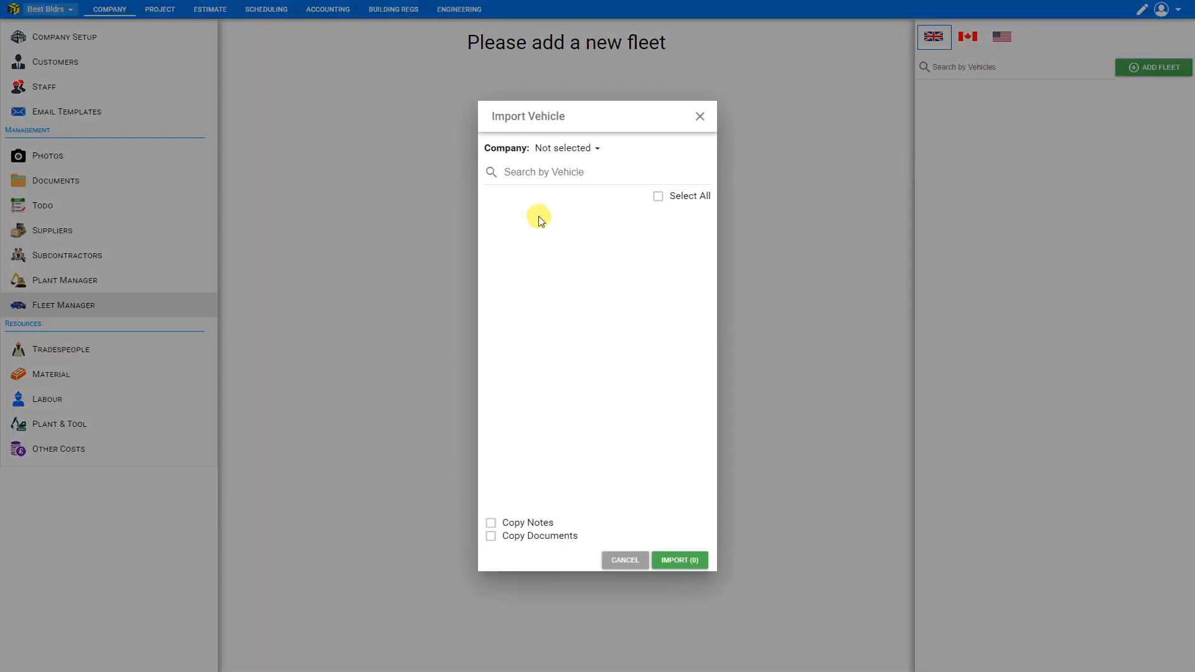
left_click(565, 148)
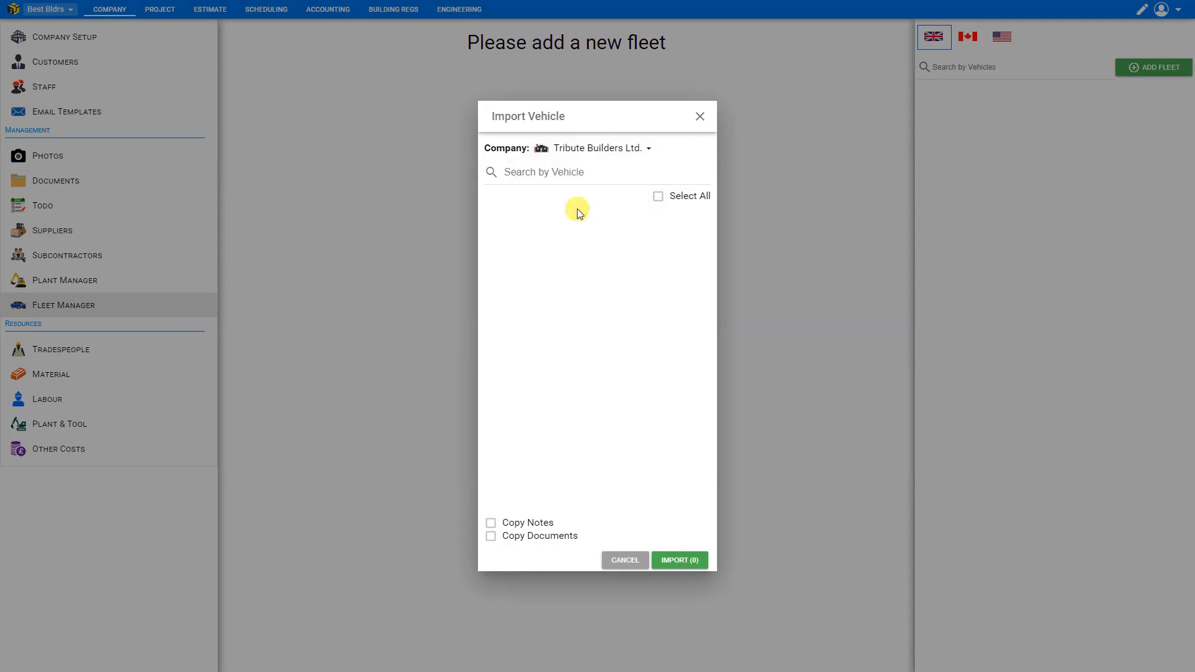
left_click(657, 197)
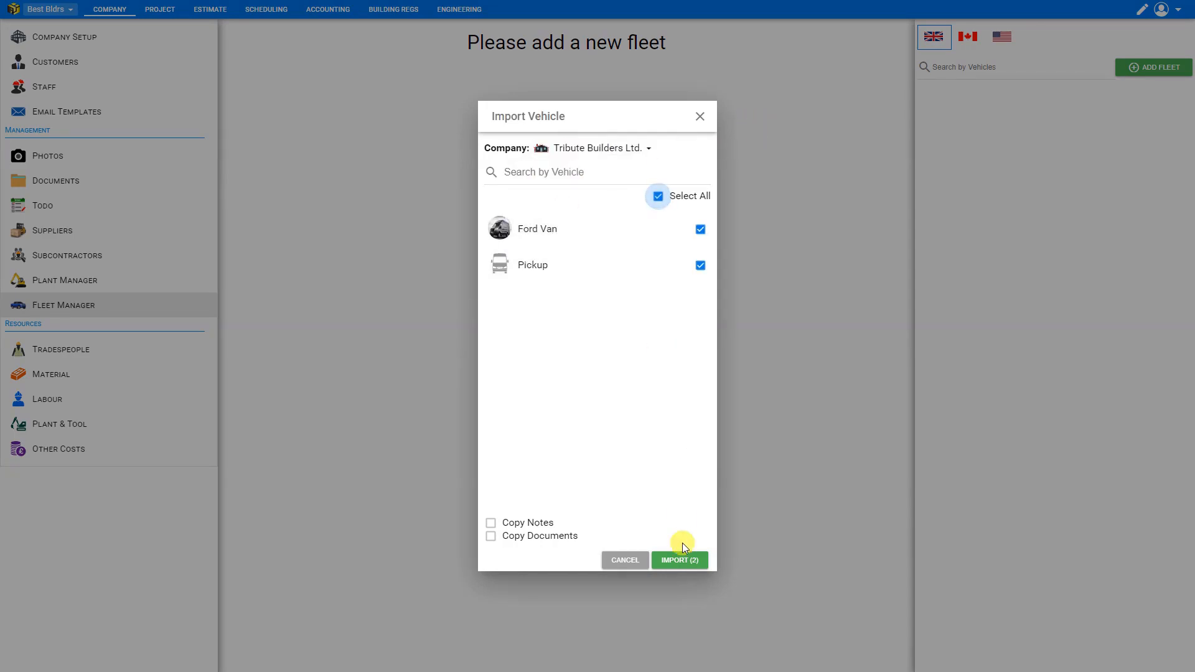
left_click(680, 560)
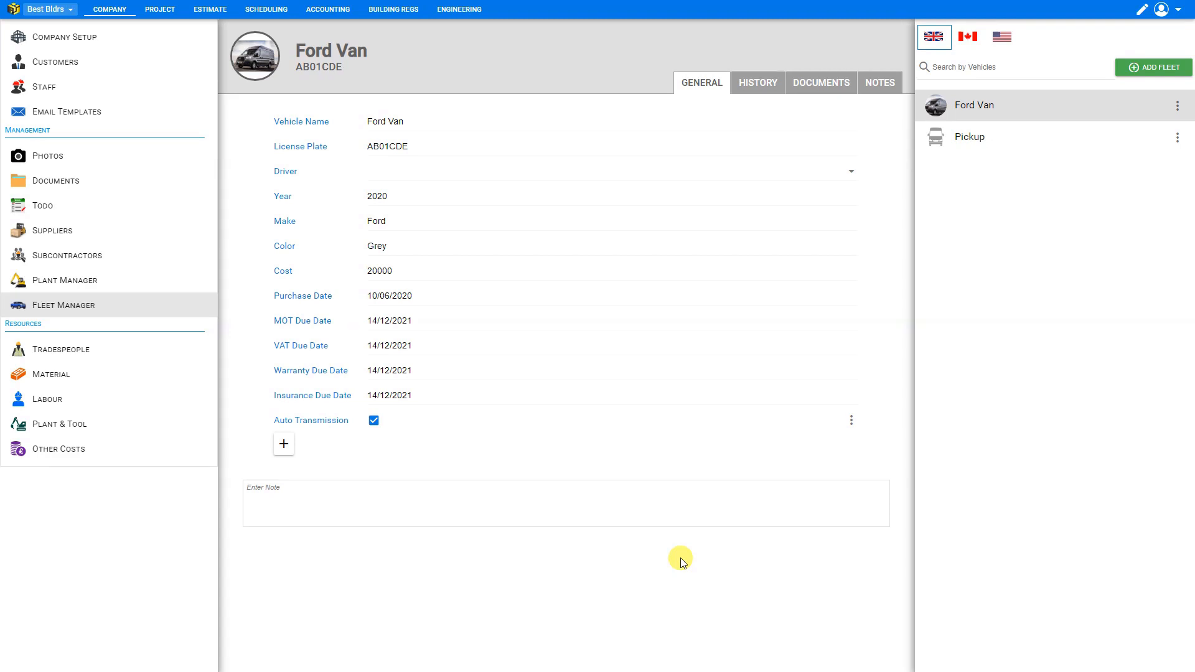
mouse_move(64, 344)
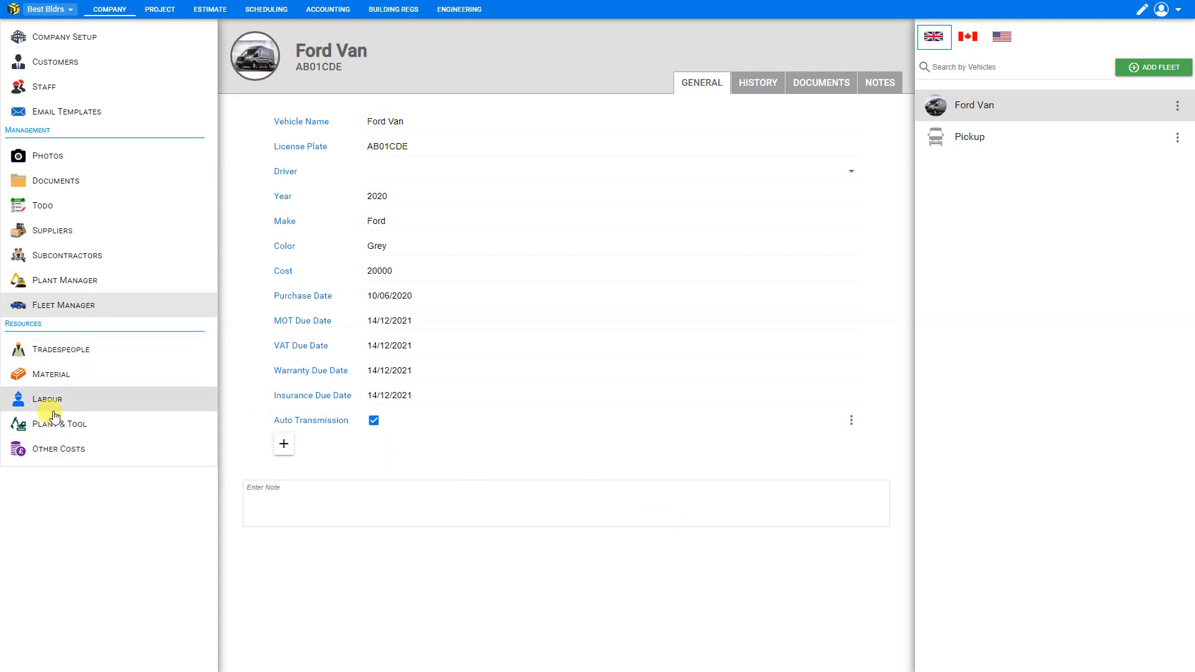
mouse_move(67, 377)
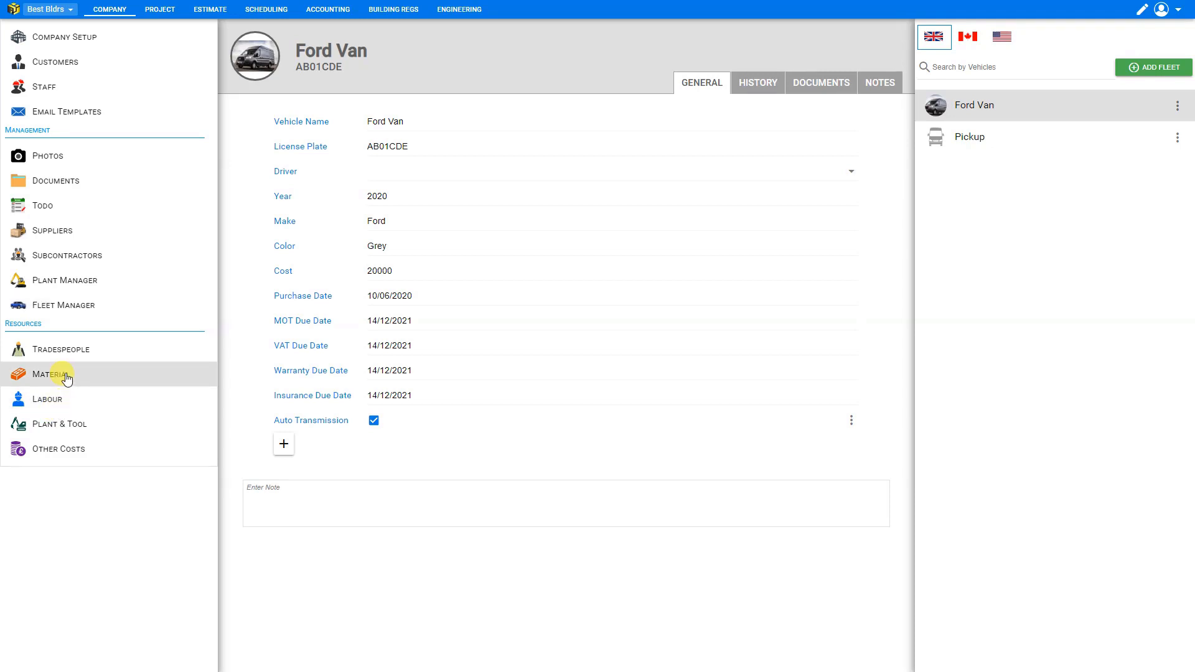
Begin a material import with Tribute Builders Ltd. as the source company.
left_click(51, 374)
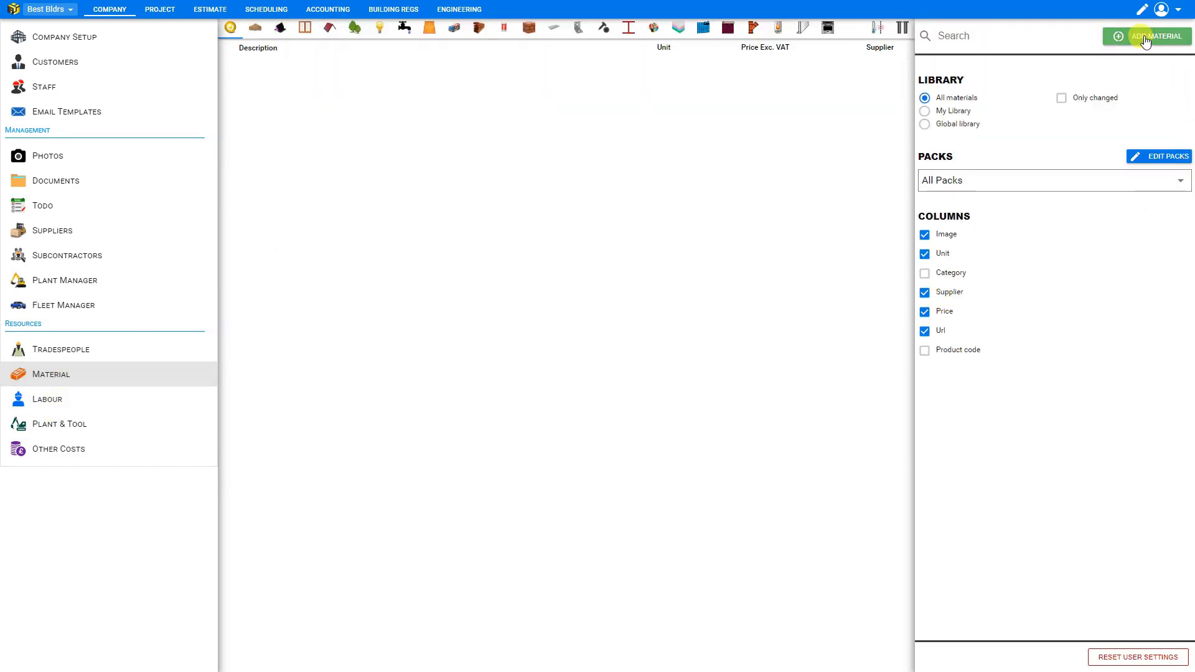
left_click(1148, 34)
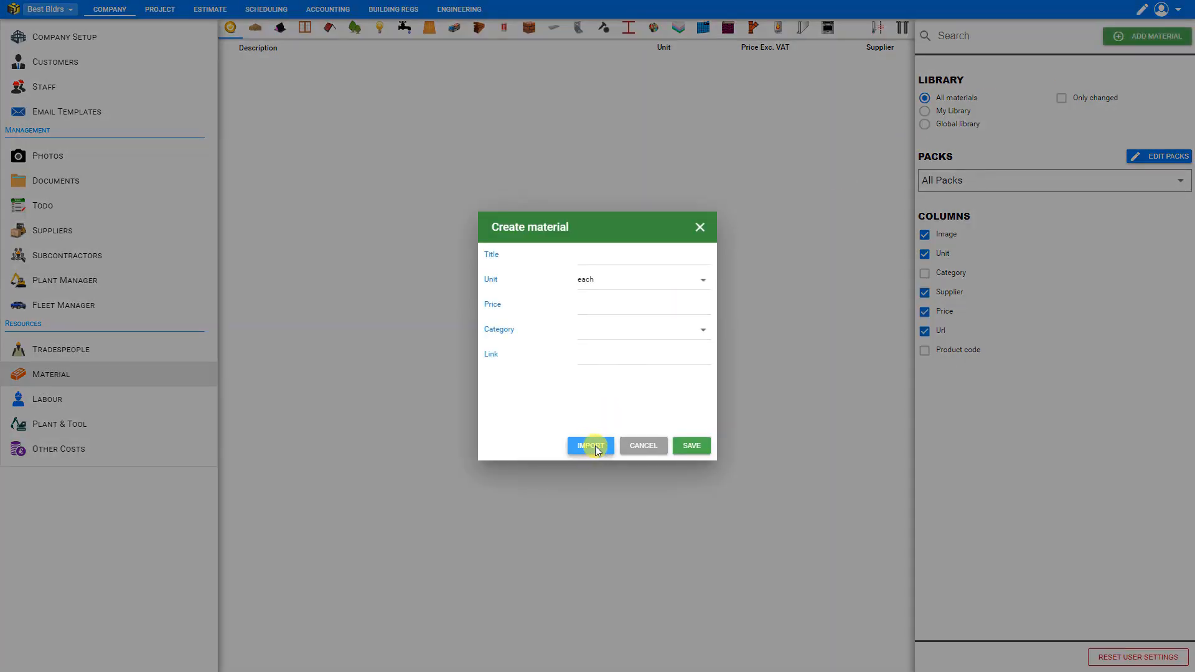
left_click(590, 446)
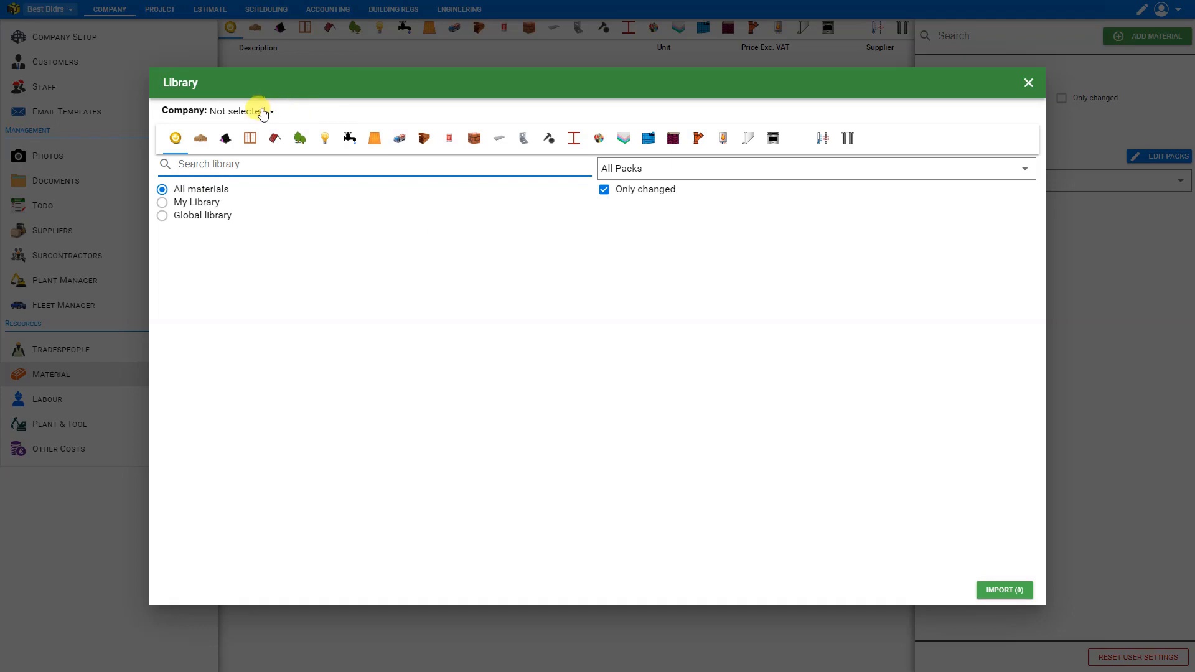
left_click(269, 110)
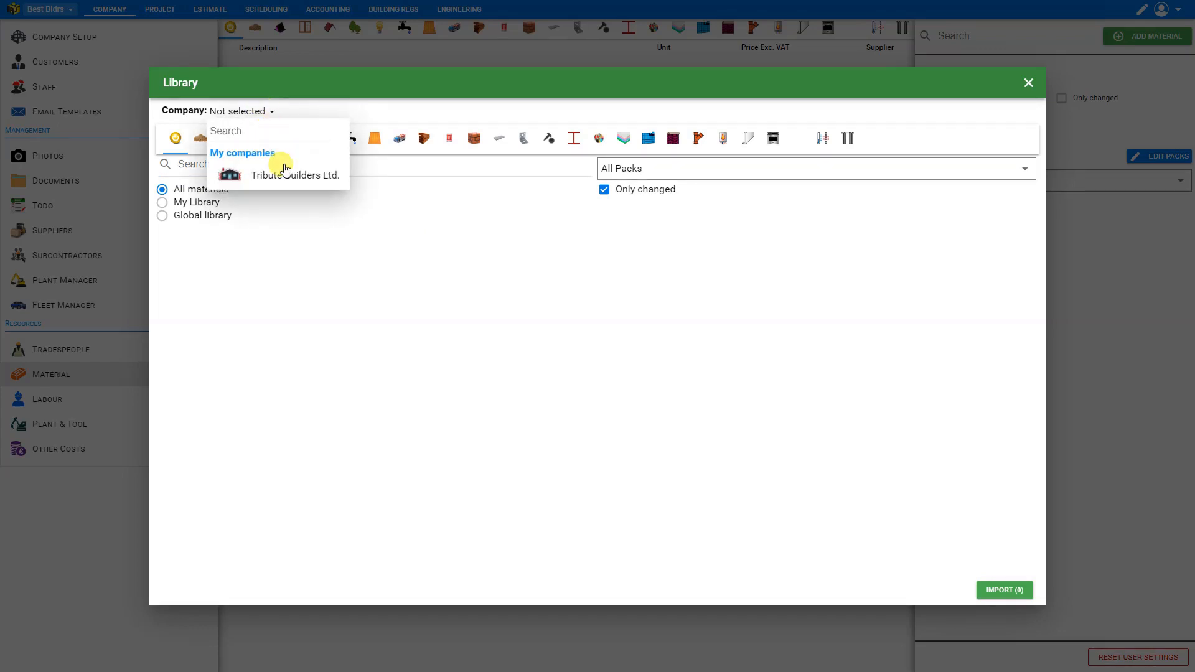
left_click(295, 173)
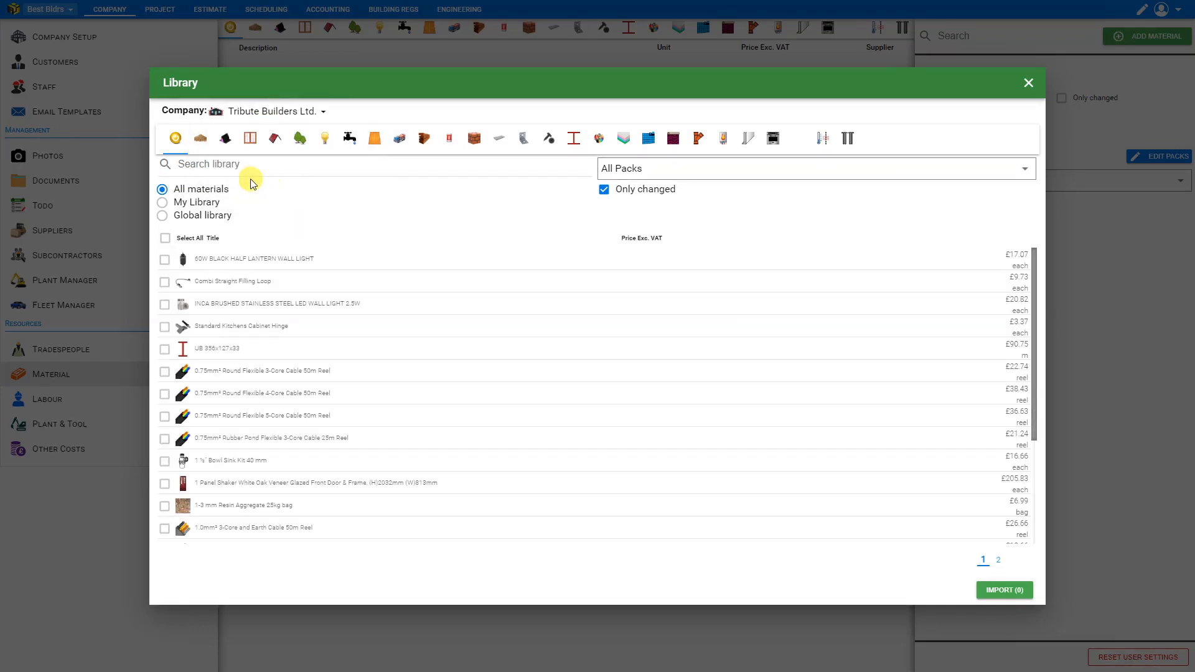
mouse_move(209, 189)
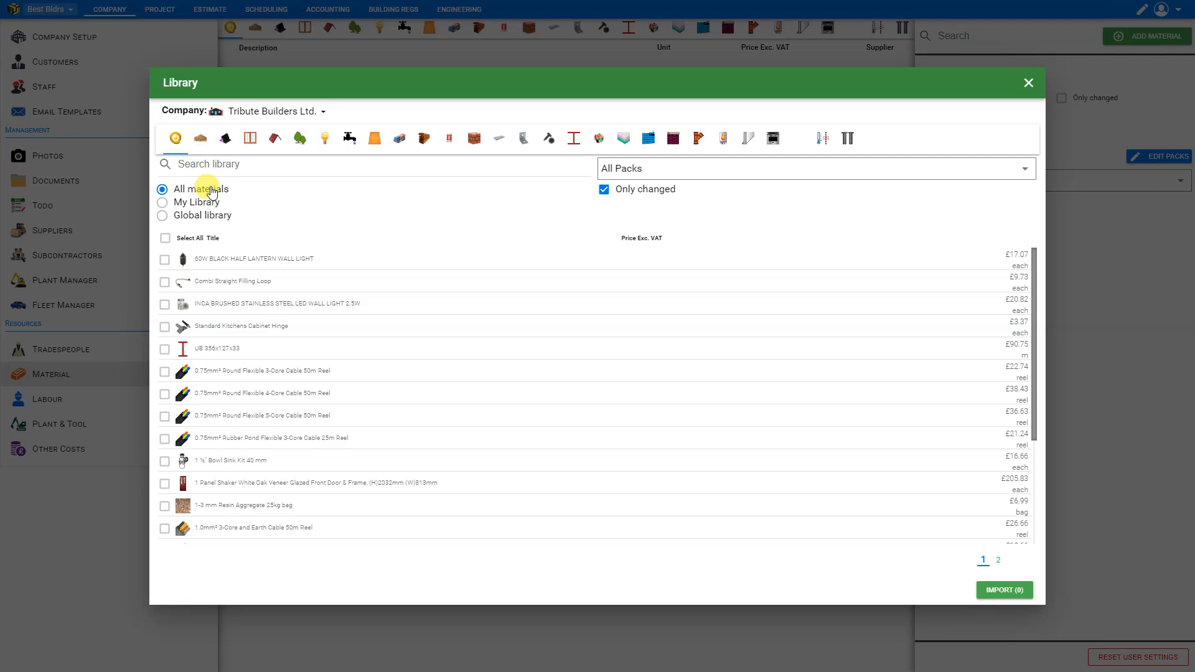
mouse_move(202, 193)
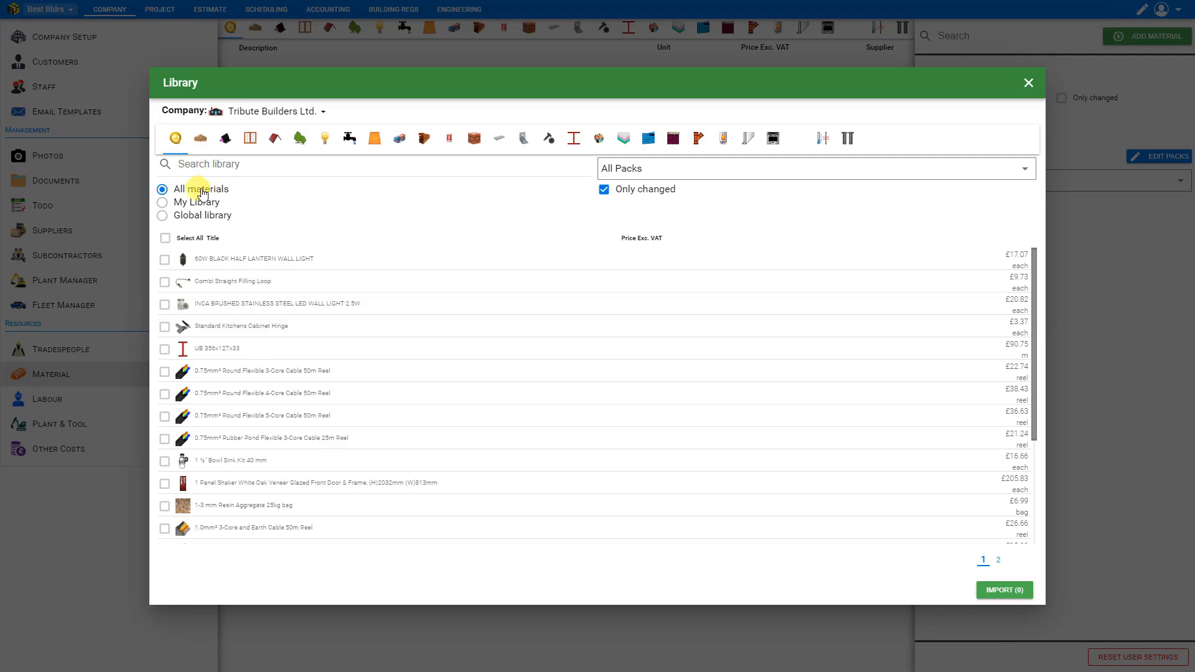
Import all three My Library materials, then move on to the Tradespeople rates.
left_click(162, 202)
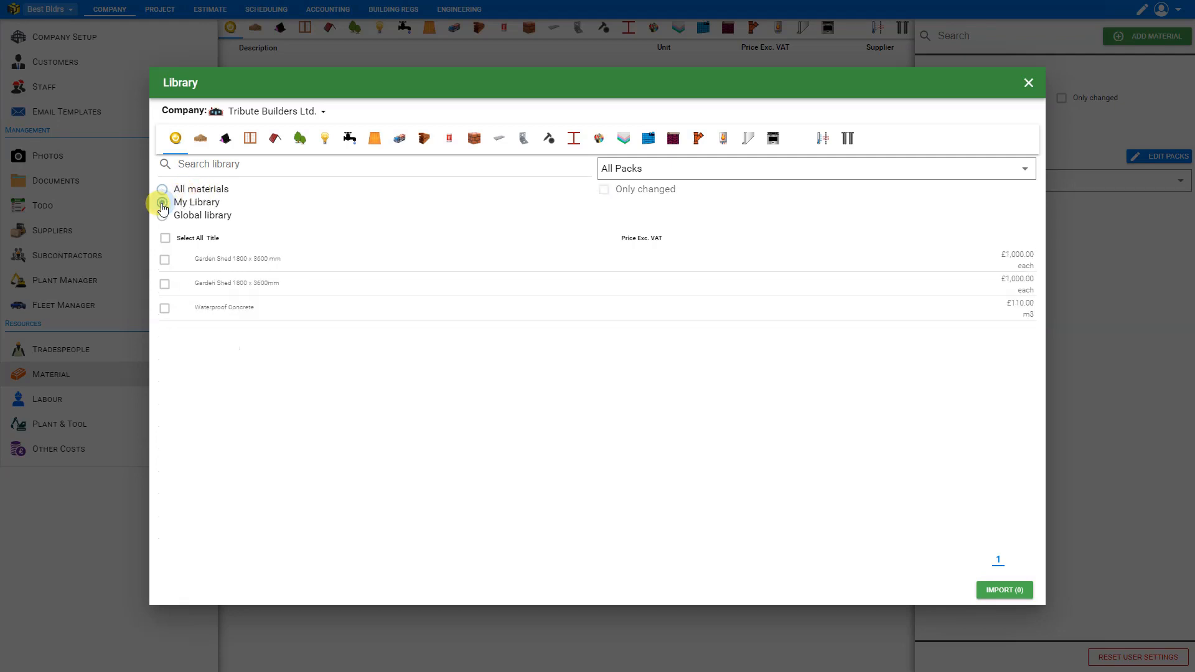
left_click(162, 201)
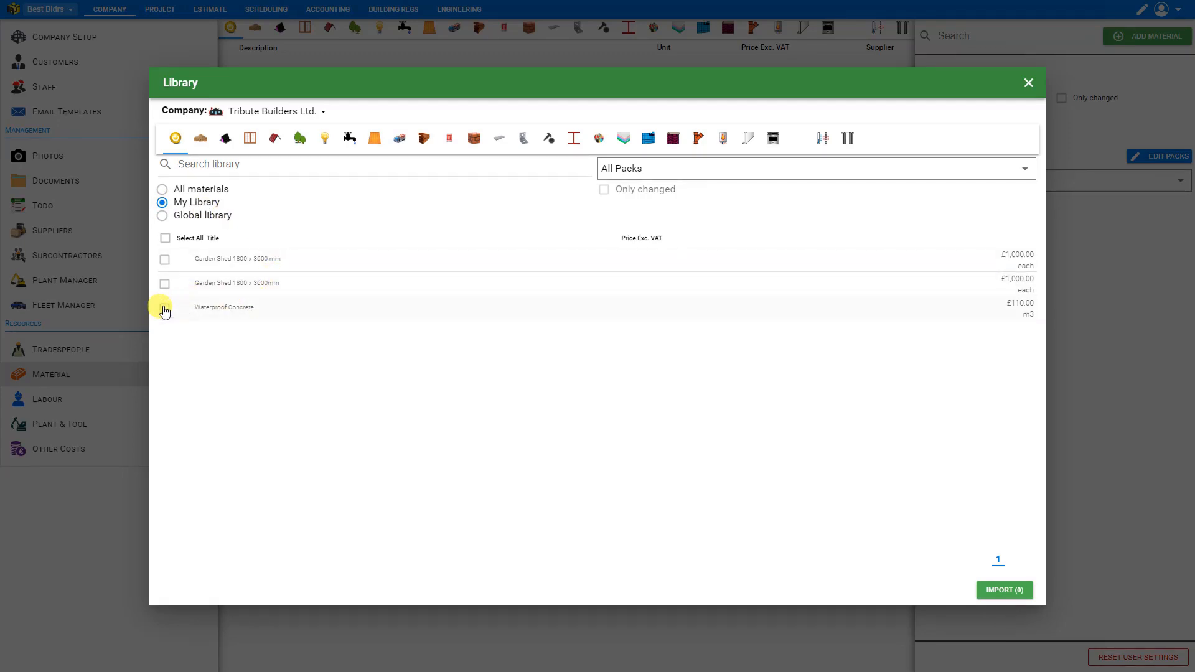
left_click(165, 238)
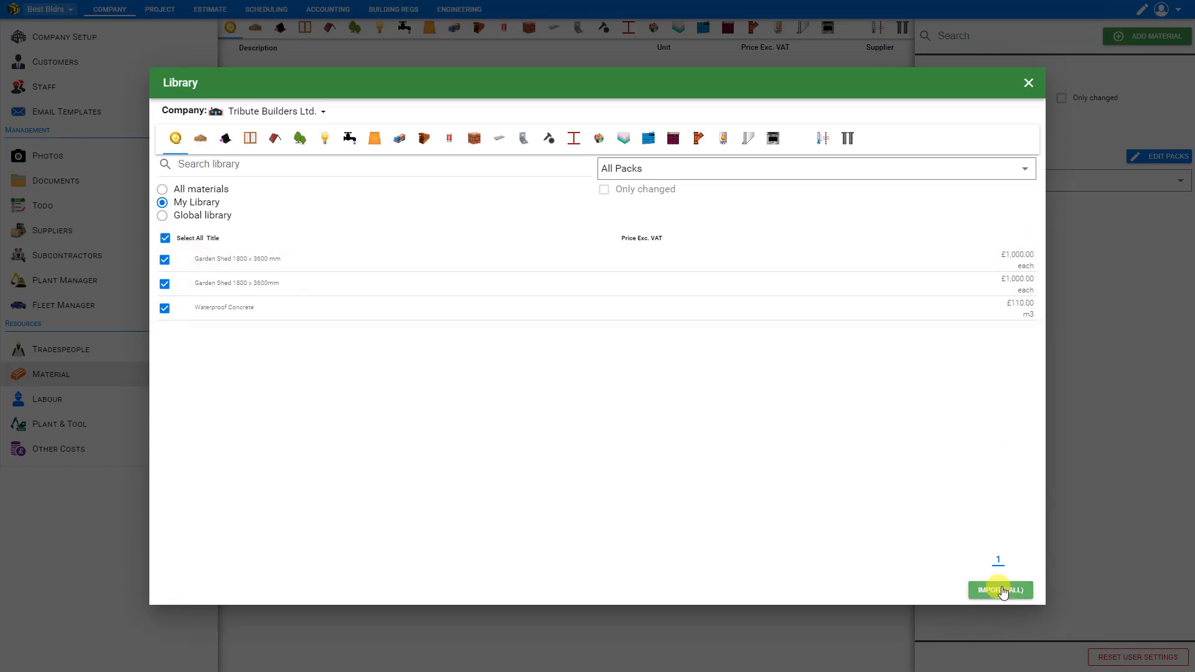
left_click(1000, 590)
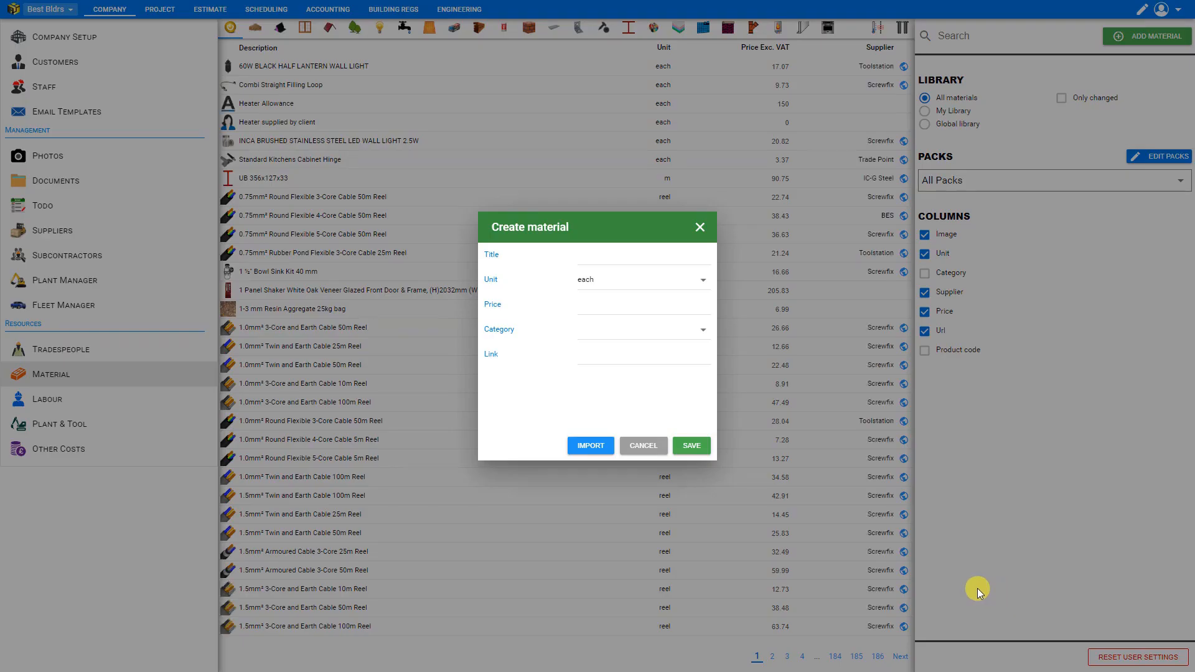
left_click(643, 446)
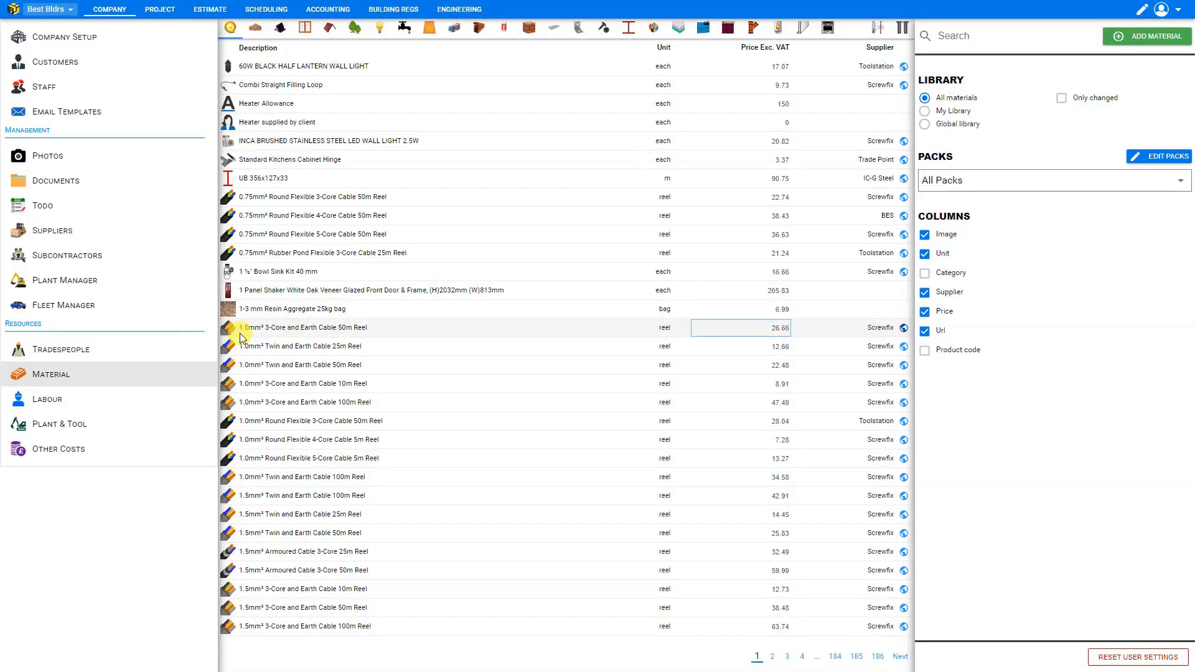
left_click(61, 348)
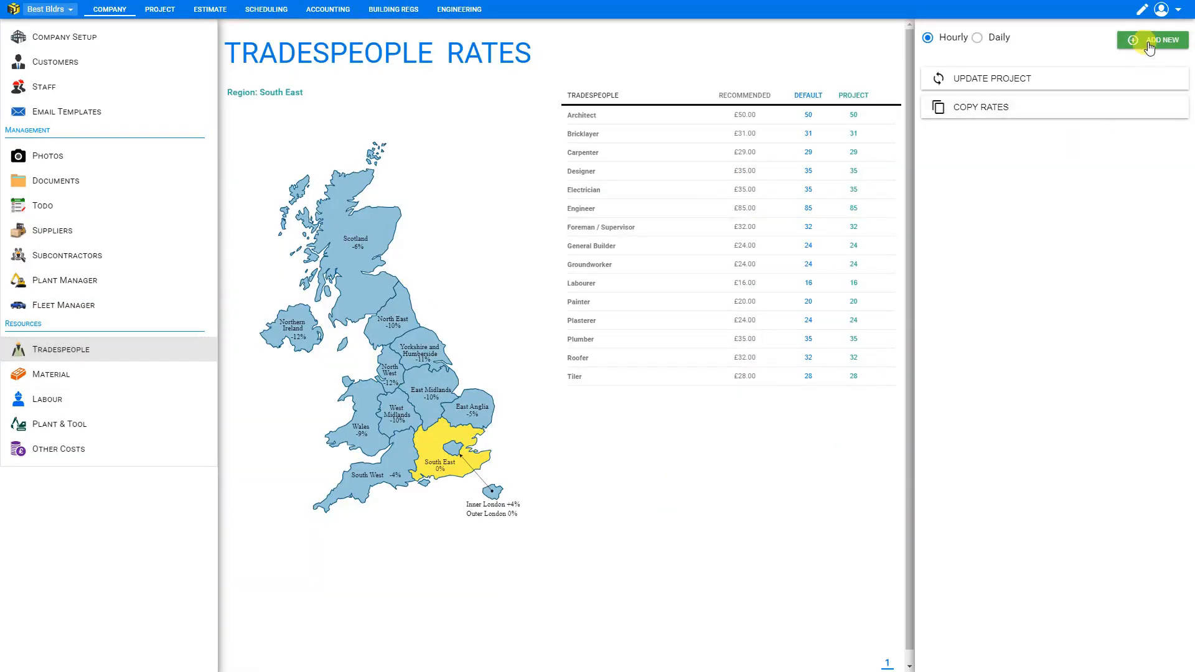
Browse the Labour and Plant & Tool lists, cancelling an Add Service form, then go to Accounting.
left_click(1153, 40)
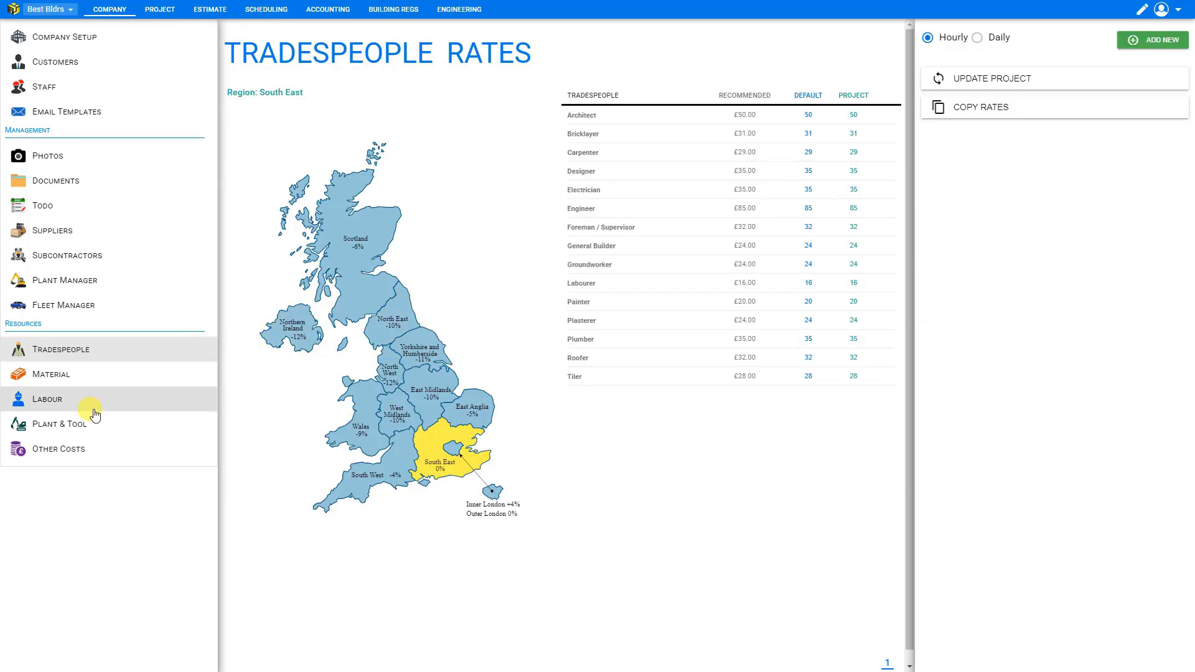
left_click(48, 398)
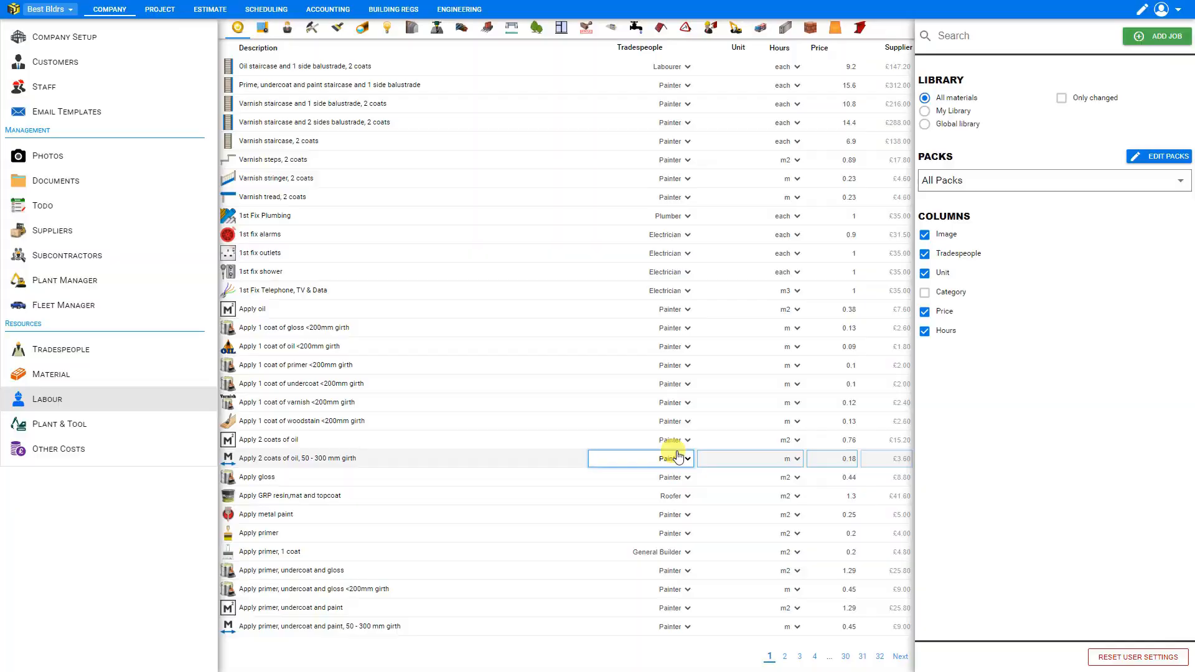
left_click(59, 423)
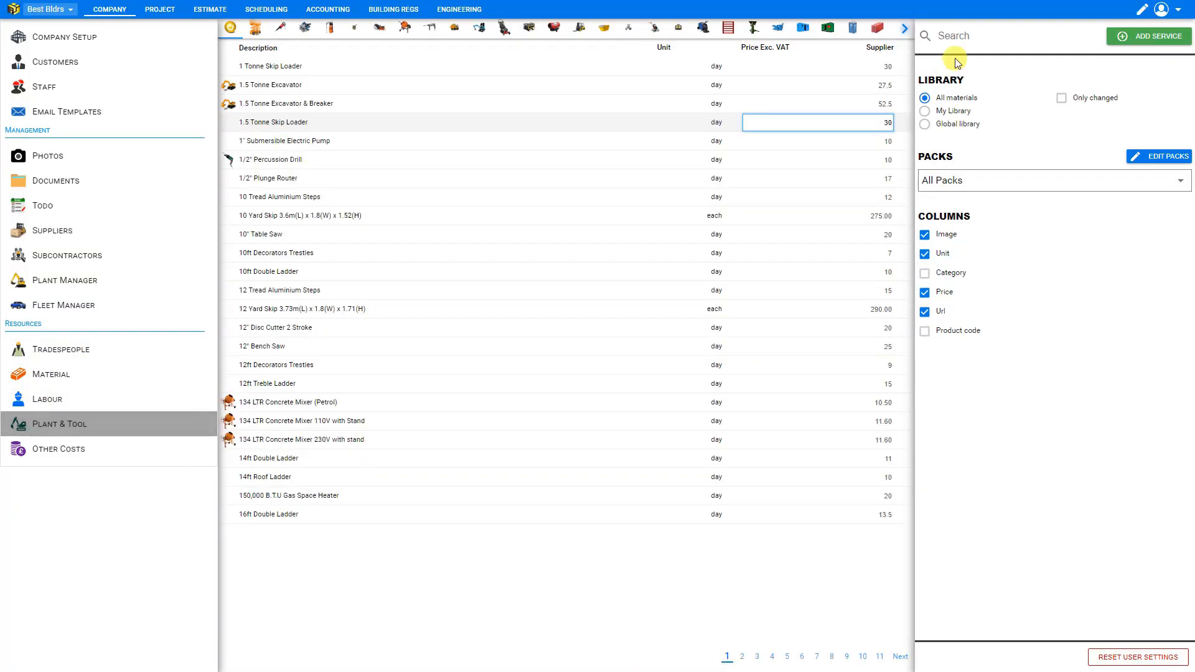
left_click(1150, 35)
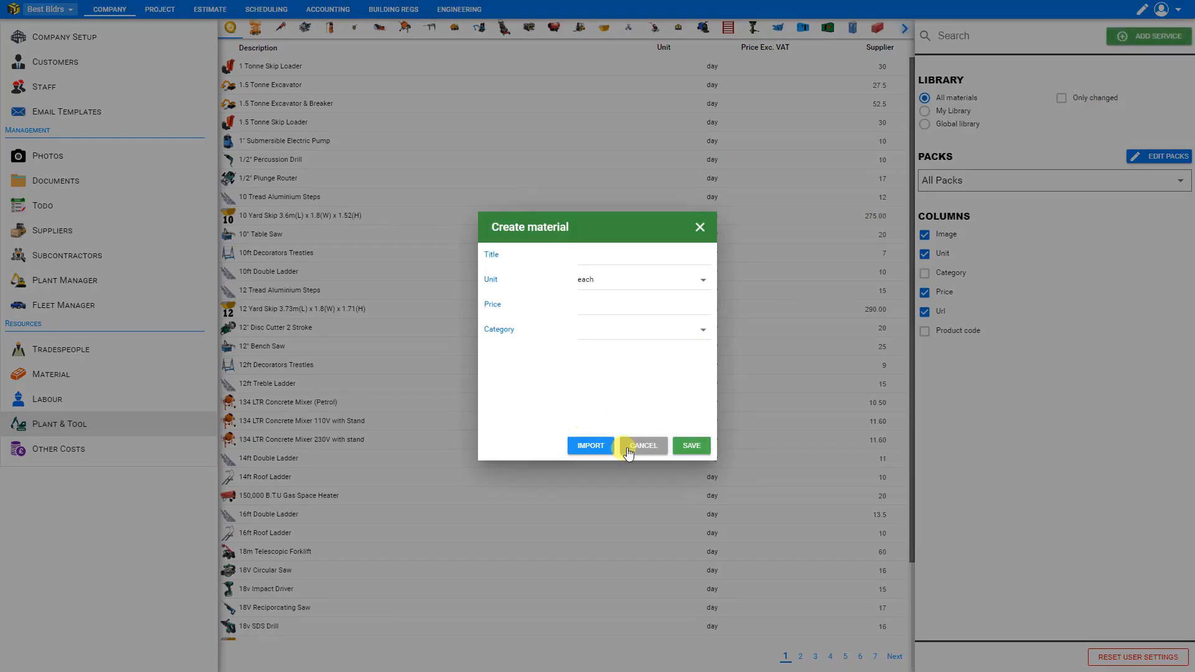
left_click(642, 446)
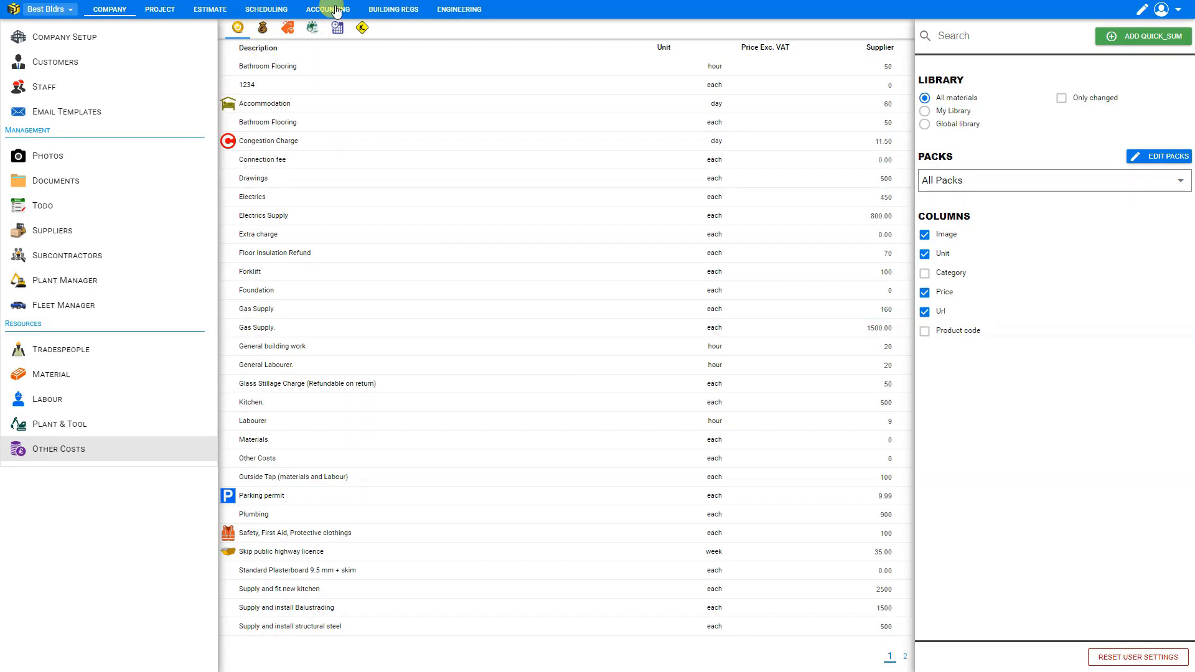
left_click(326, 10)
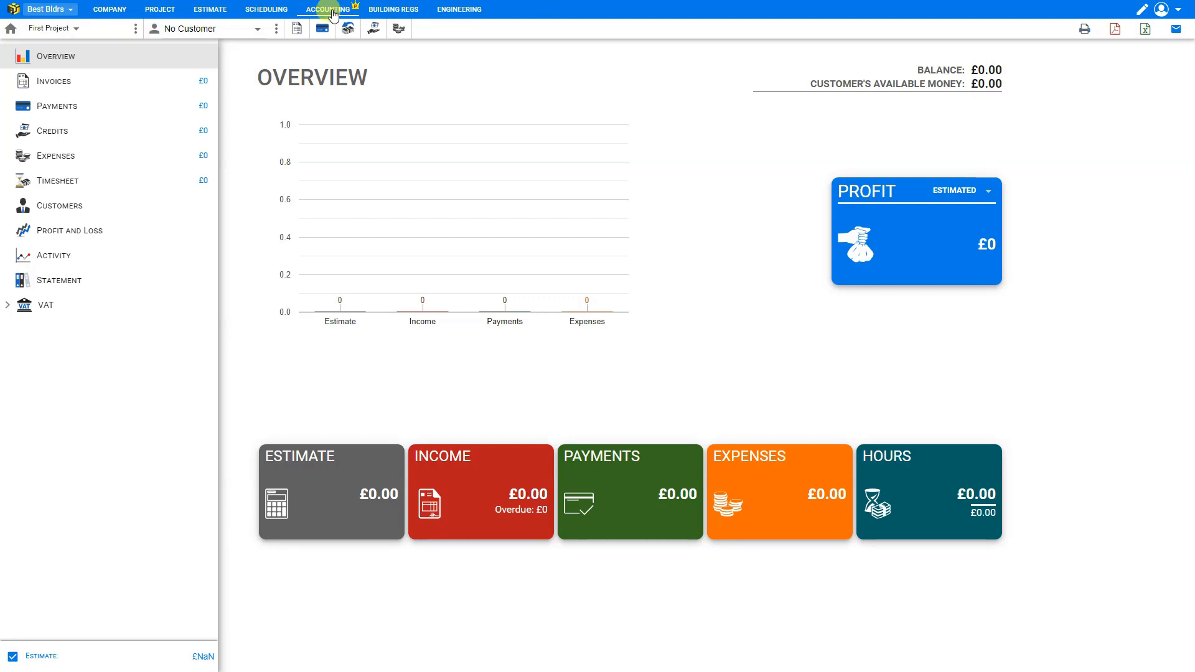
mouse_move(450, 500)
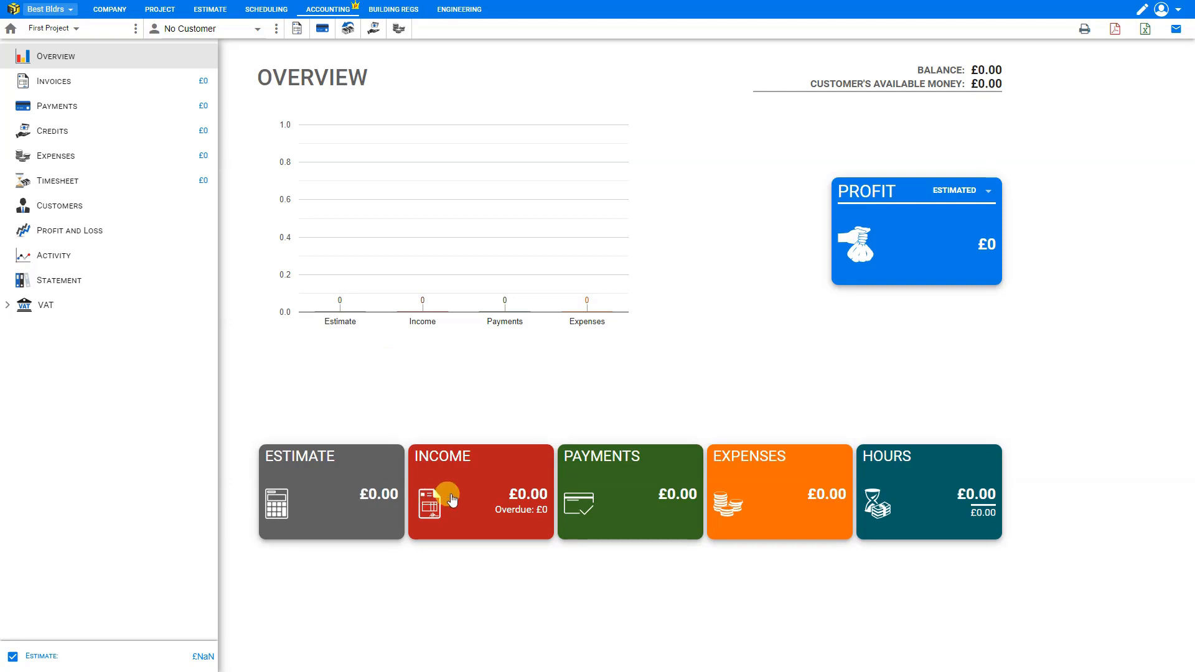
mouse_move(793, 496)
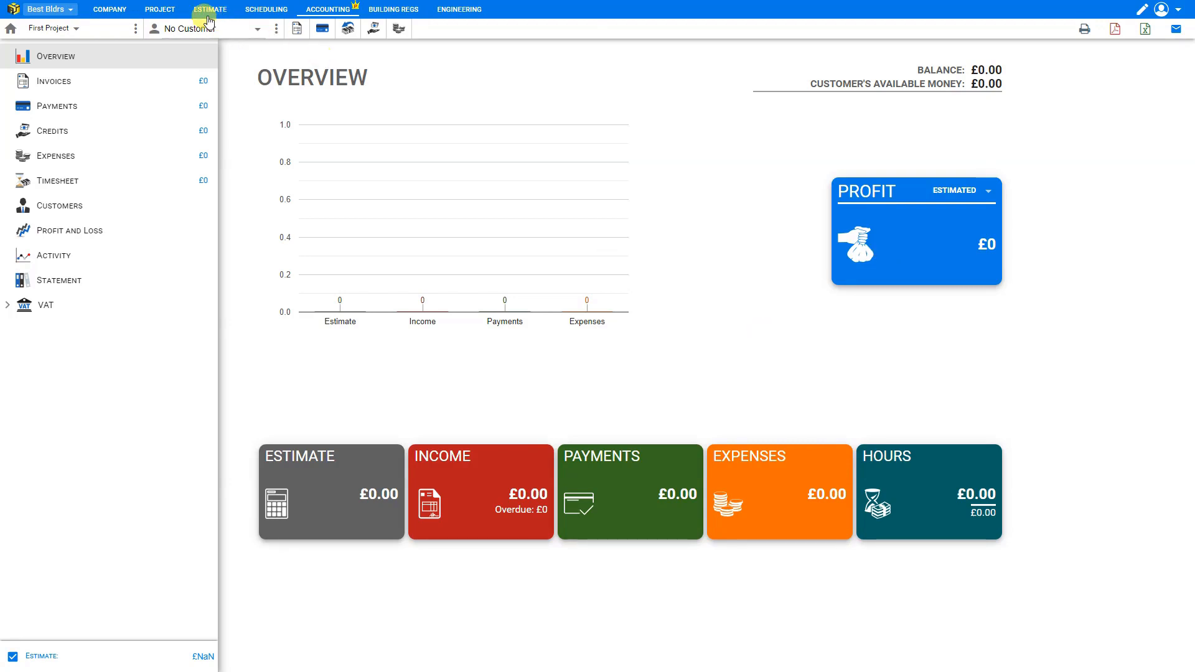
Open First Project's still-empty Estimate workspace.
left_click(209, 9)
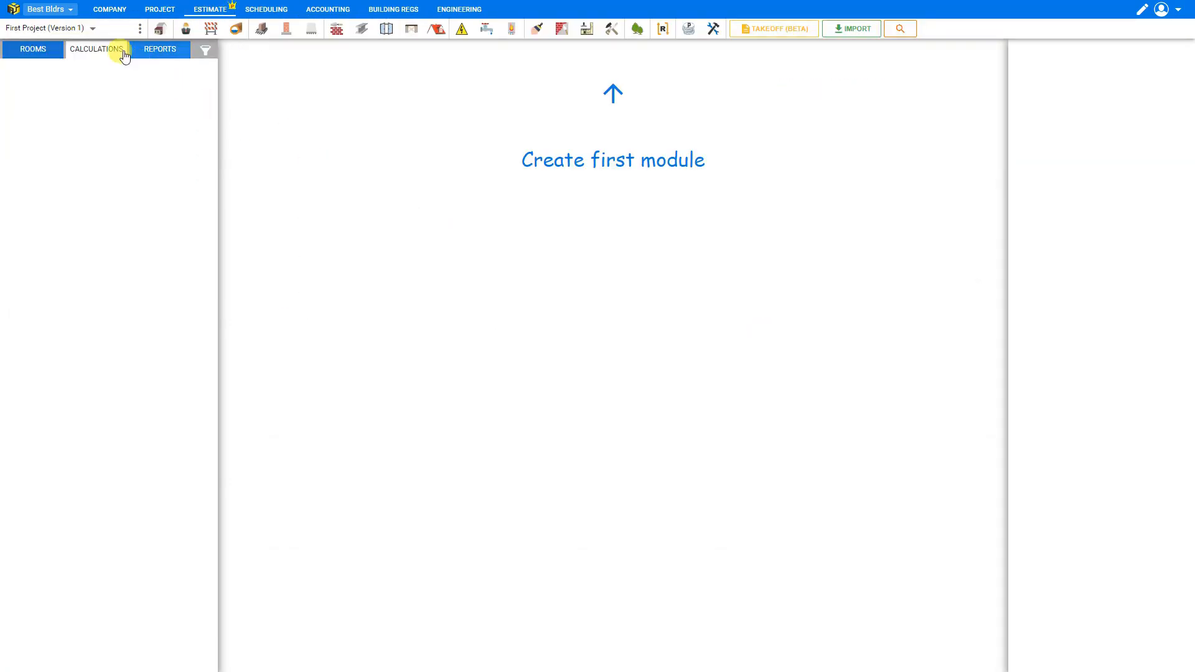
Start a new imported project with Tribute Builders Ltd. as the source company.
left_click(90, 28)
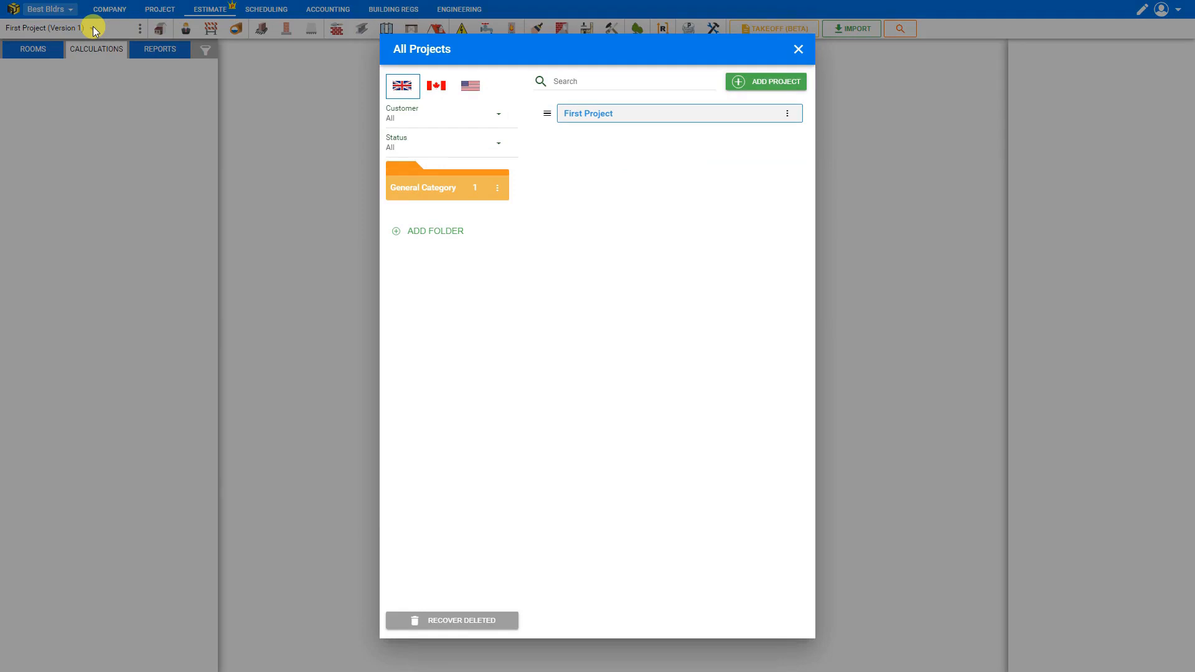
mouse_move(702, 118)
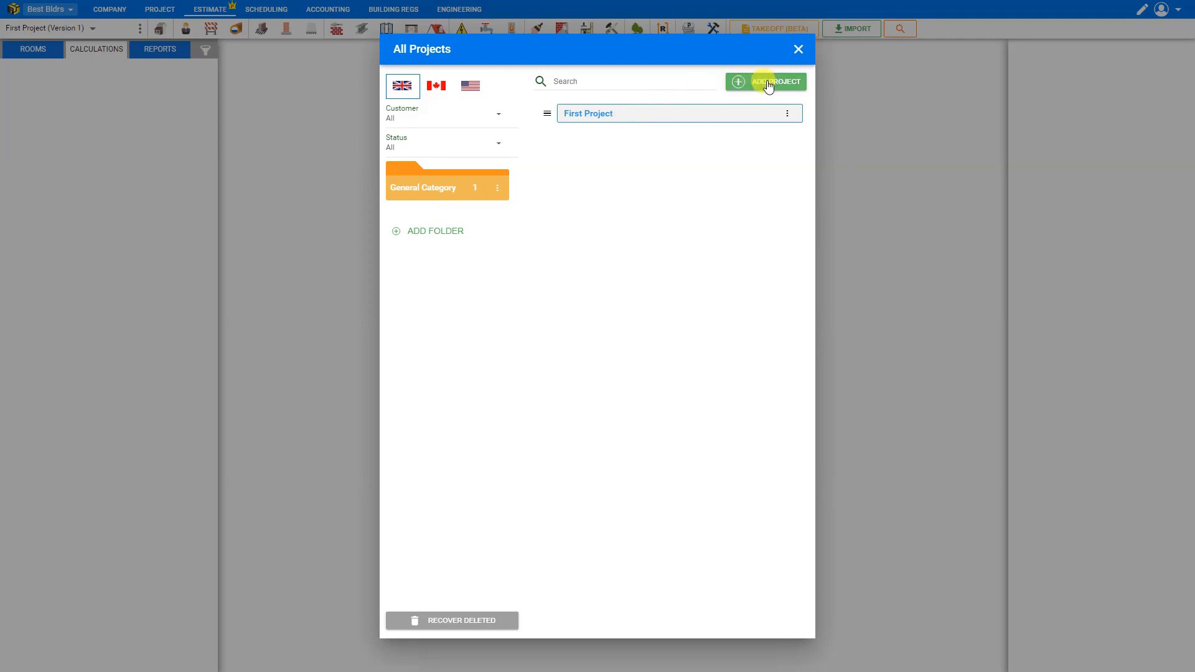
left_click(767, 82)
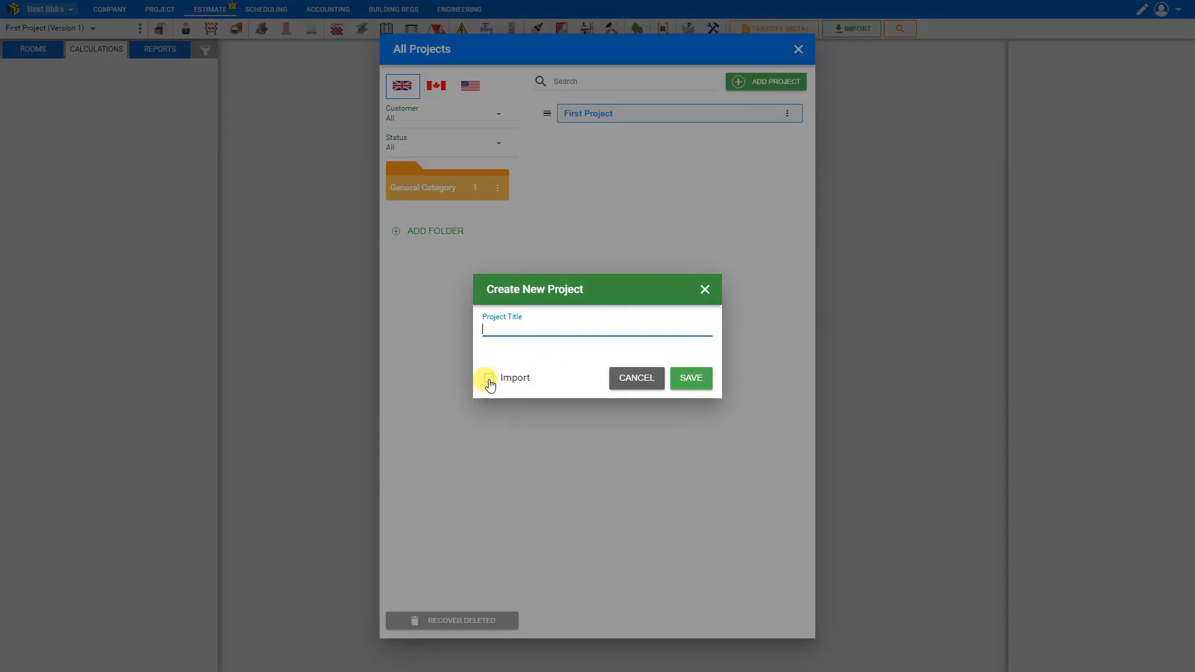
left_click(488, 379)
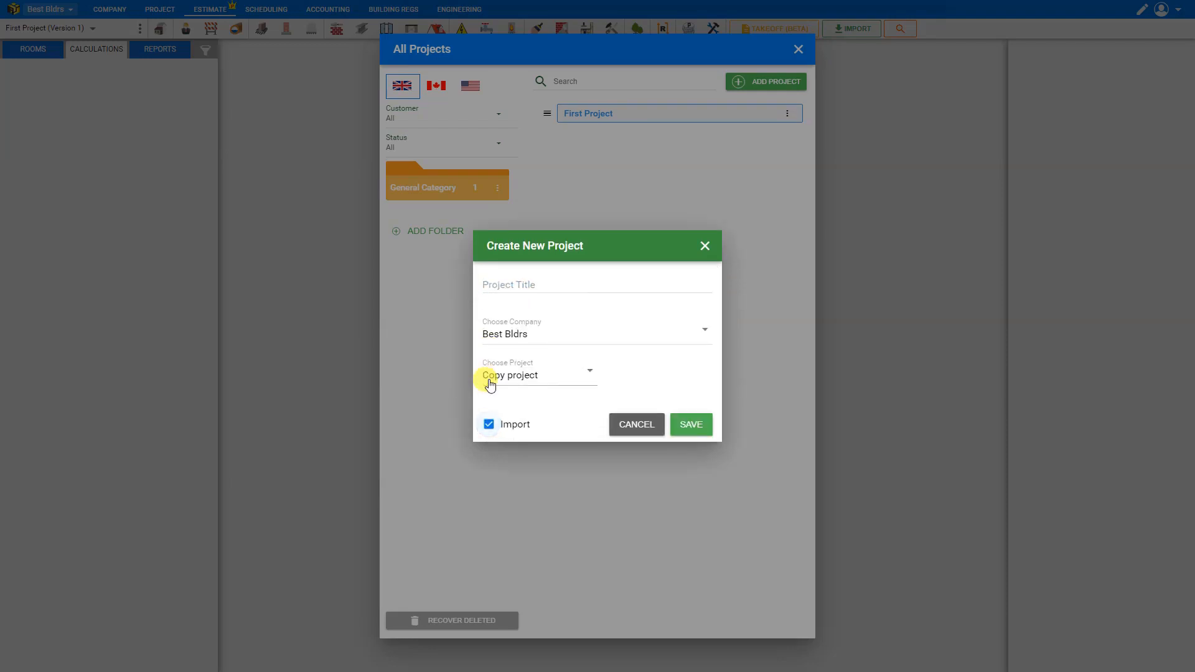
left_click(595, 330)
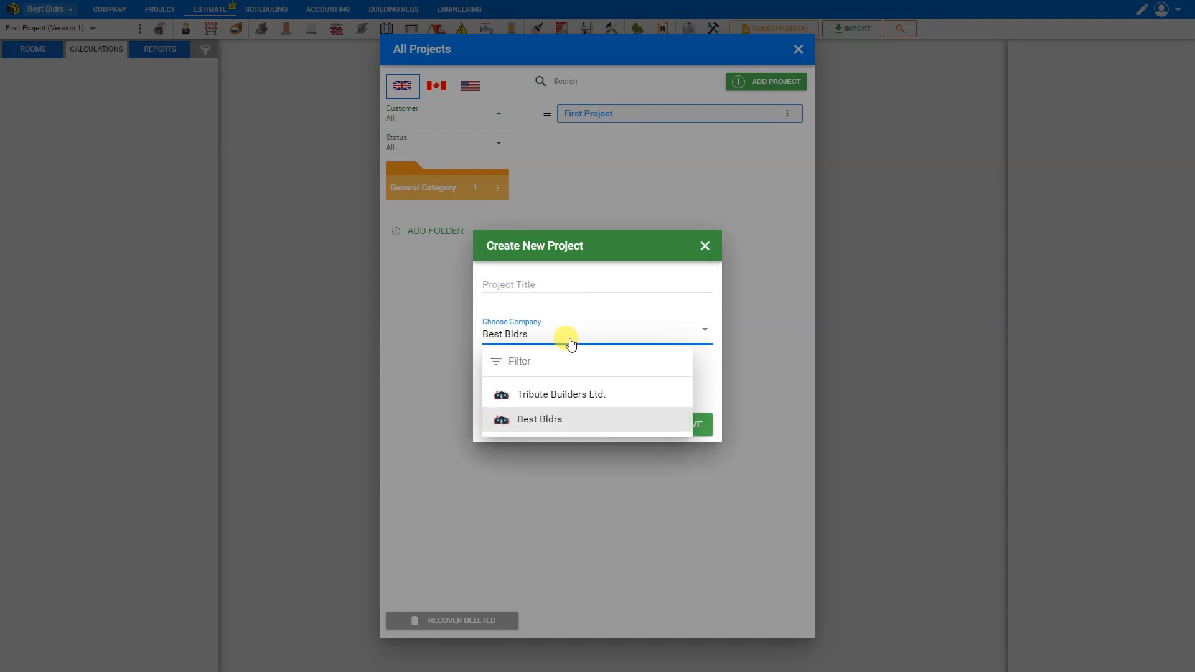
left_click(560, 393)
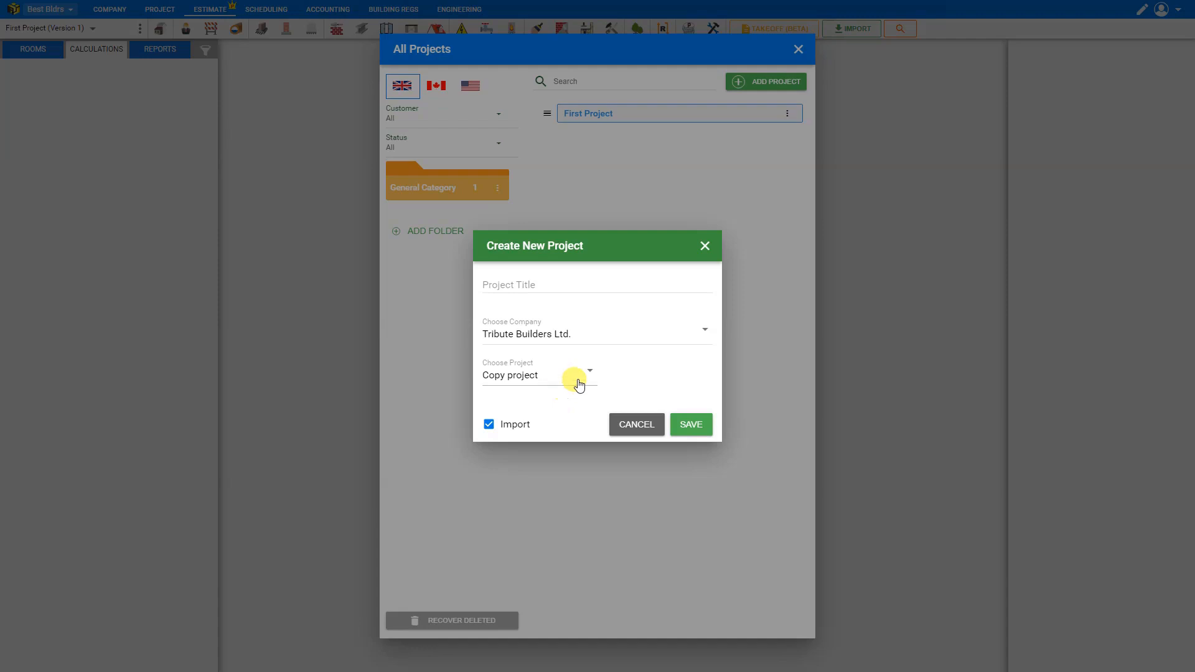
left_click(579, 375)
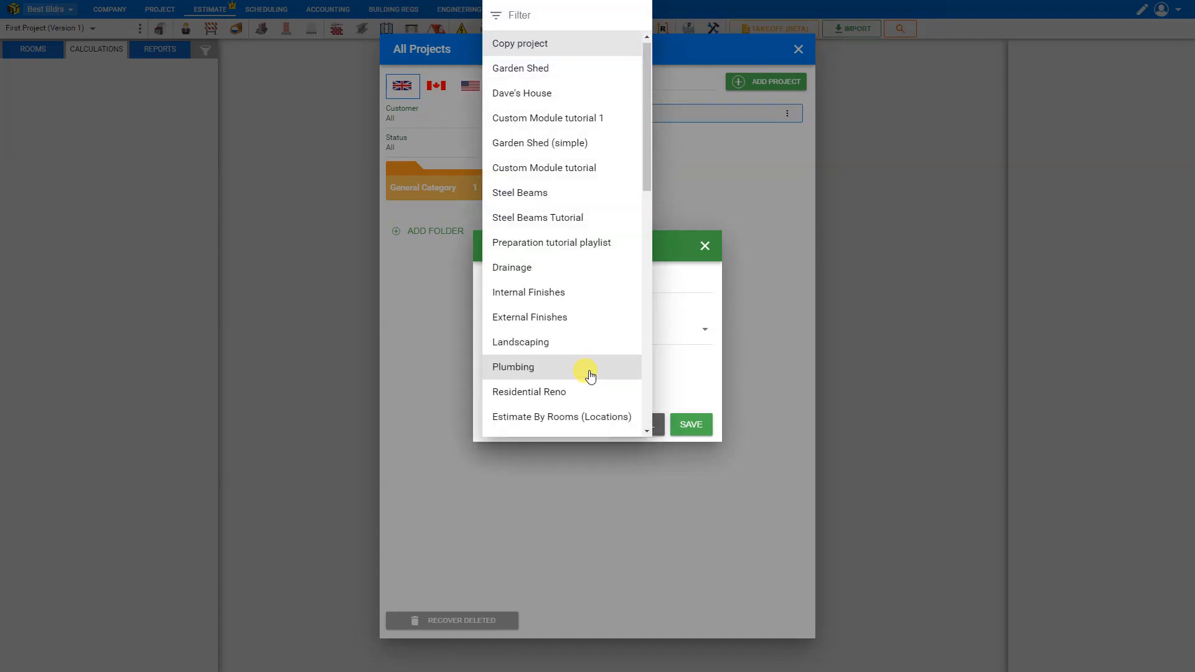
scroll("down", 3)
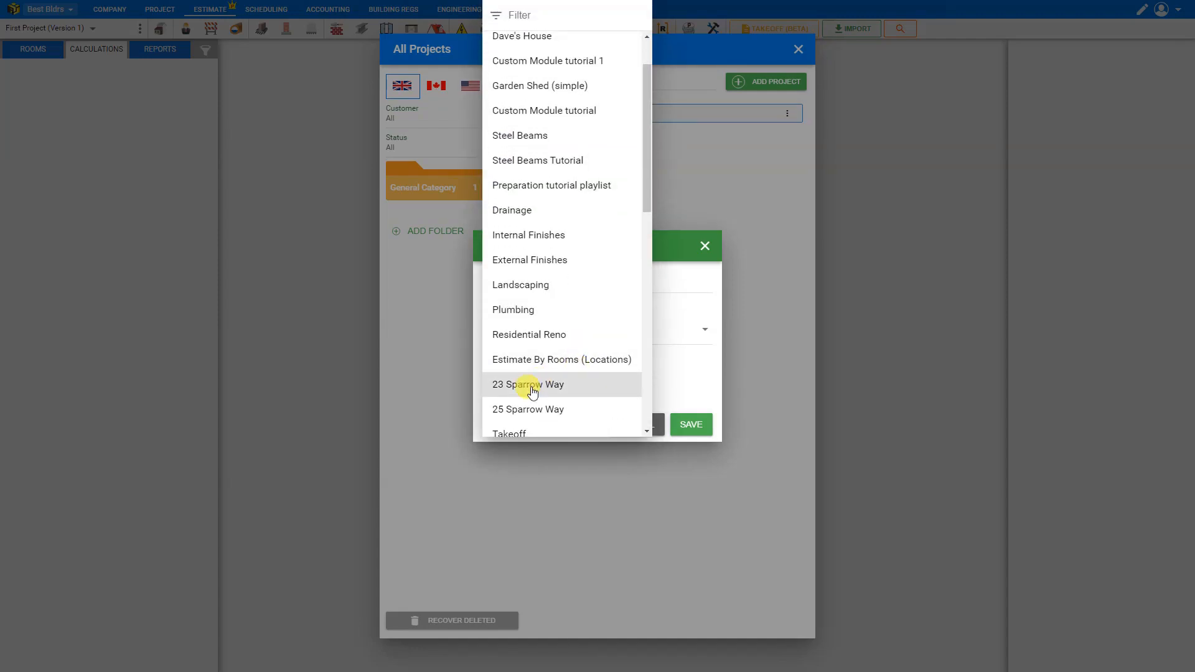
left_click(528, 385)
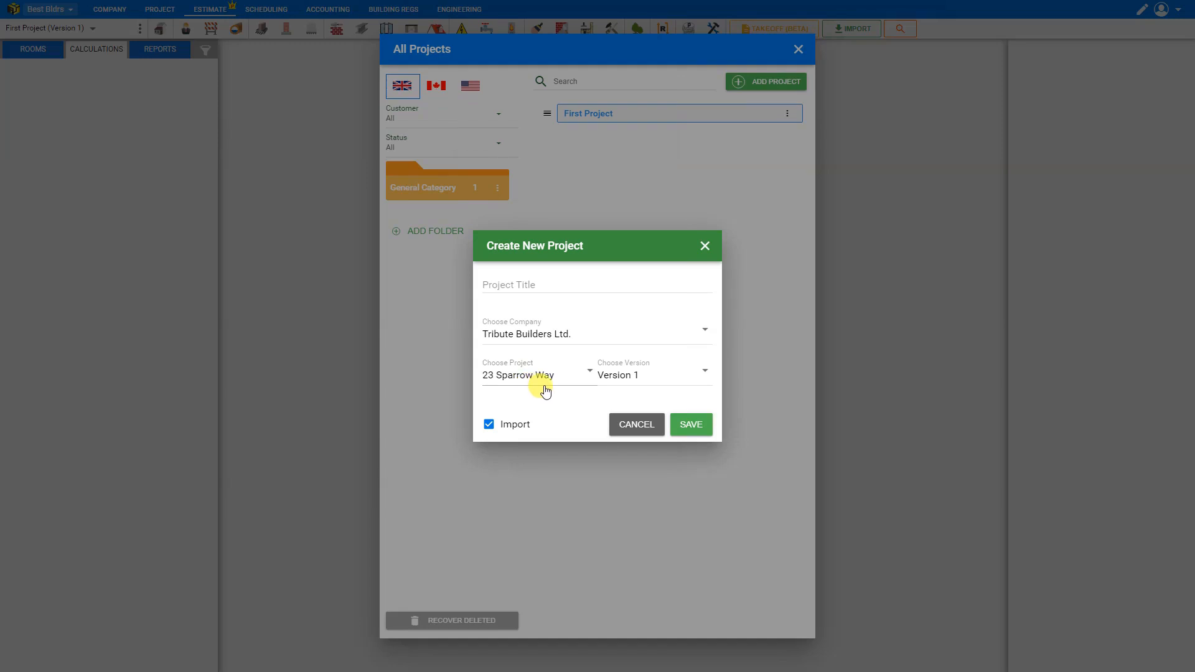
left_click(705, 371)
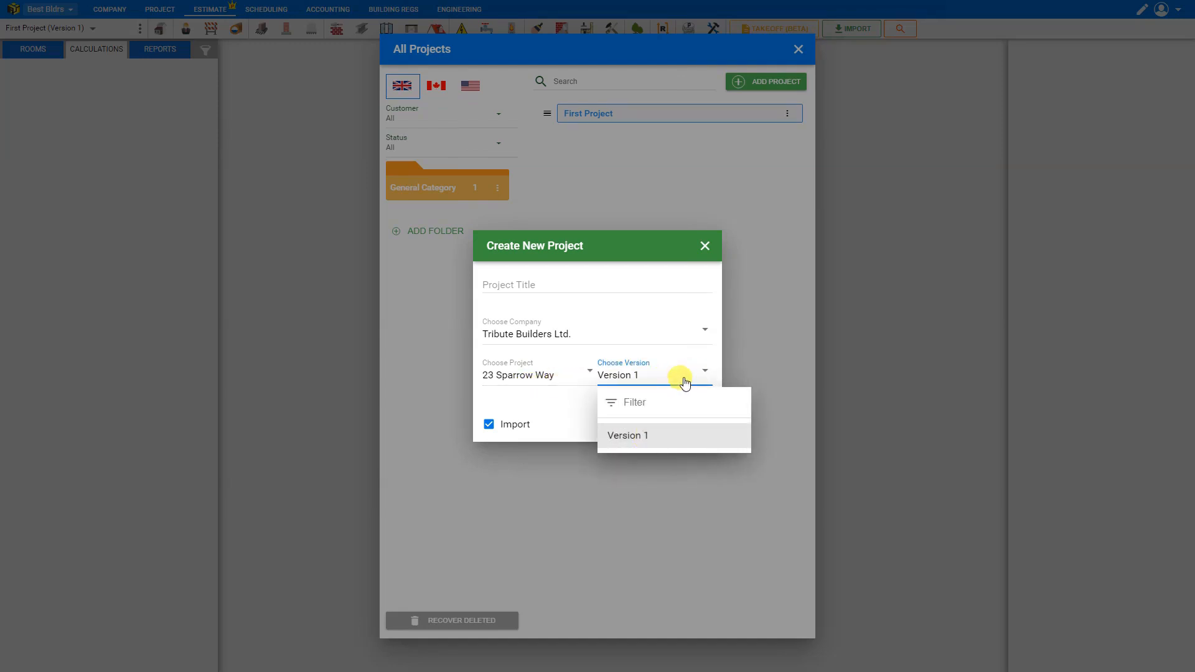
left_click(627, 436)
type("23")
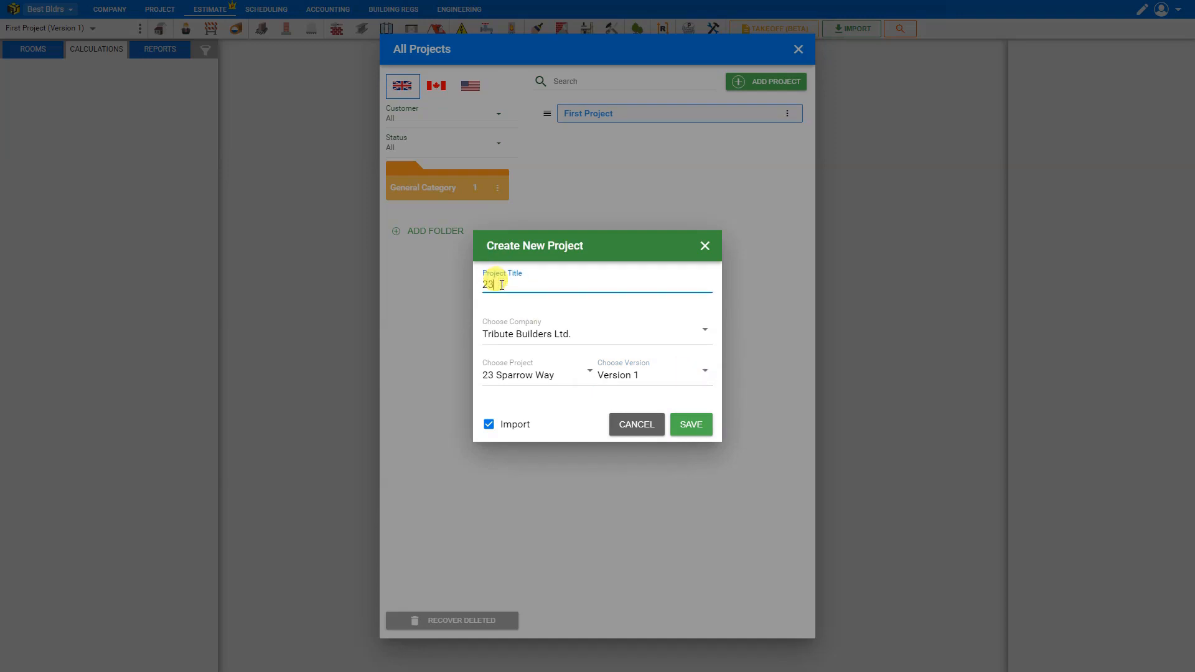
type("Sparow Way")
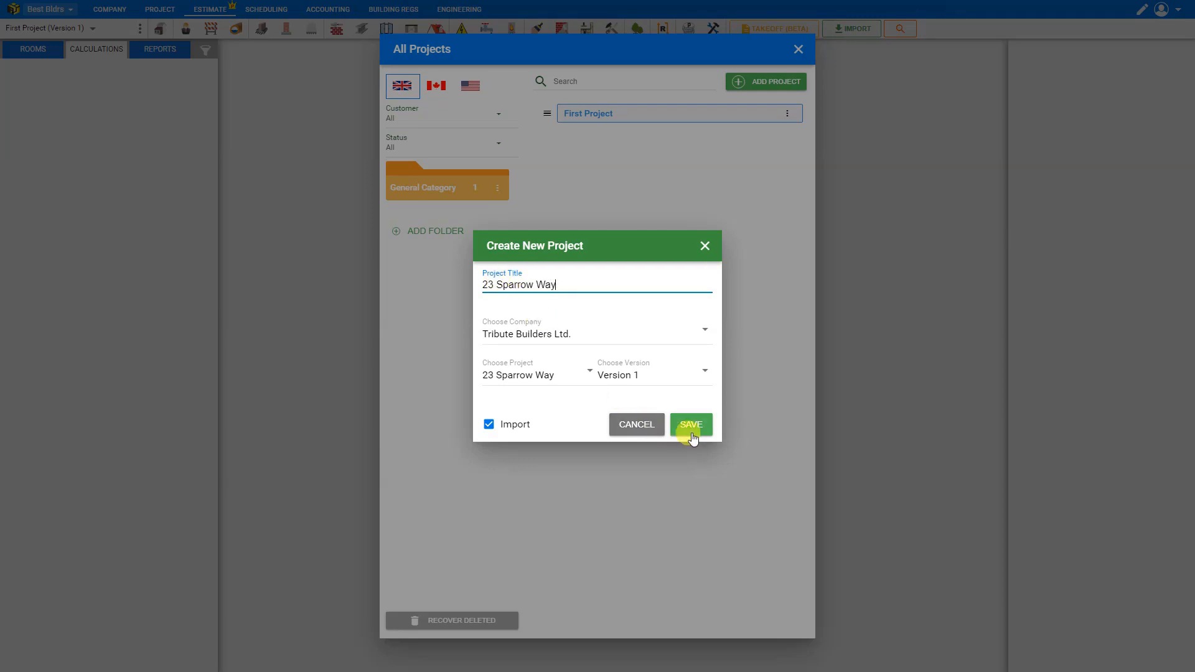
left_click(691, 424)
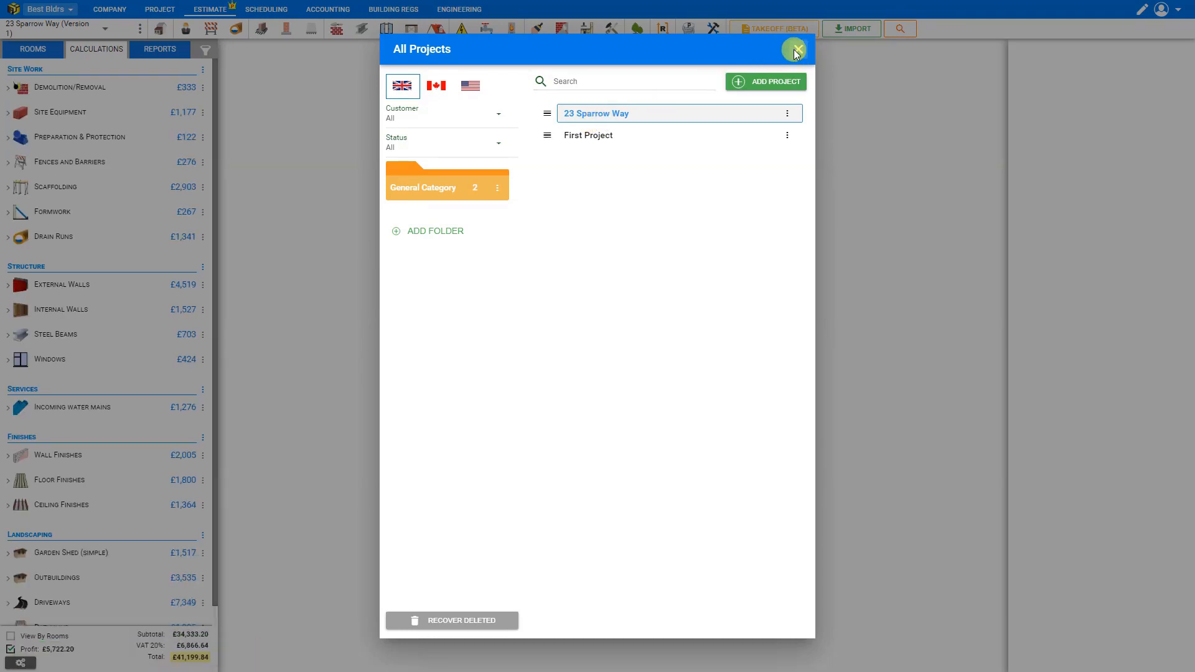
Close the project list and open the £1,800 Carpet calculation under Floor Finishes.
left_click(795, 50)
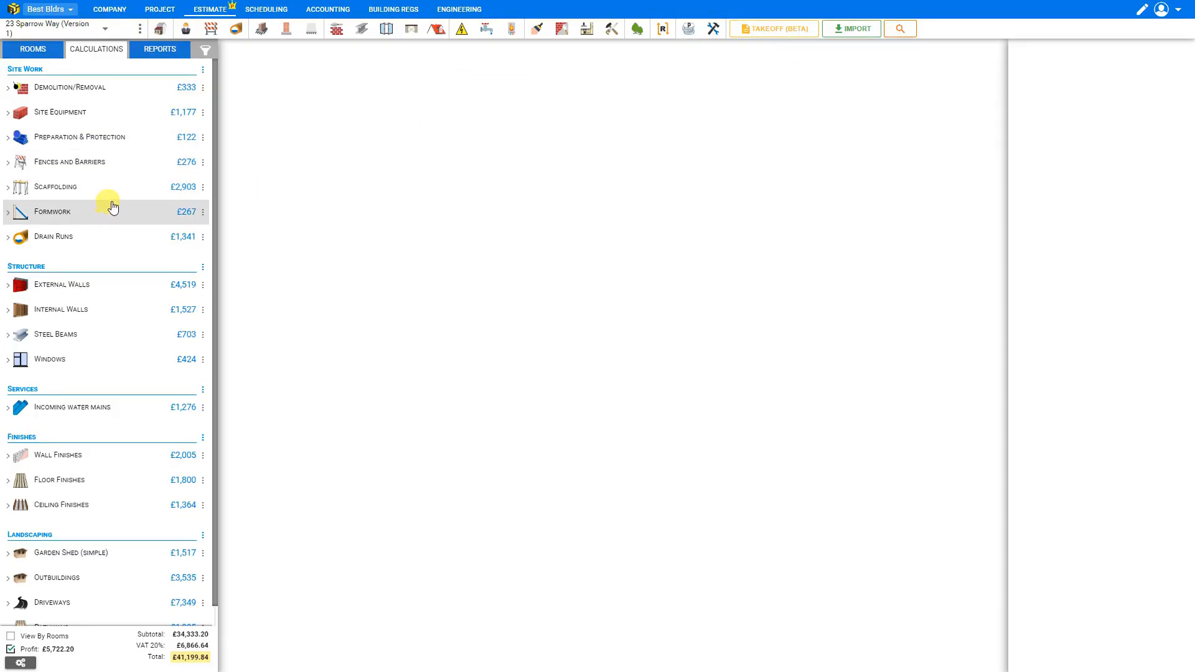
scroll("down", 3)
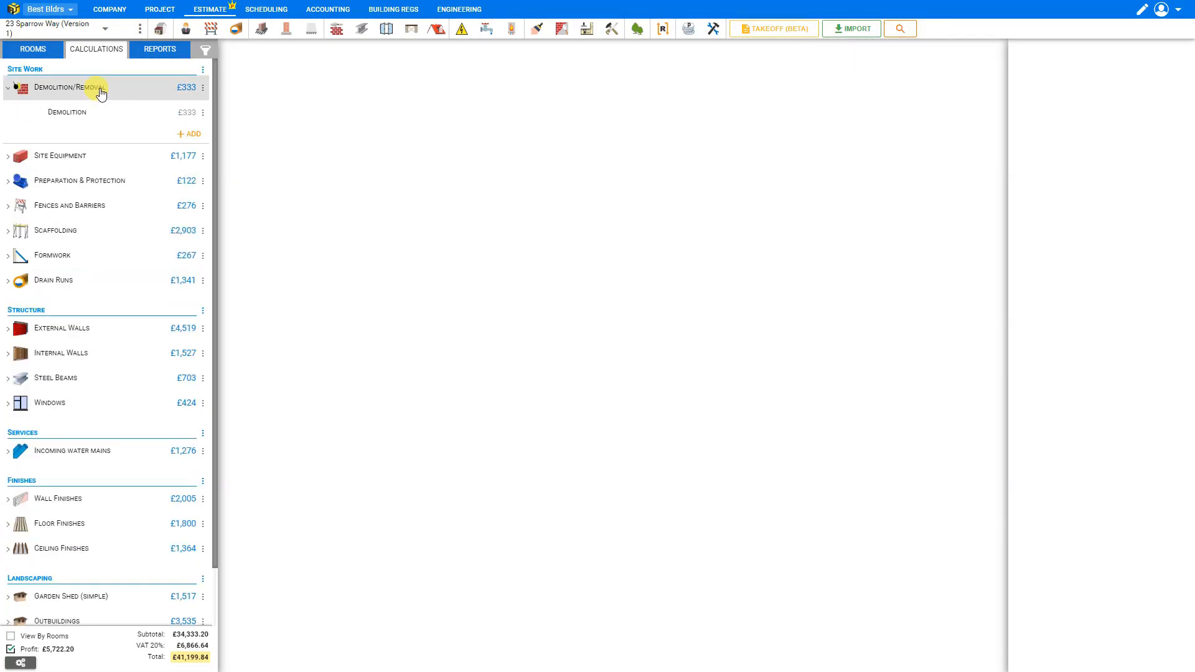
left_click(67, 112)
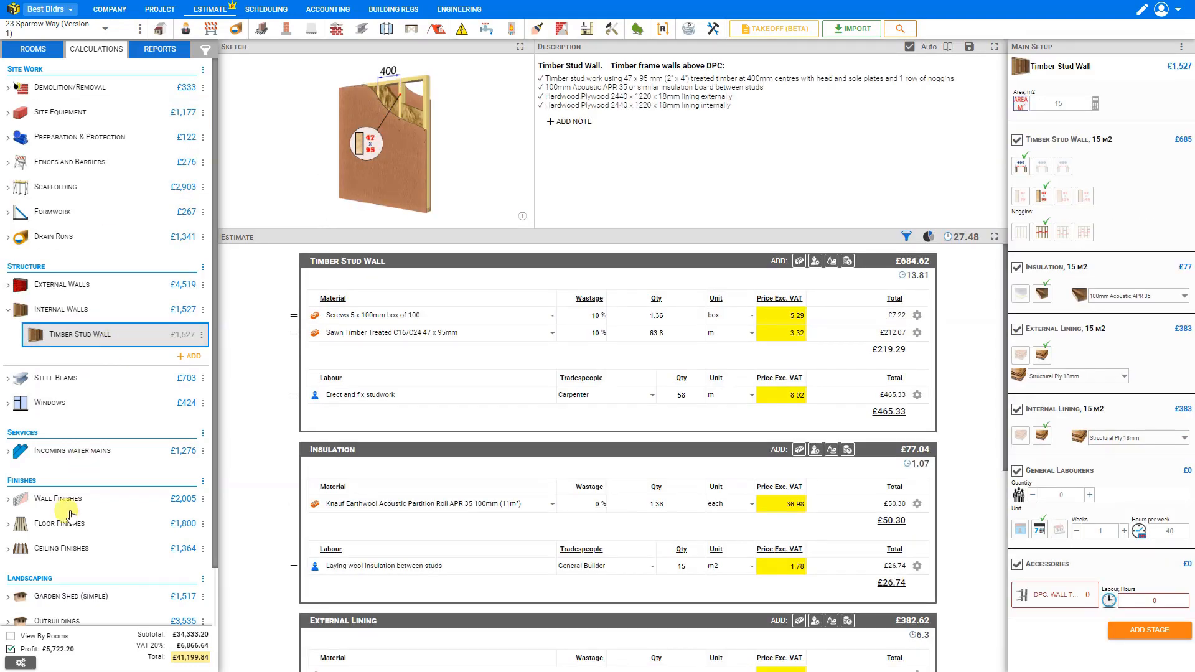
left_click(60, 523)
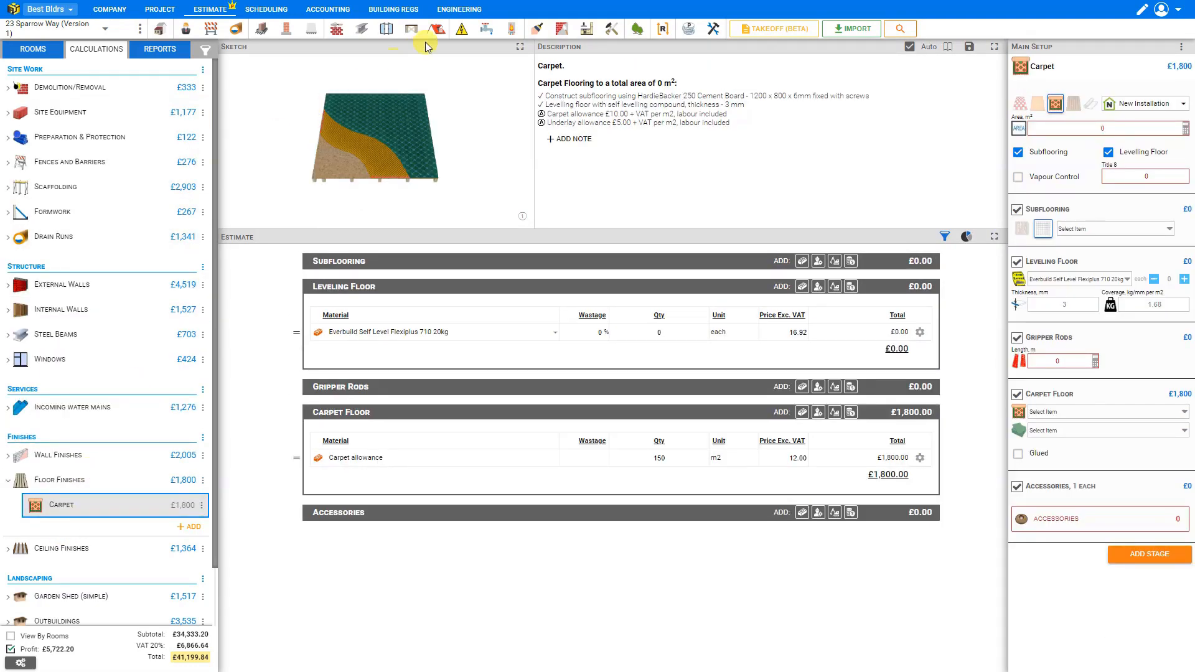
Create a new Drainage 1 module from the plumbing and drainage options.
left_click(485, 29)
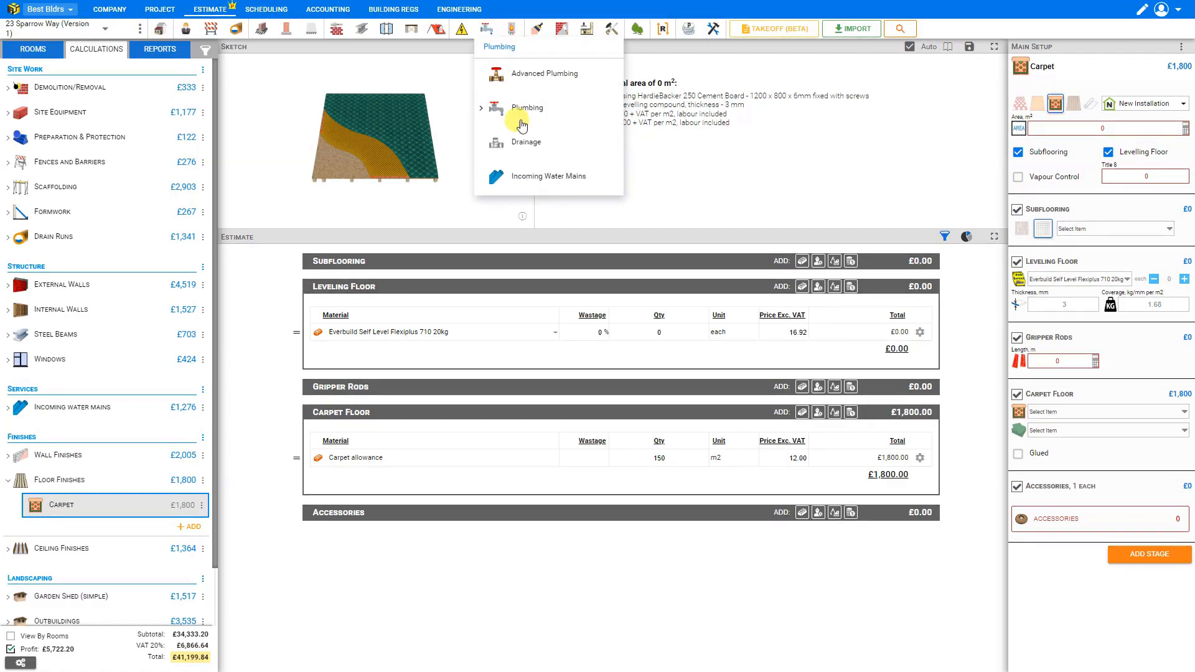
left_click(525, 142)
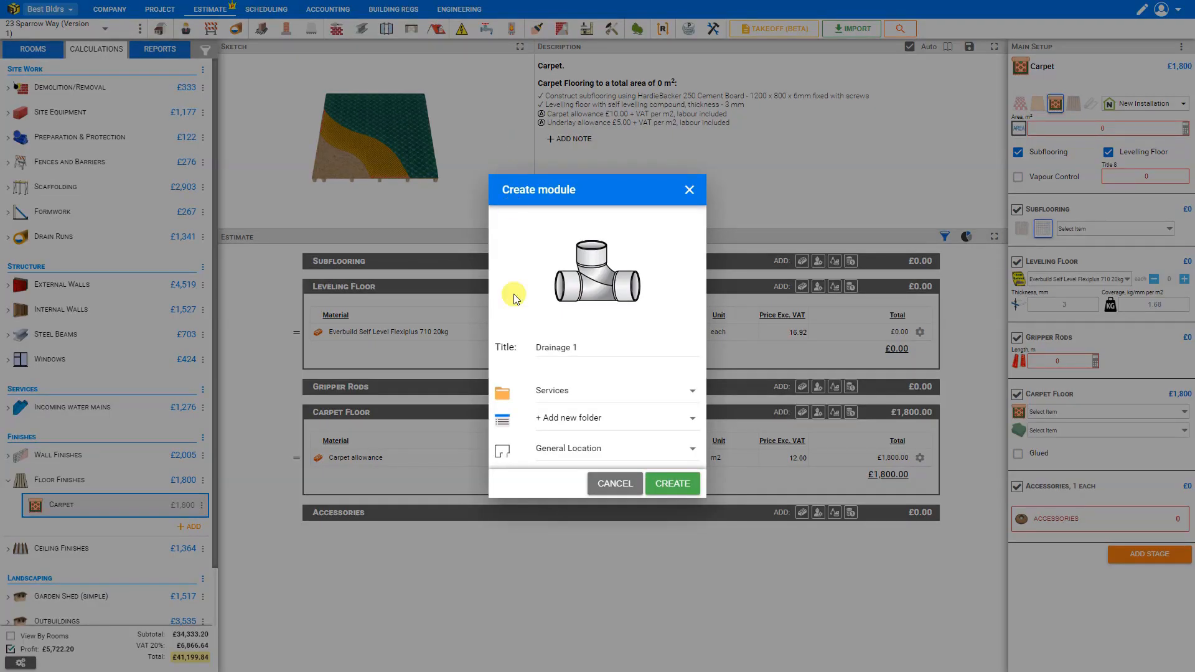
left_click(672, 483)
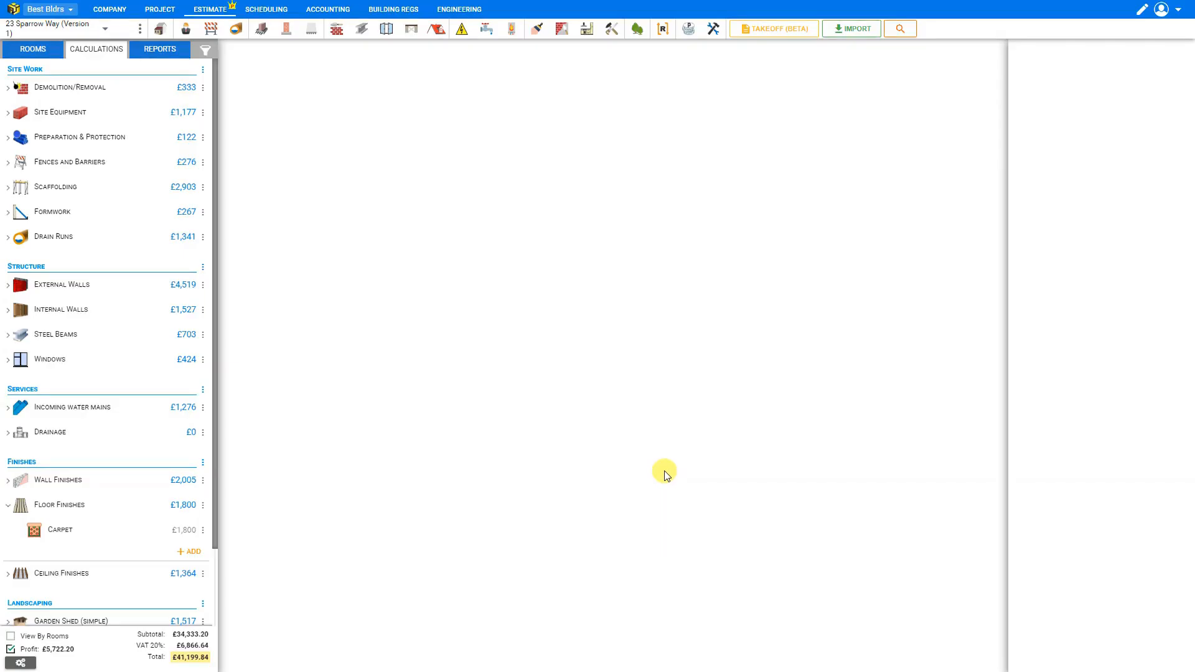
Set Drainage 1's single socket soil pipe quantity to 4, then go to Reports.
left_click(7, 432)
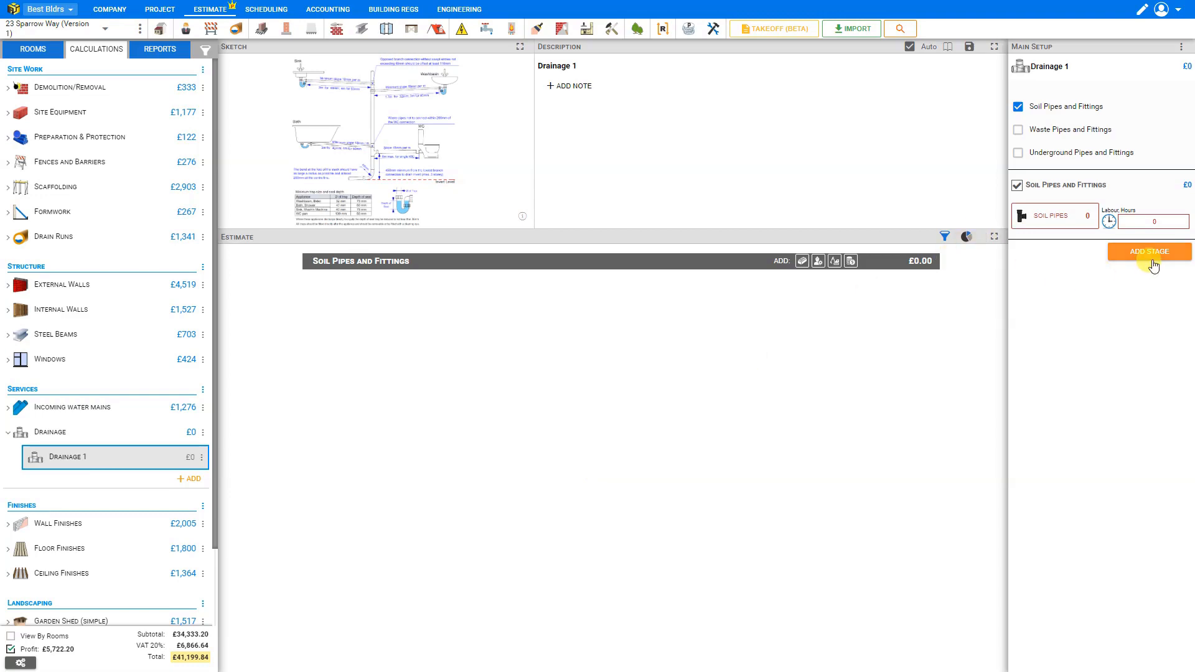
left_click(1050, 216)
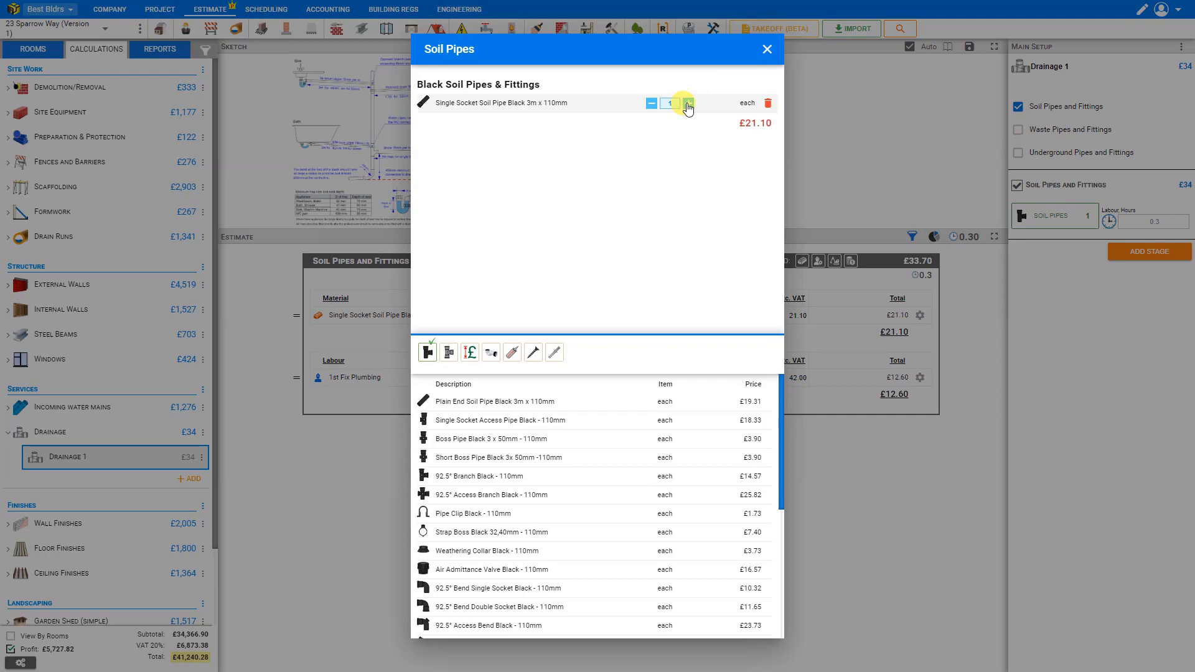
left_click(689, 102)
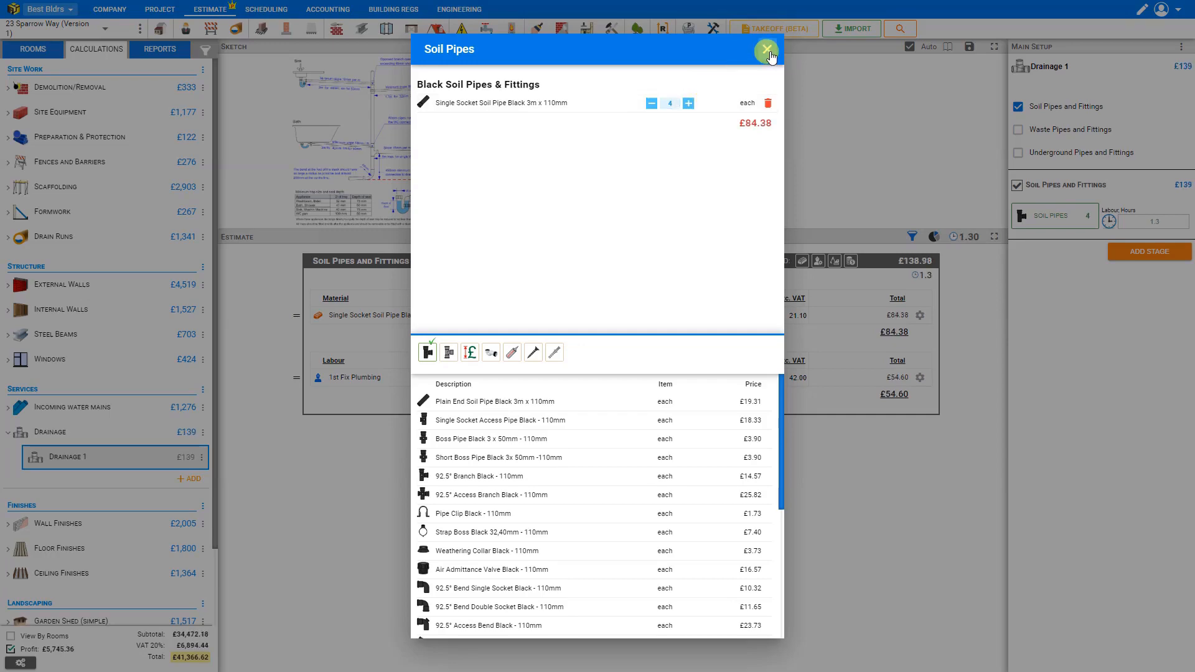
left_click(764, 49)
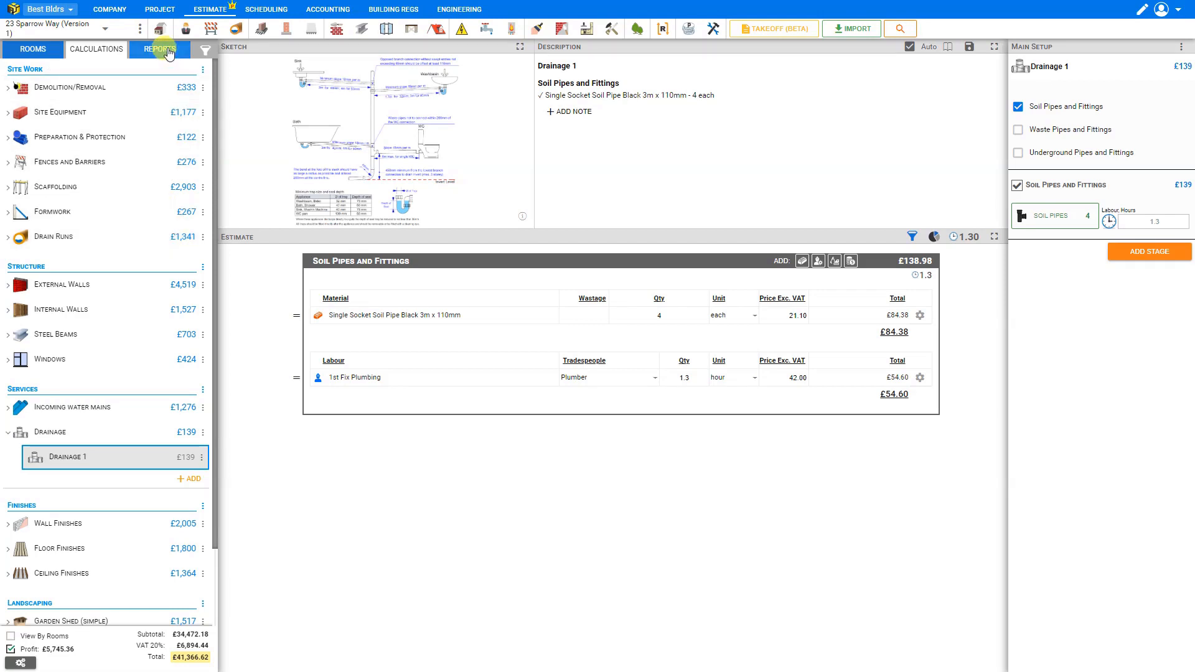
left_click(159, 50)
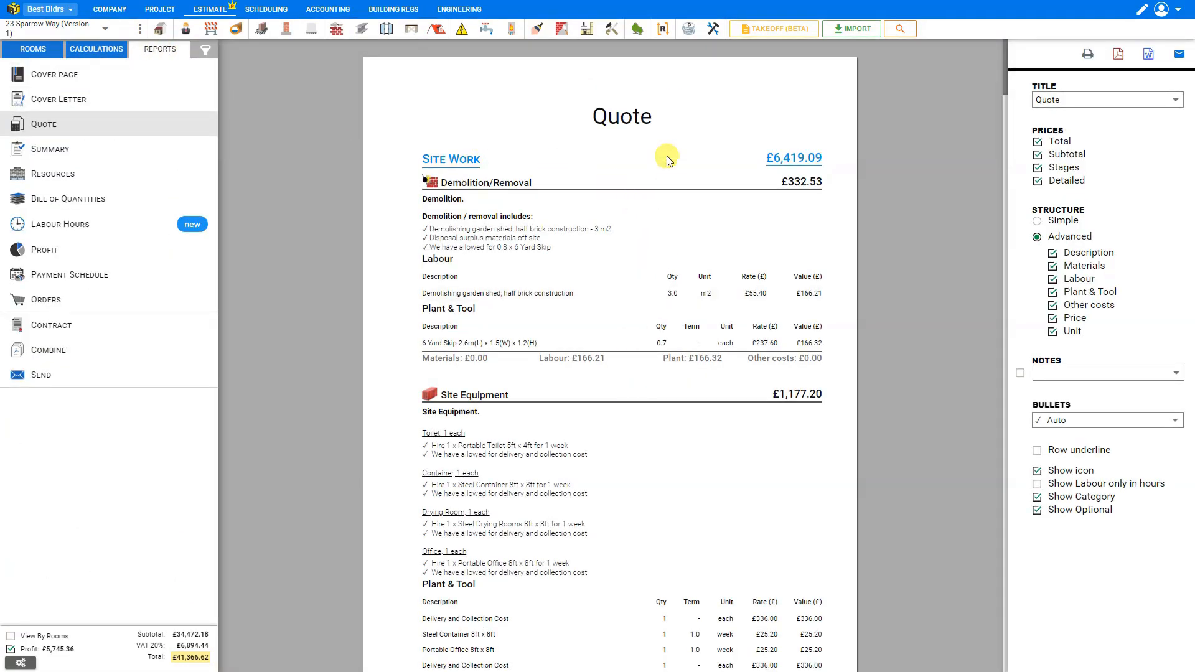
mouse_move(75, 78)
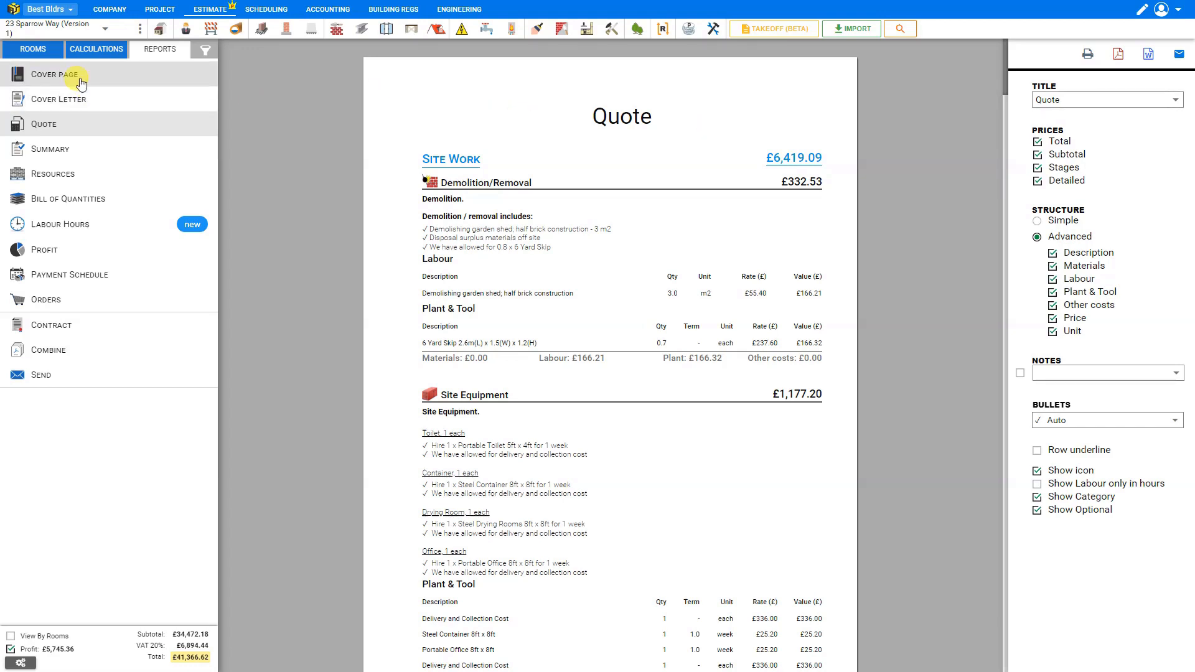
Show the quote's cover page, headed by Best Builders' logo and dated 04/03/2024.
left_click(52, 75)
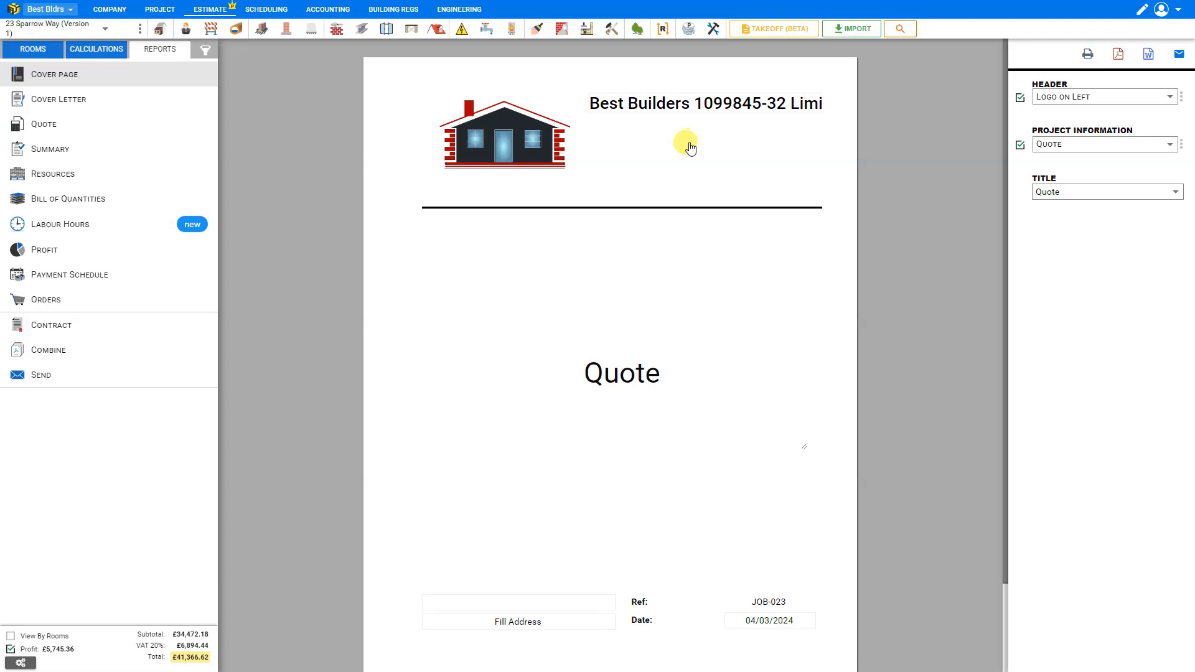
mouse_move(700, 162)
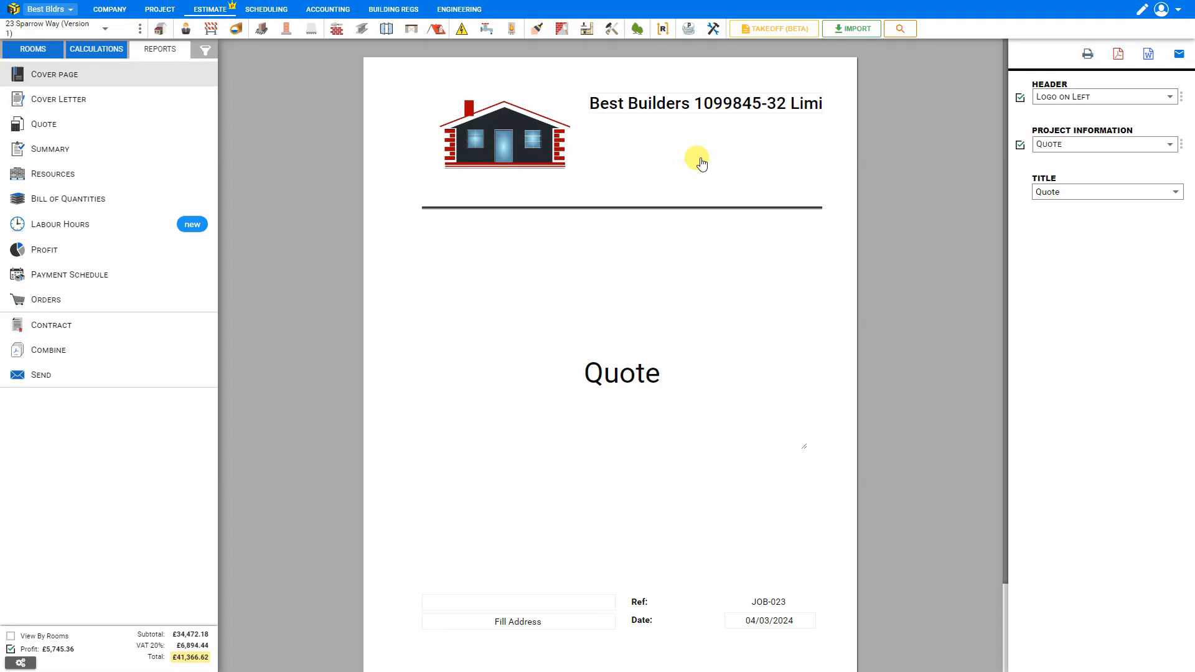
mouse_move(703, 167)
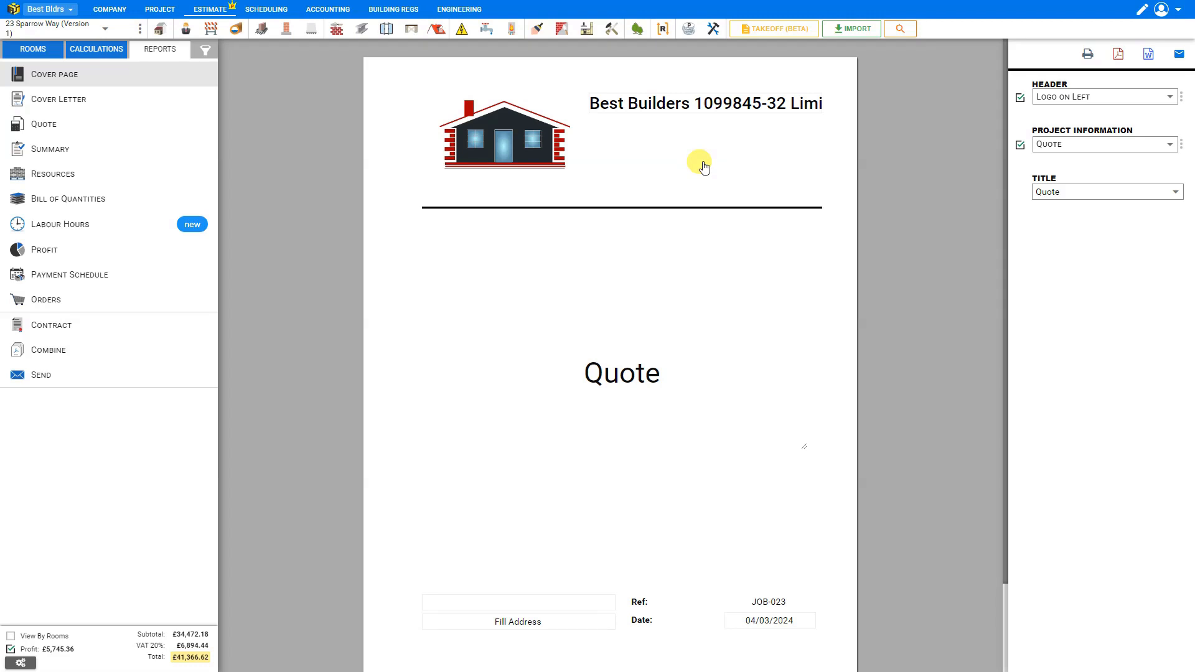